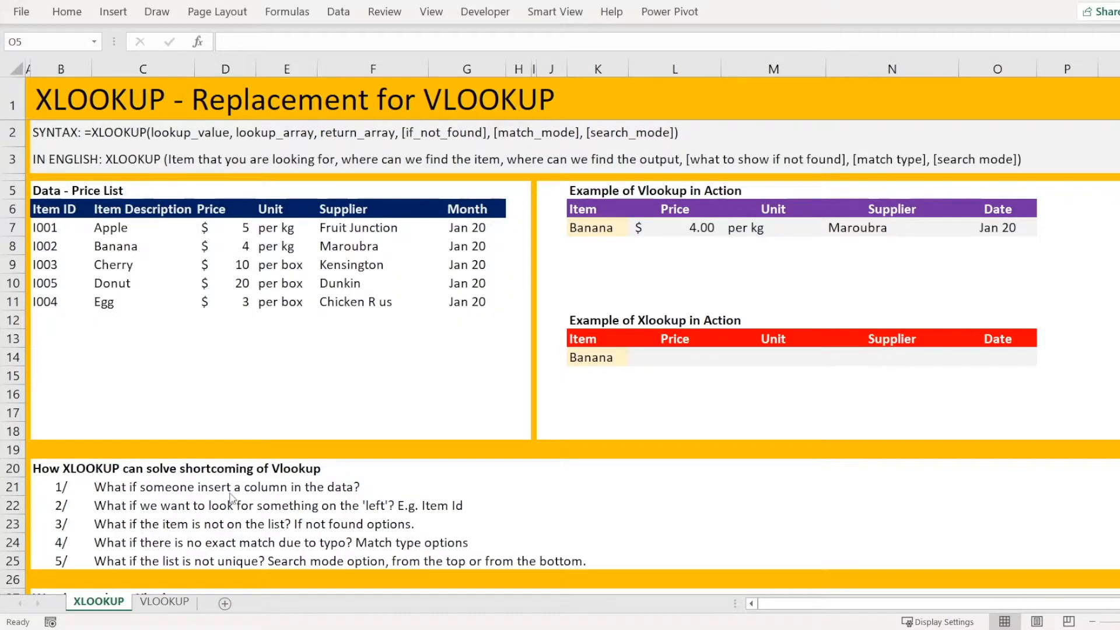
mouse_move(53, 146)
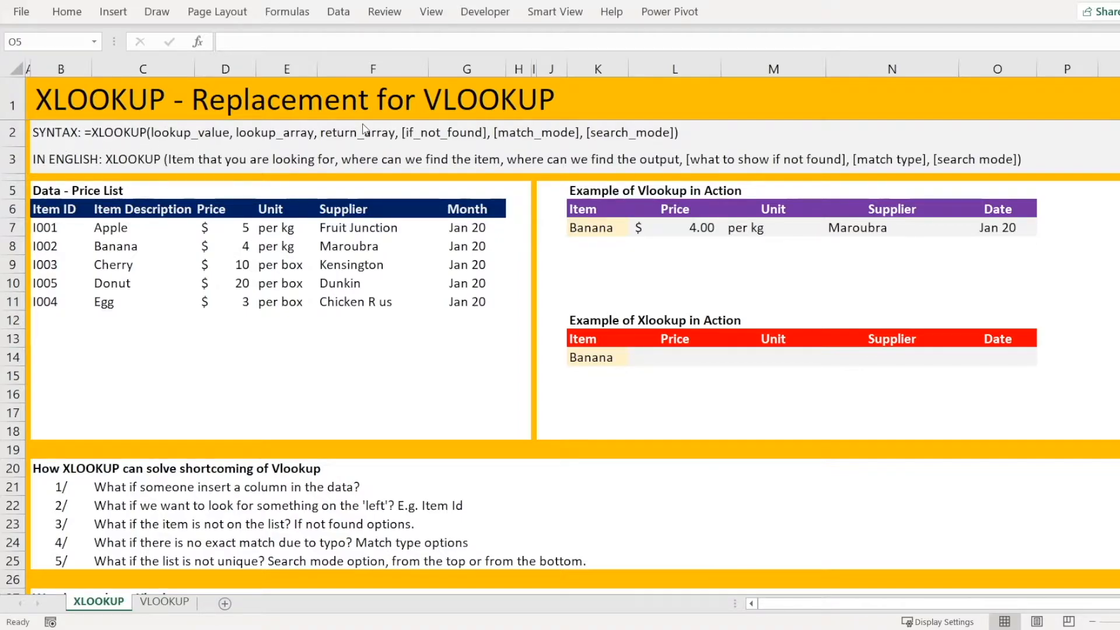
mouse_move(115, 159)
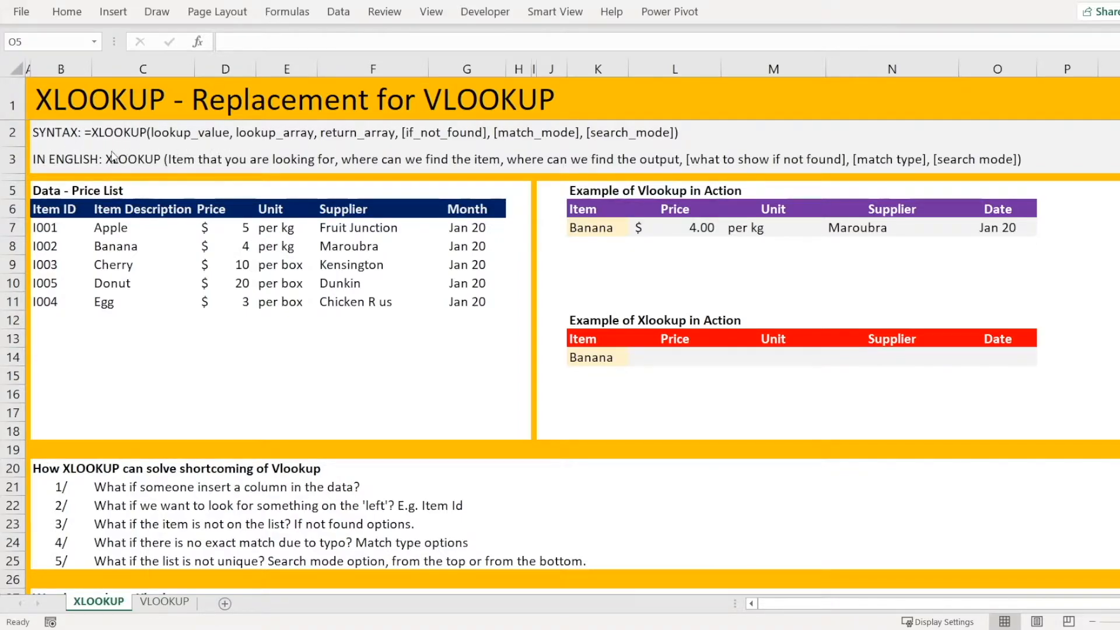
mouse_move(137, 143)
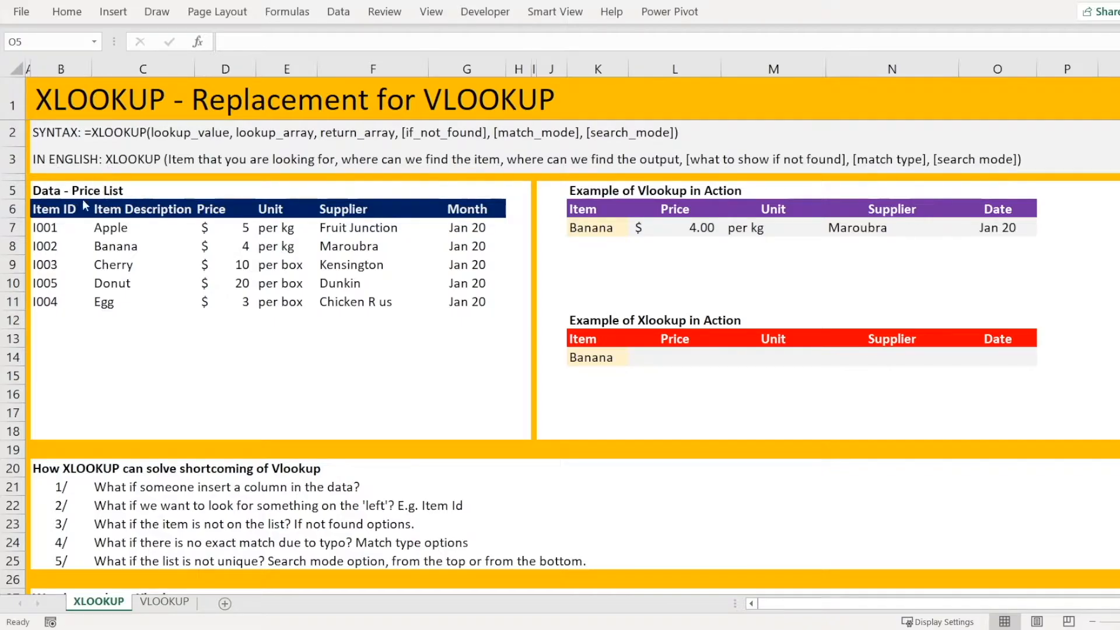
mouse_move(84, 227)
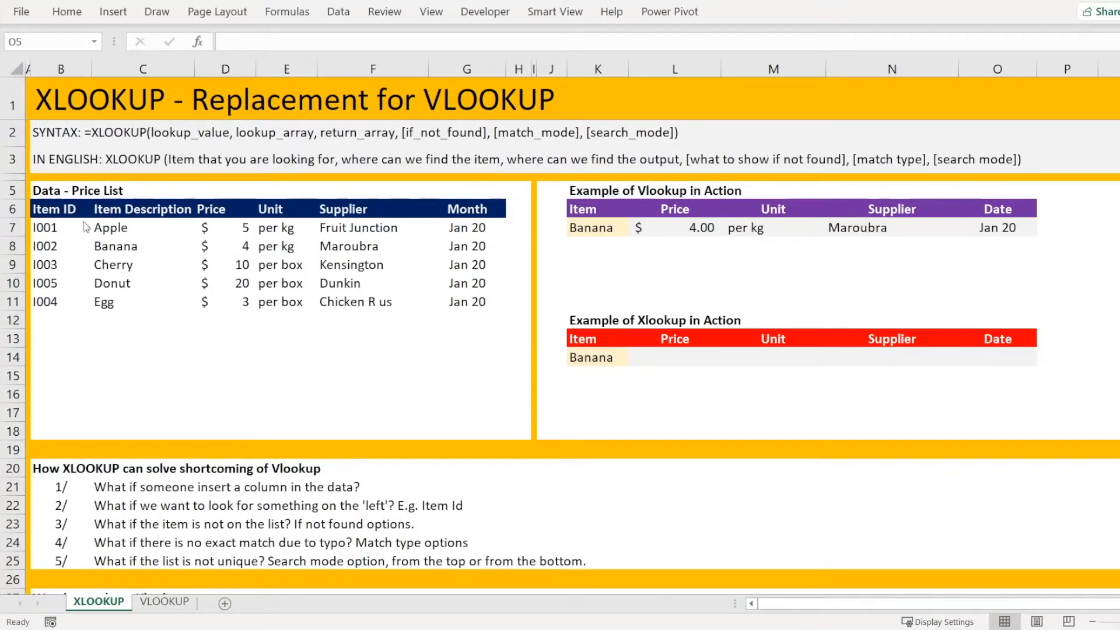
mouse_move(397, 348)
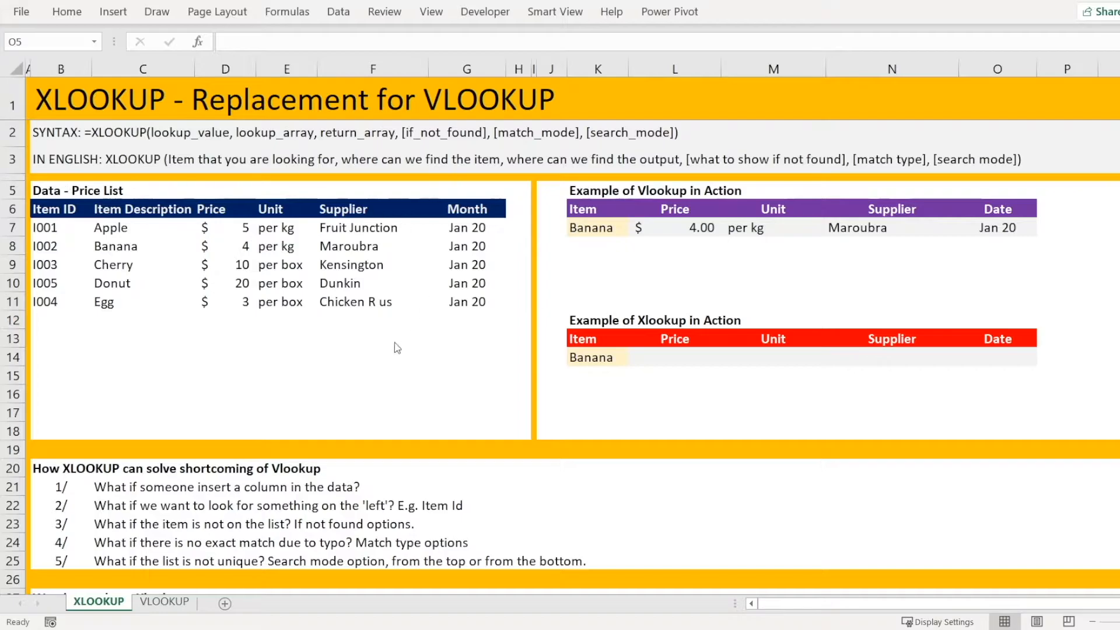
mouse_move(73, 211)
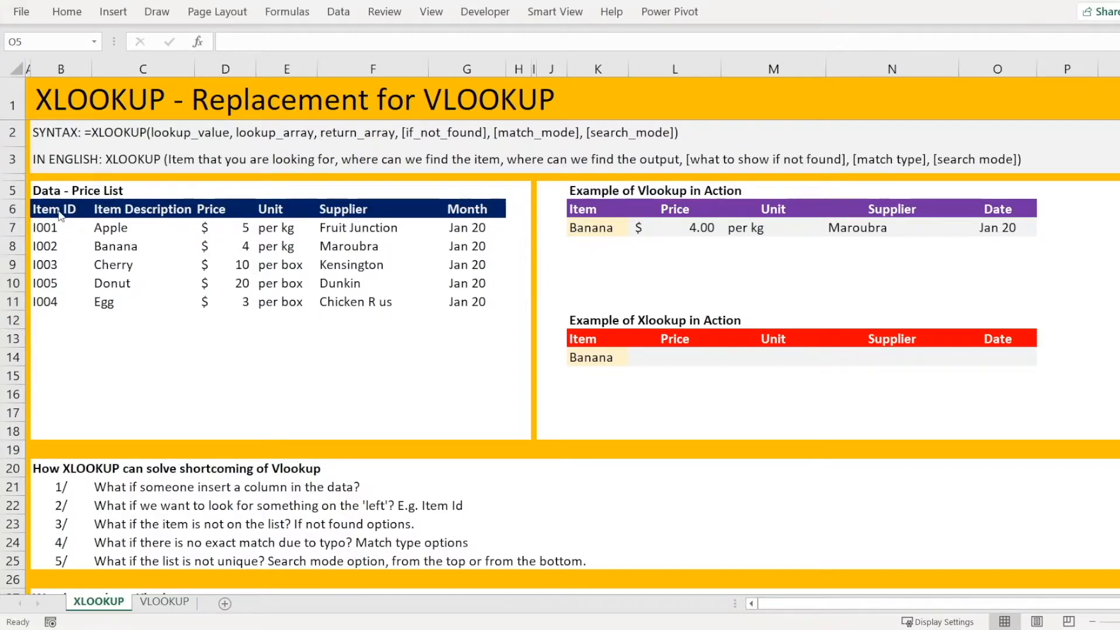
mouse_move(159, 223)
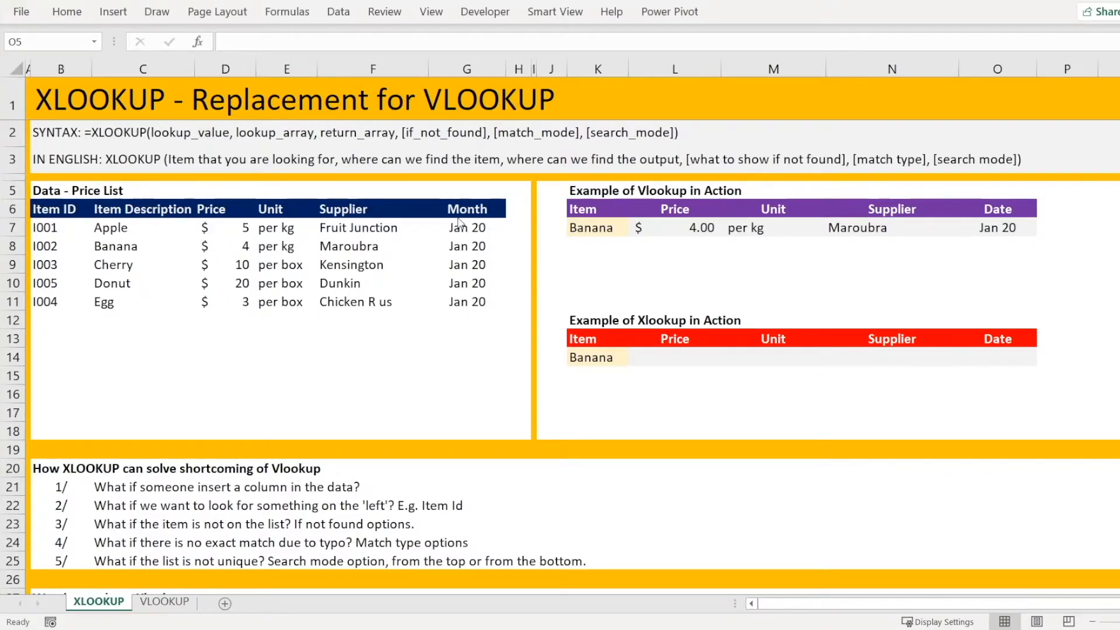
mouse_move(424, 238)
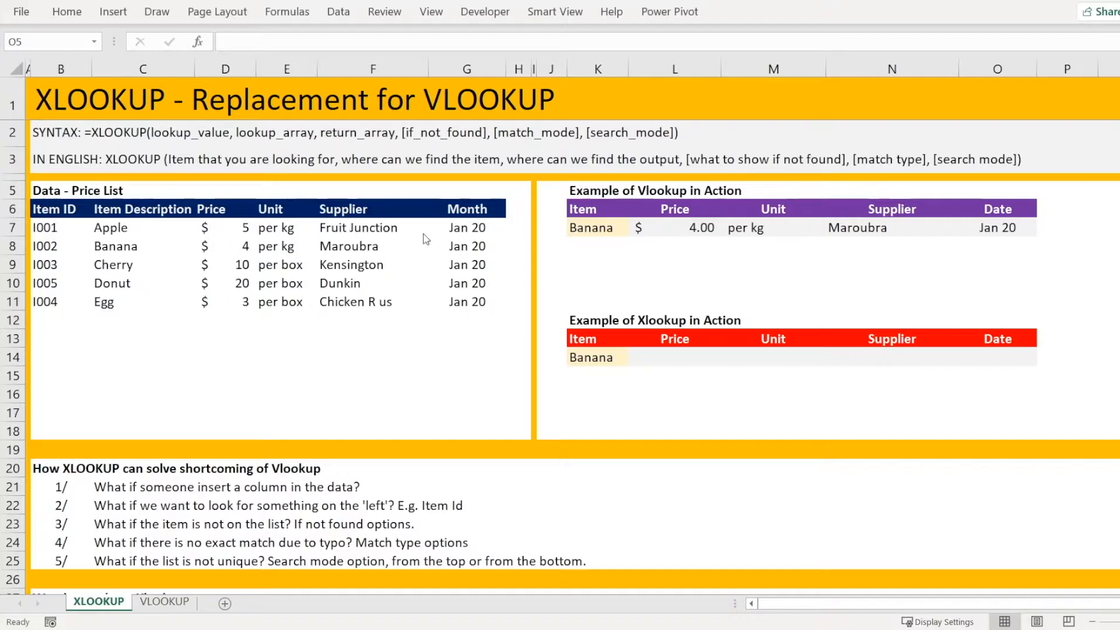
mouse_move(924, 226)
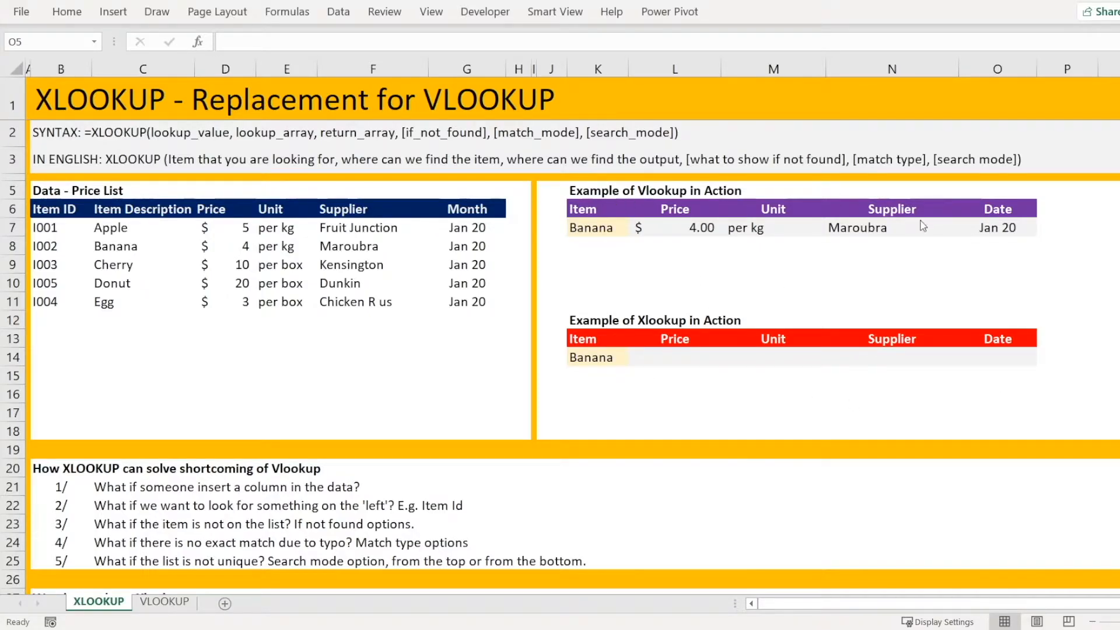
mouse_move(691, 233)
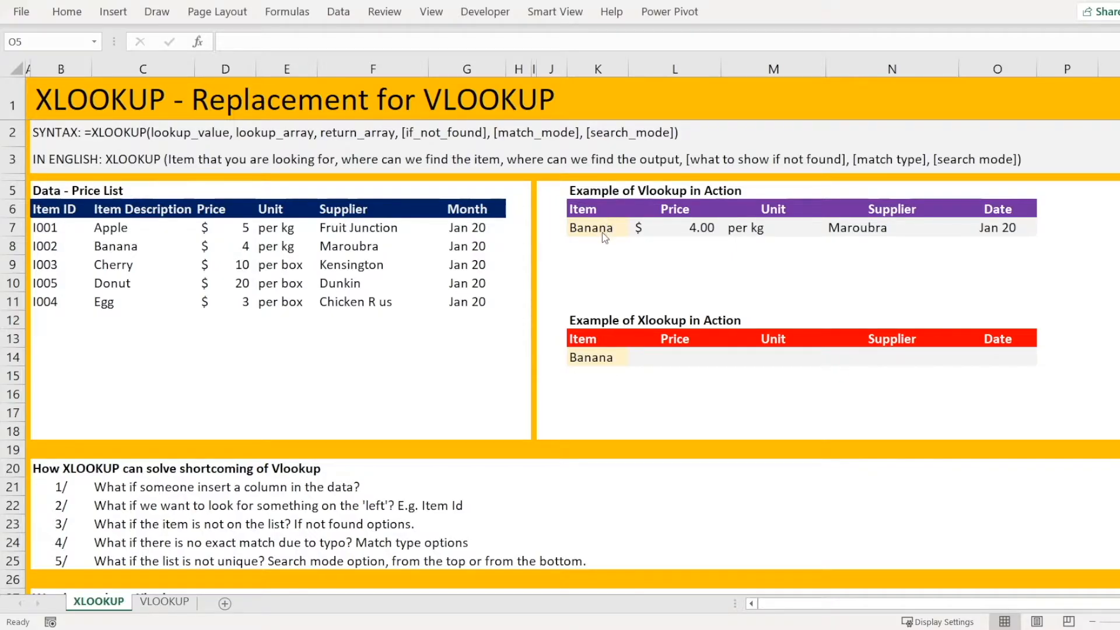
mouse_move(822, 230)
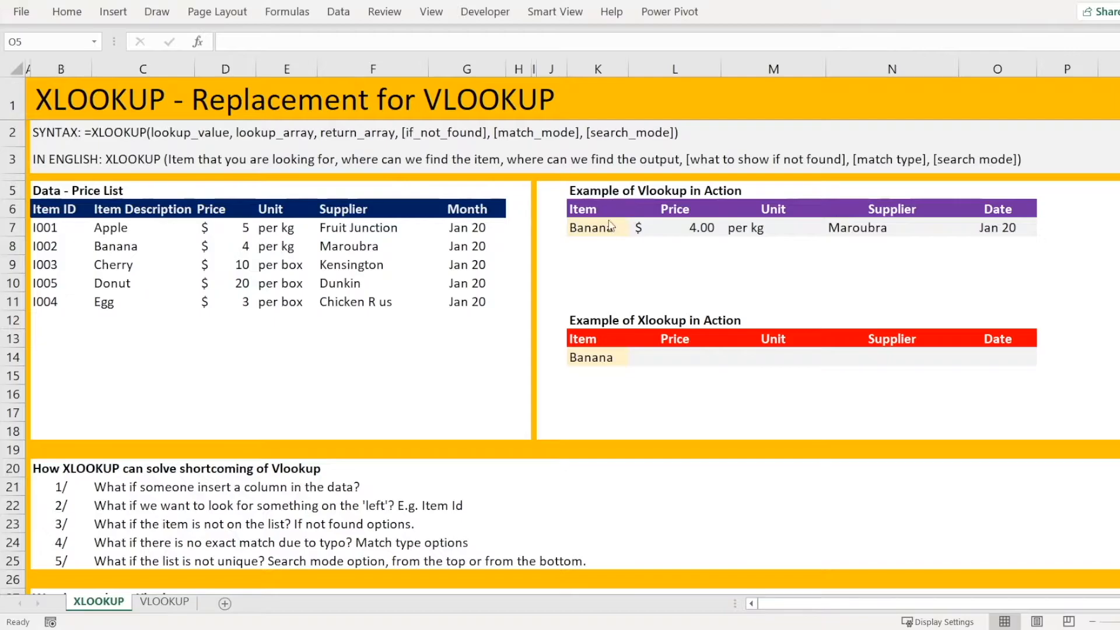
Look up Apple then Cherry in K7, returning $10.00, per box, Kensington, Jan 20, and review the Unit and Date formulas
click(598, 227)
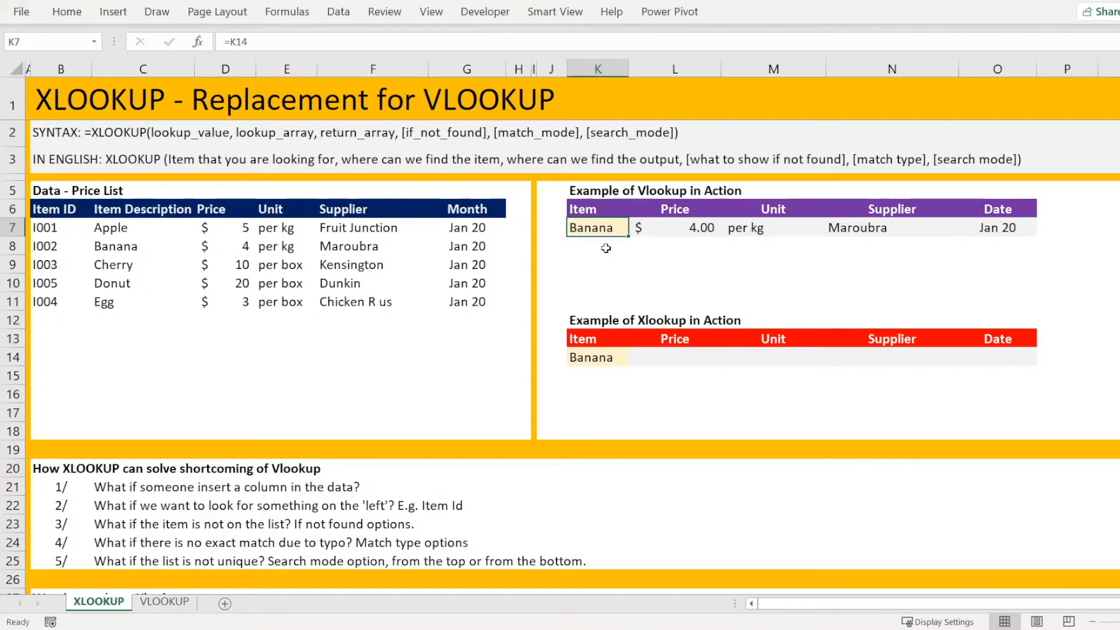
mouse_move(1009, 229)
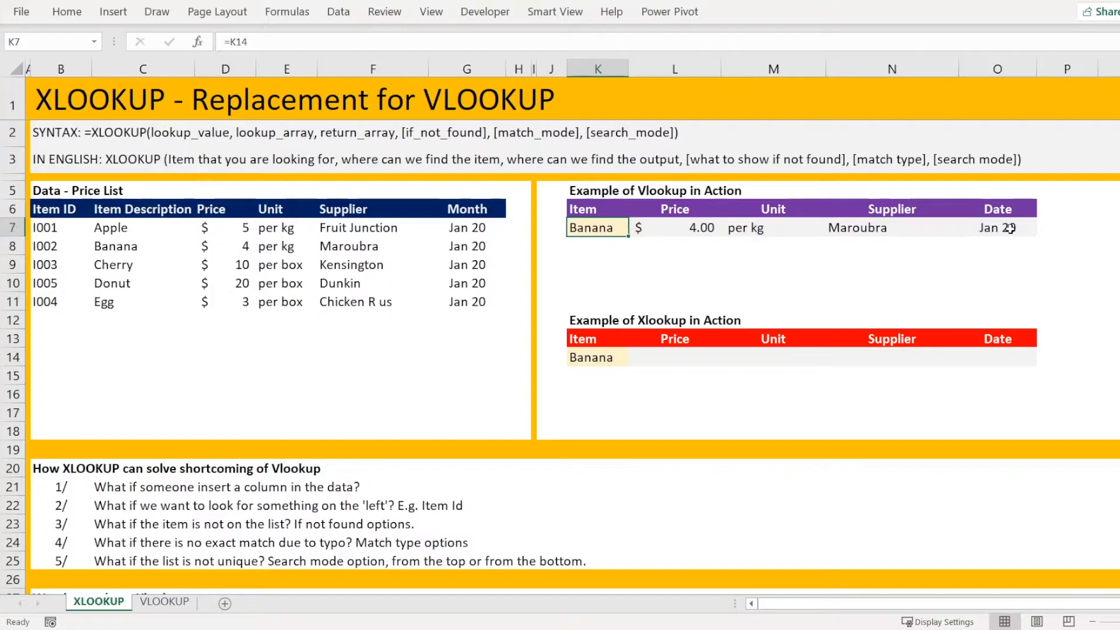
text(Appl)
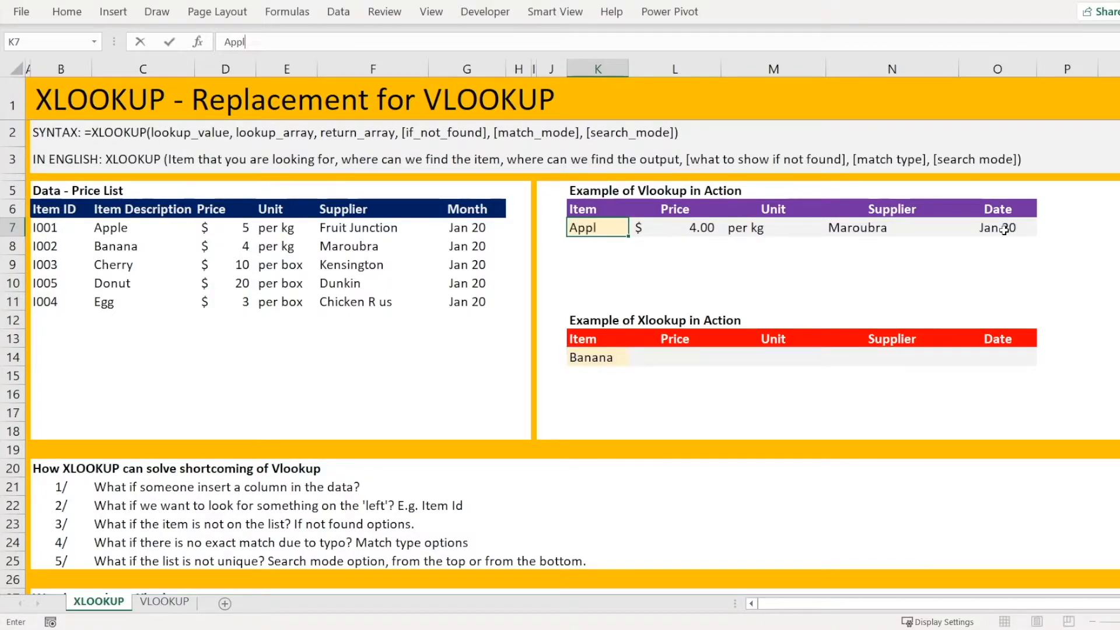
key(Return)
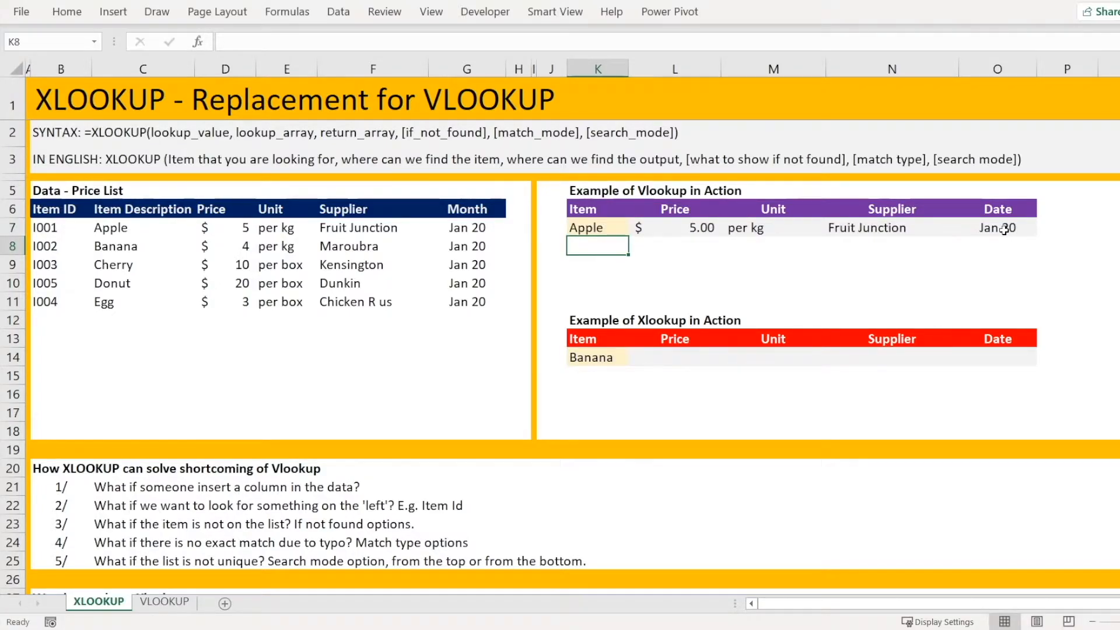
text(Ch)
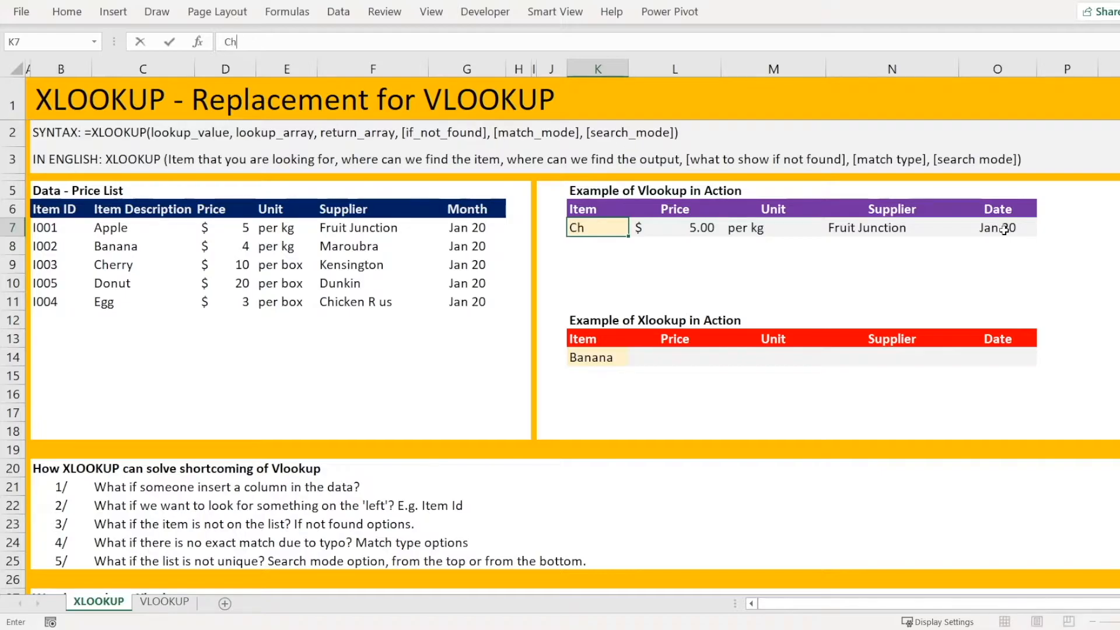
key(Return)
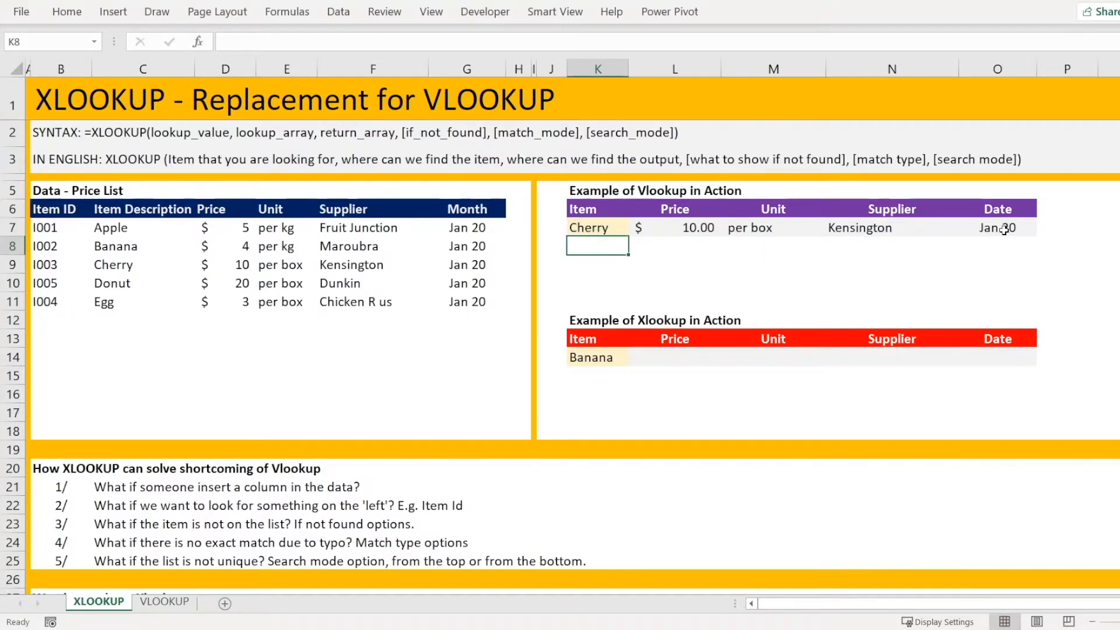
click(673, 227)
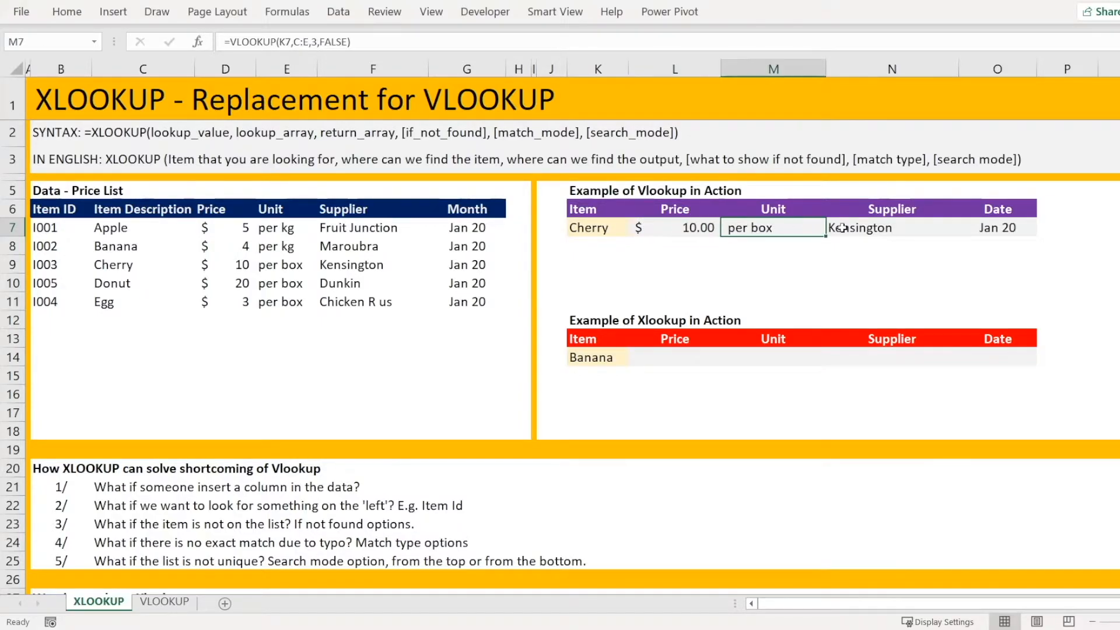
click(996, 227)
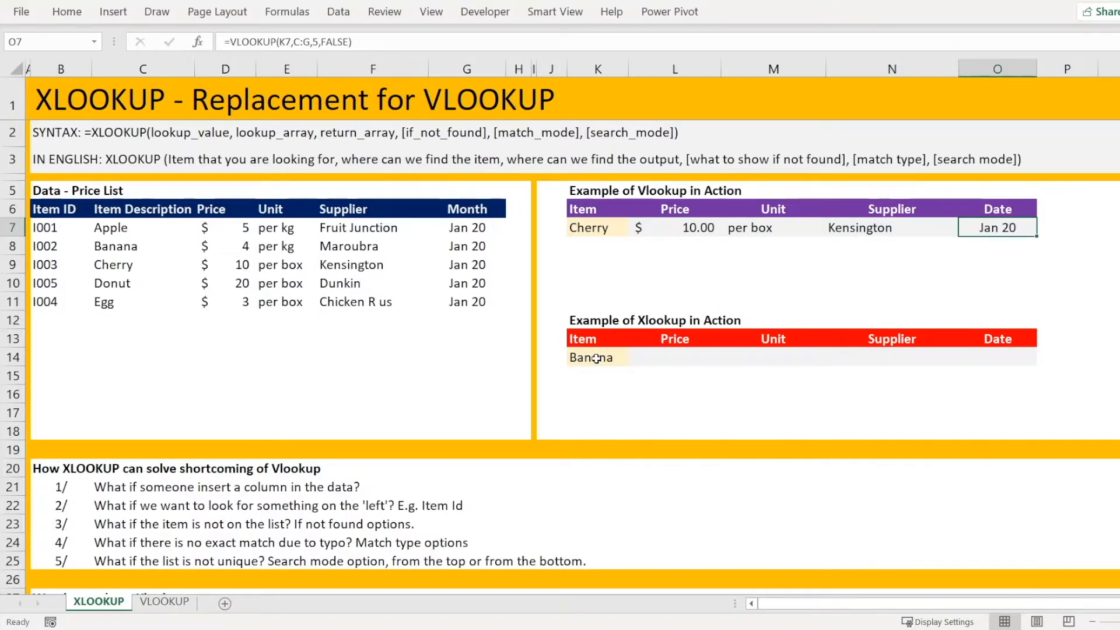
click(591, 357)
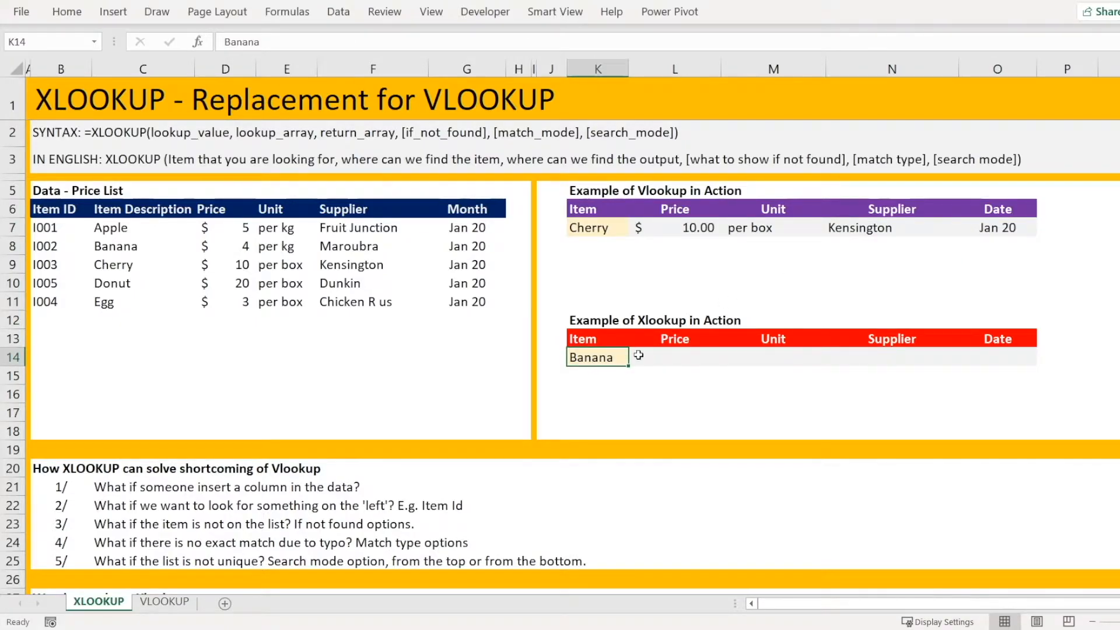
mouse_move(697, 357)
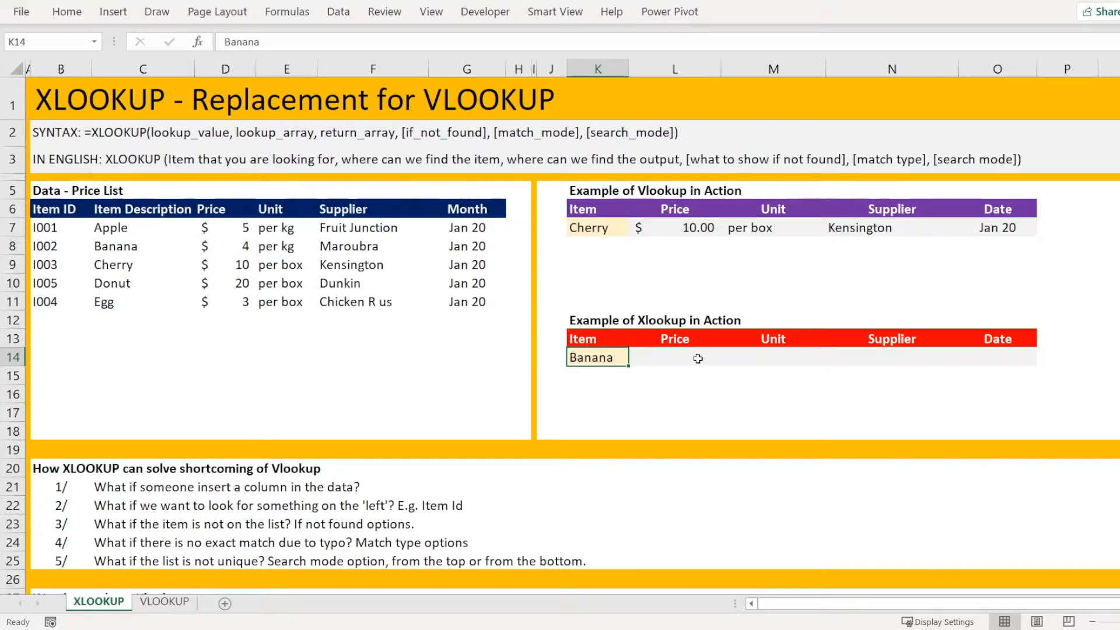
mouse_move(690, 354)
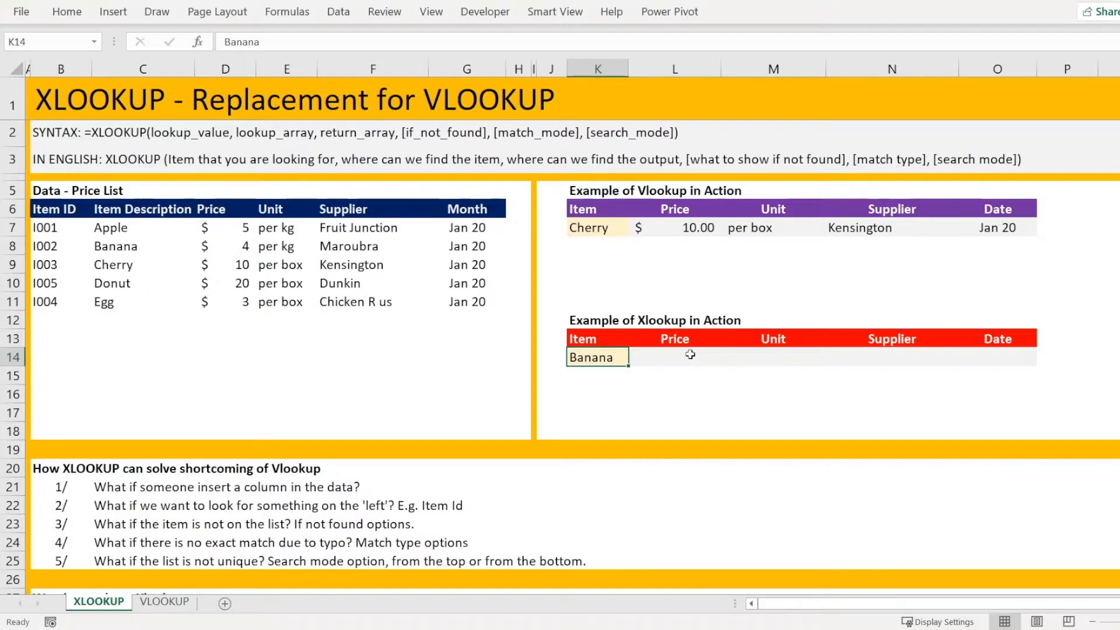
click(773, 283)
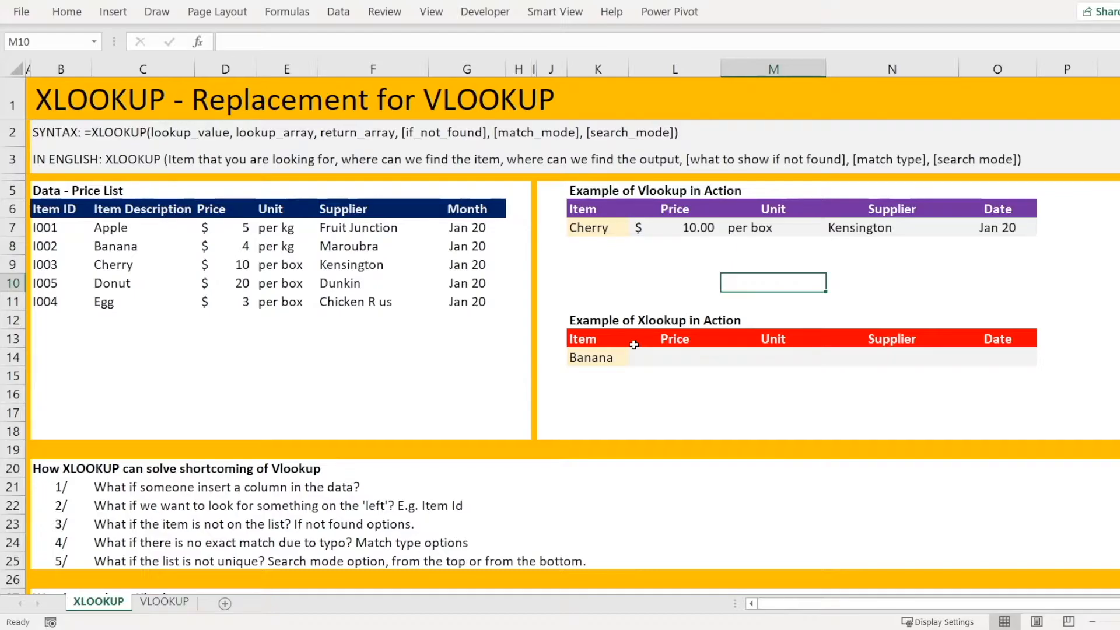
mouse_move(328, 175)
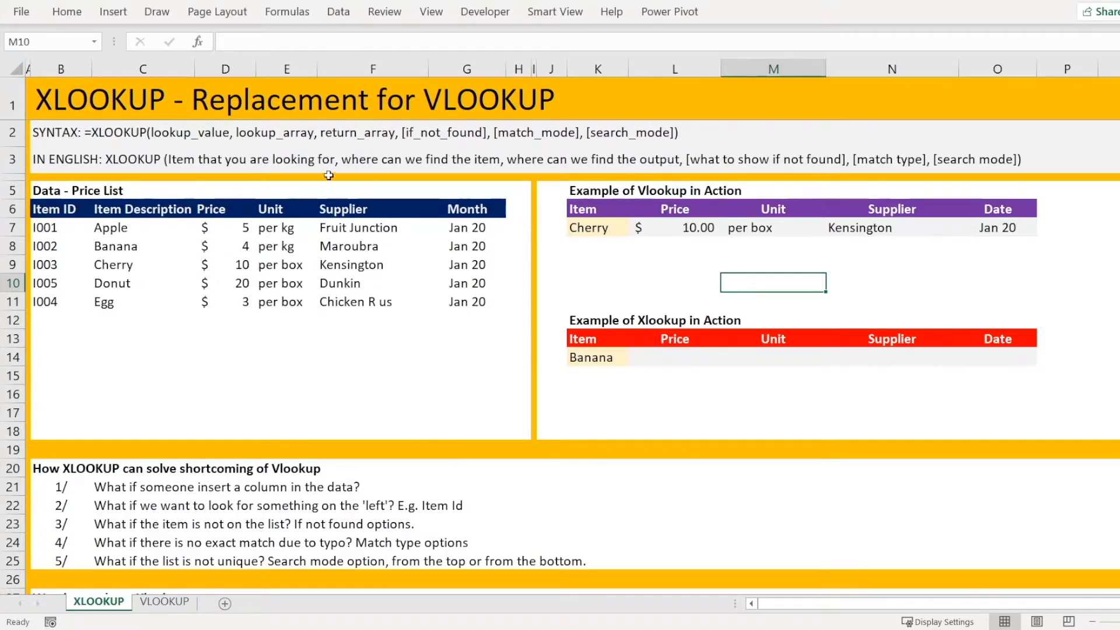
click(60, 133)
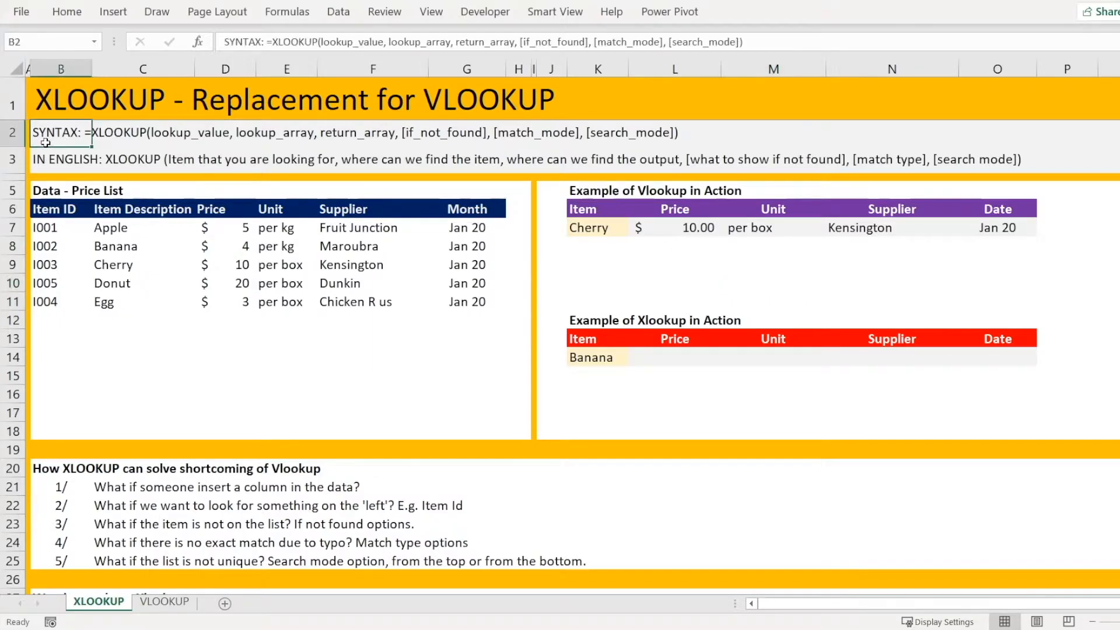
mouse_move(55, 166)
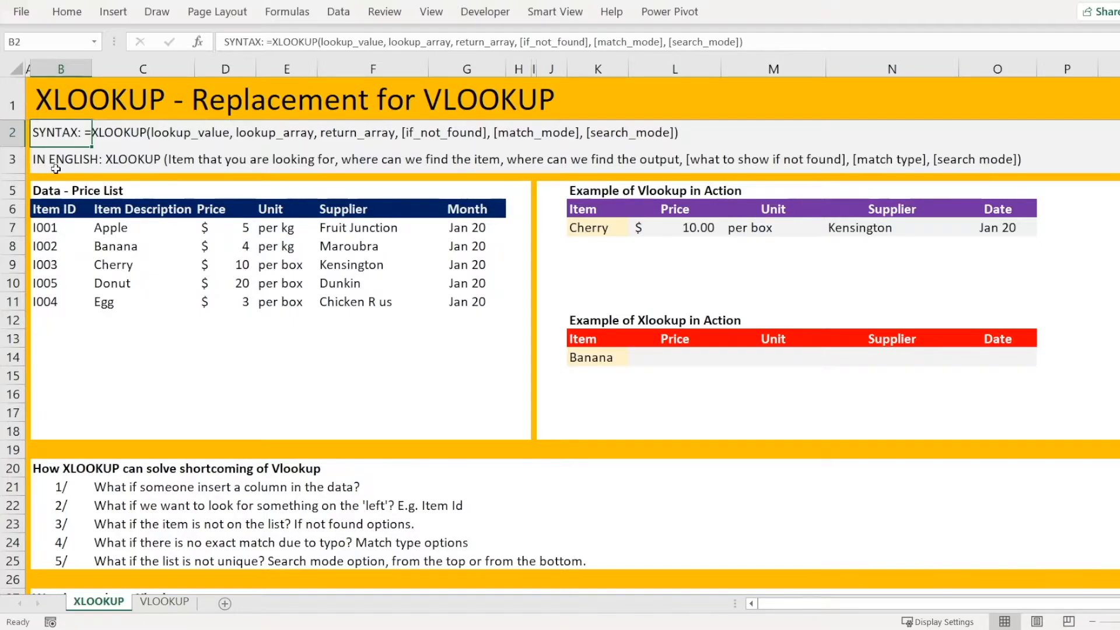
mouse_move(122, 163)
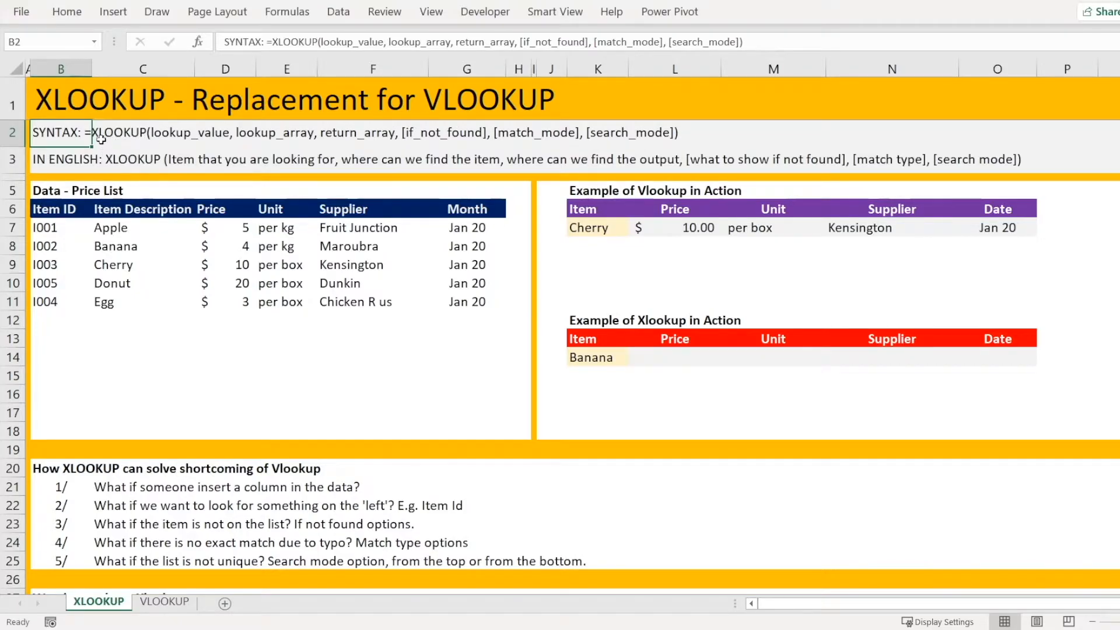
mouse_move(136, 136)
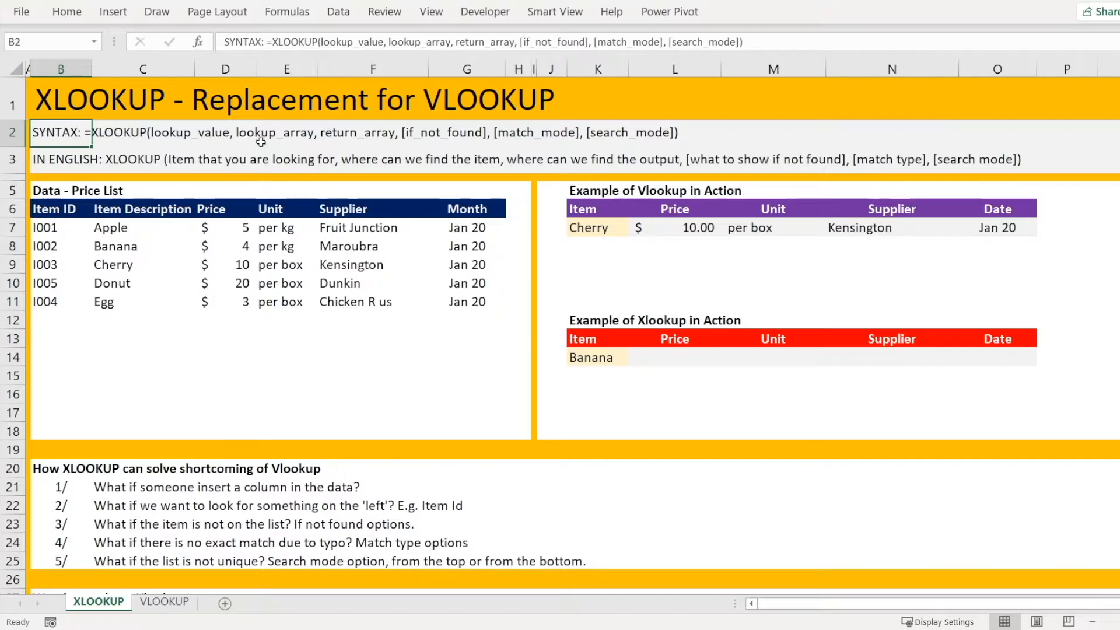
mouse_move(360, 140)
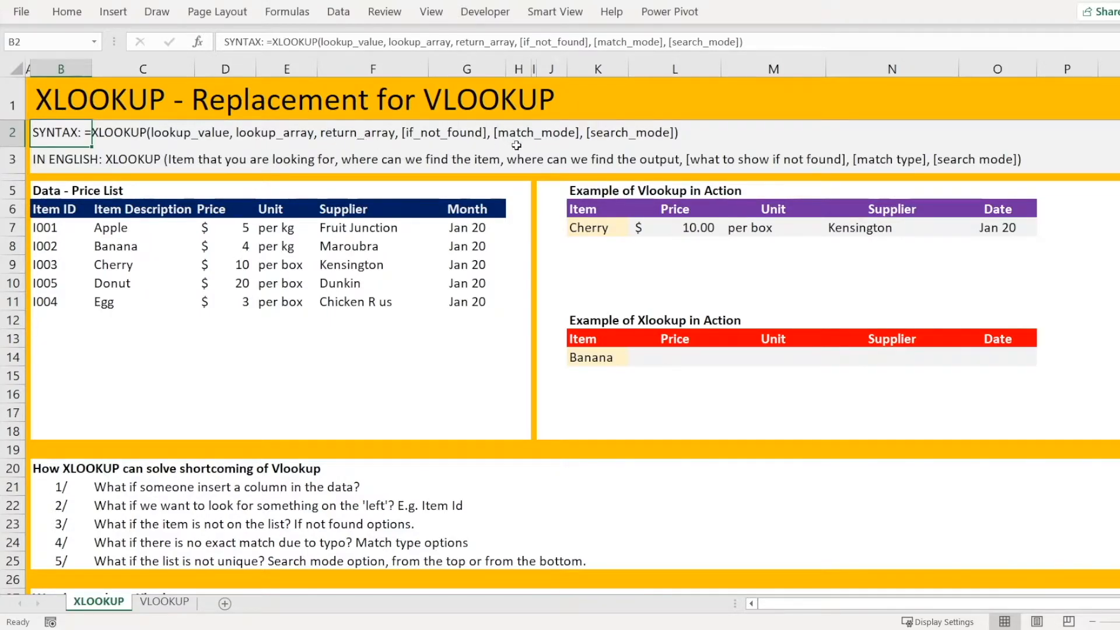
mouse_move(638, 139)
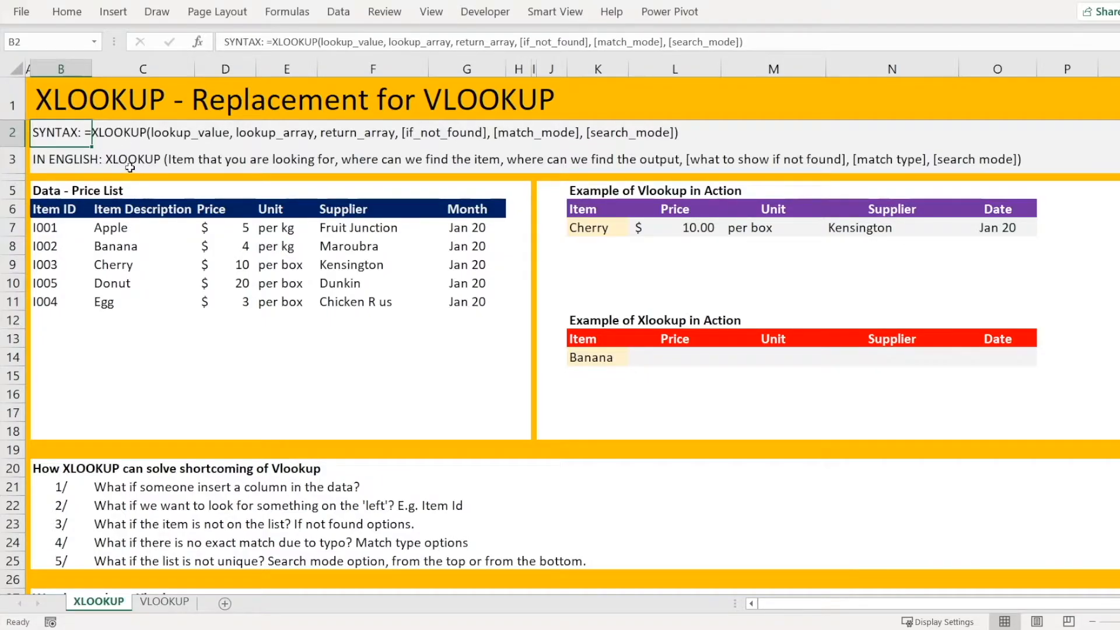
mouse_move(195, 172)
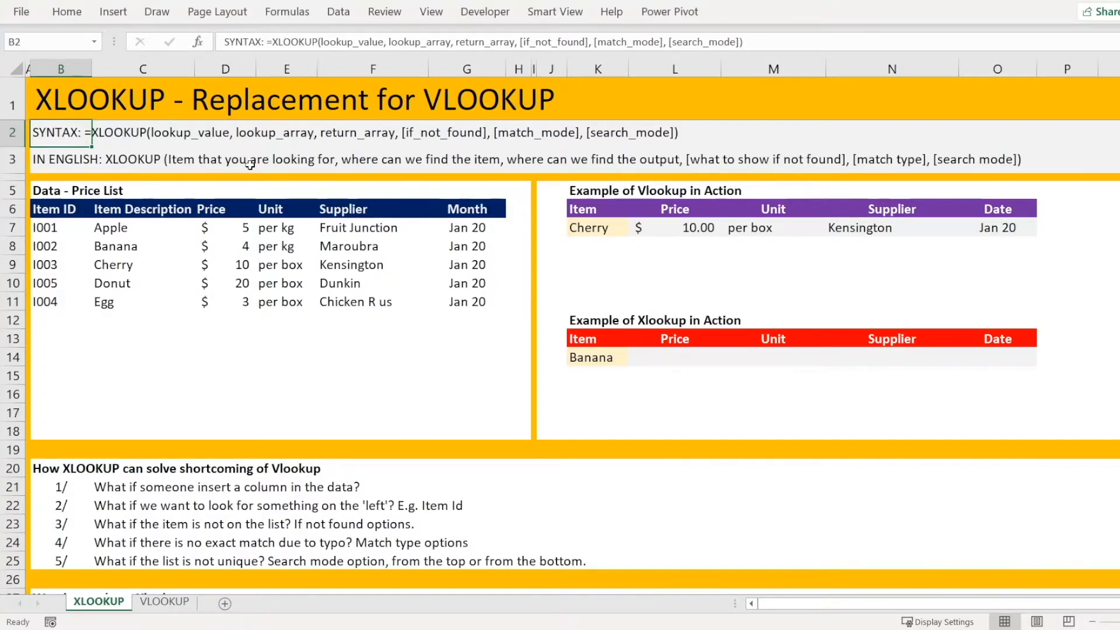
click(61, 159)
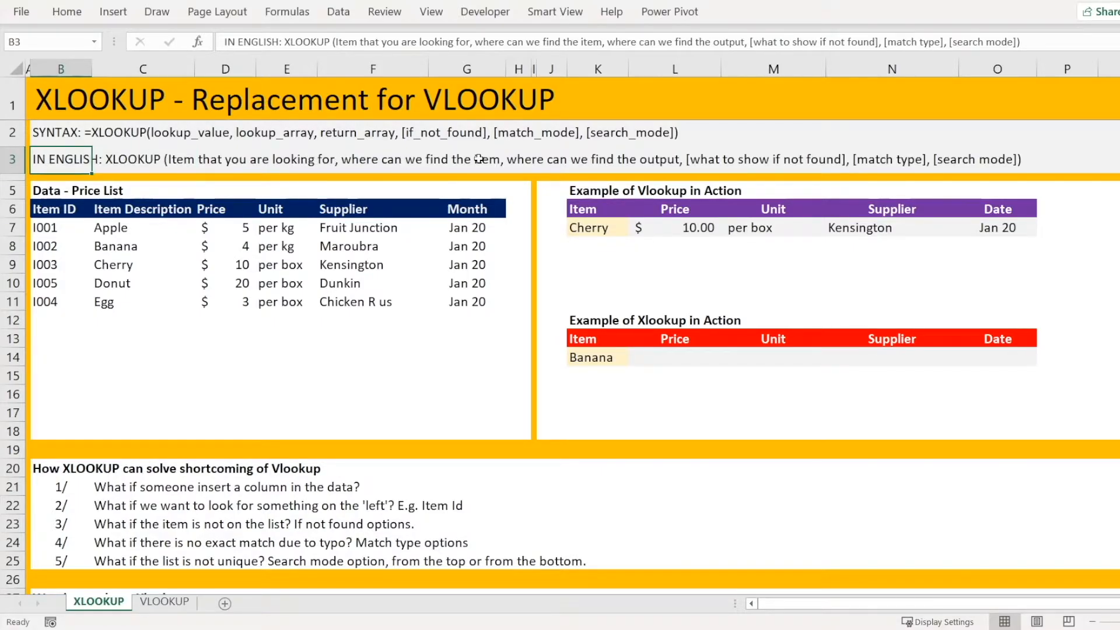
mouse_move(520, 165)
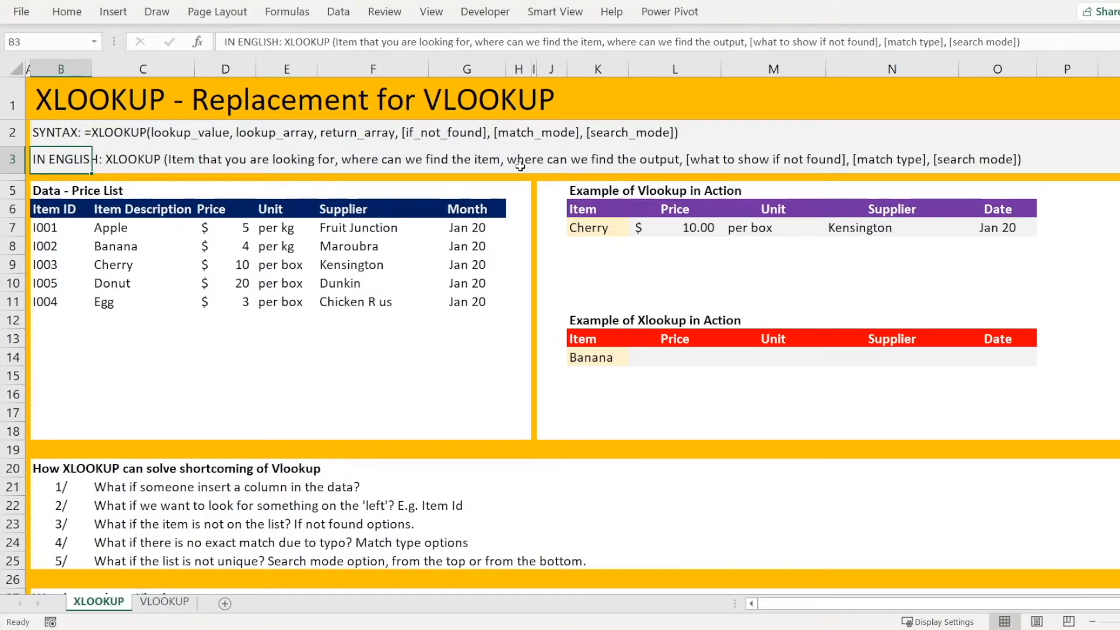
mouse_move(706, 175)
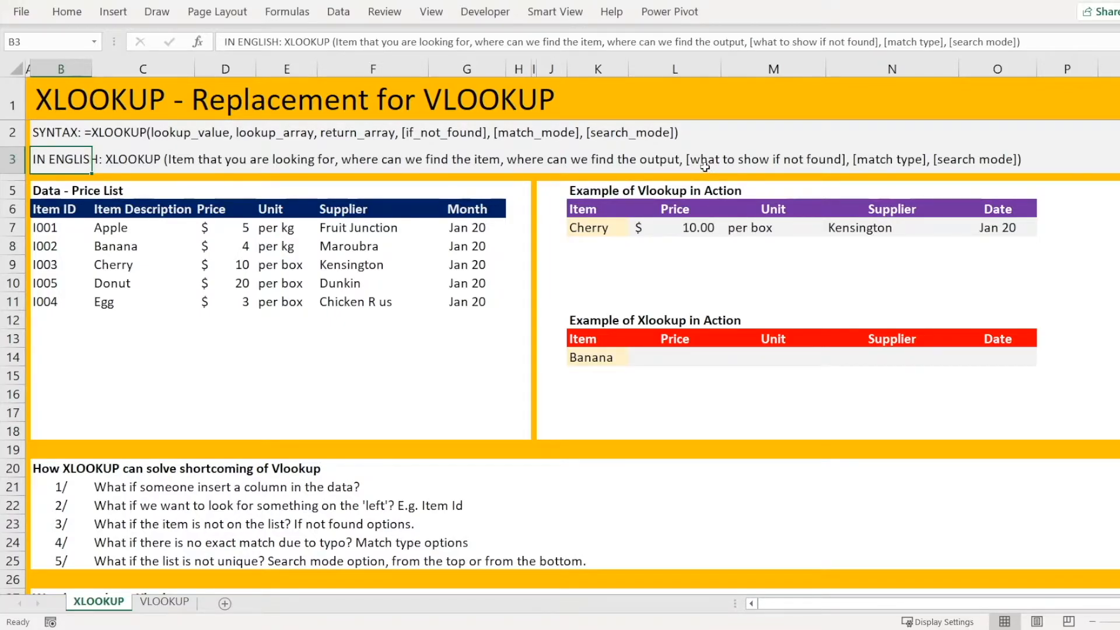
mouse_move(939, 163)
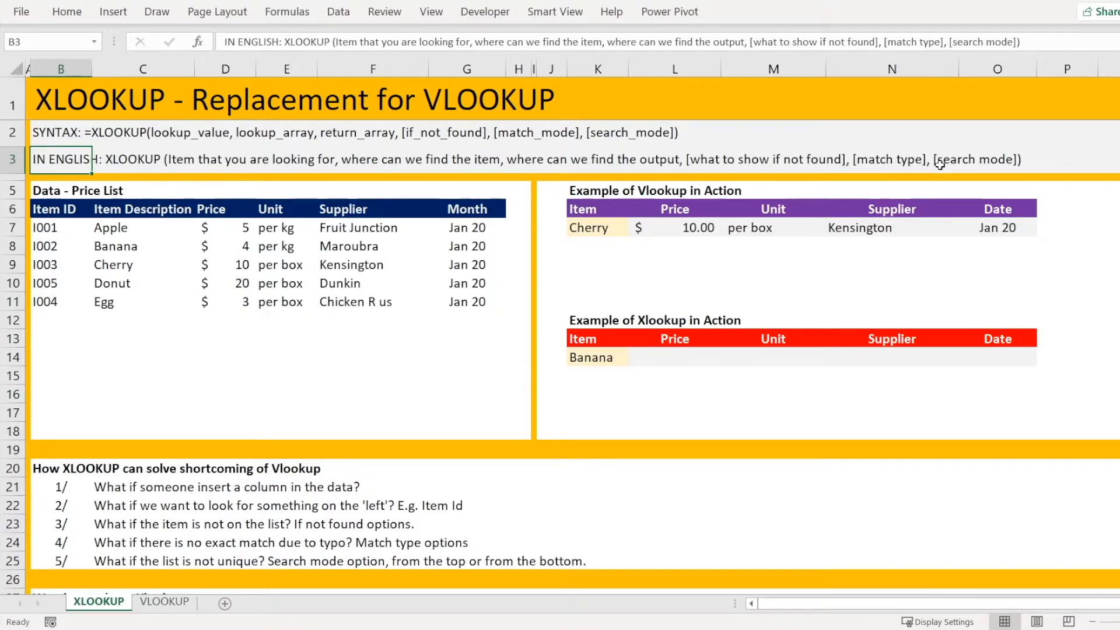
mouse_move(529, 263)
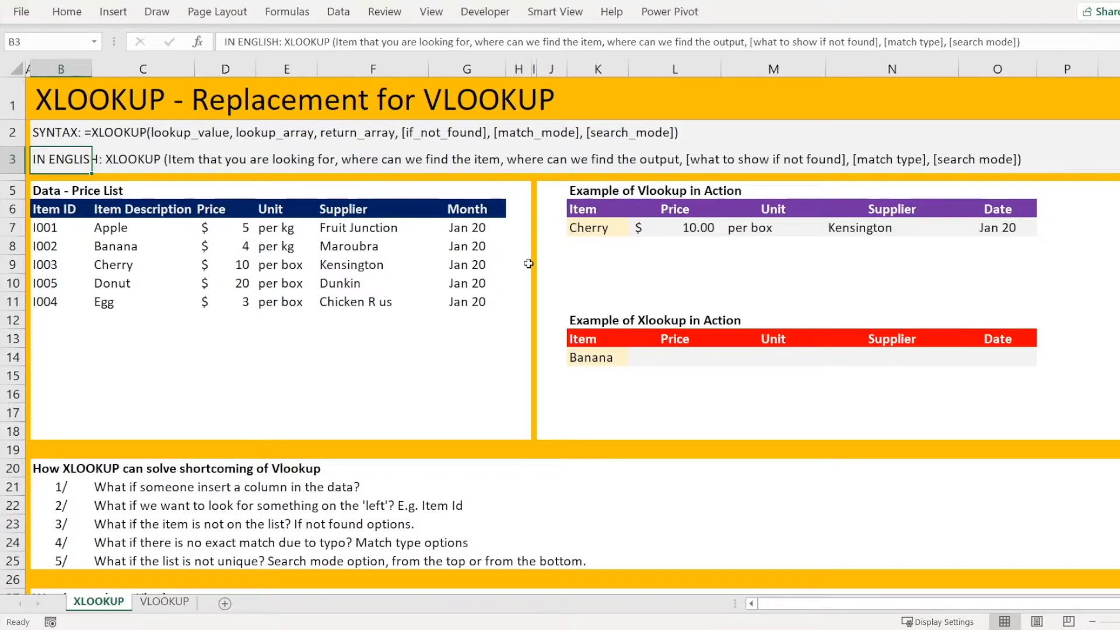
Enter =XLOOKUP(K14,C:C,D:D) in Banana's Price cell L14, returning $4.00
click(518, 264)
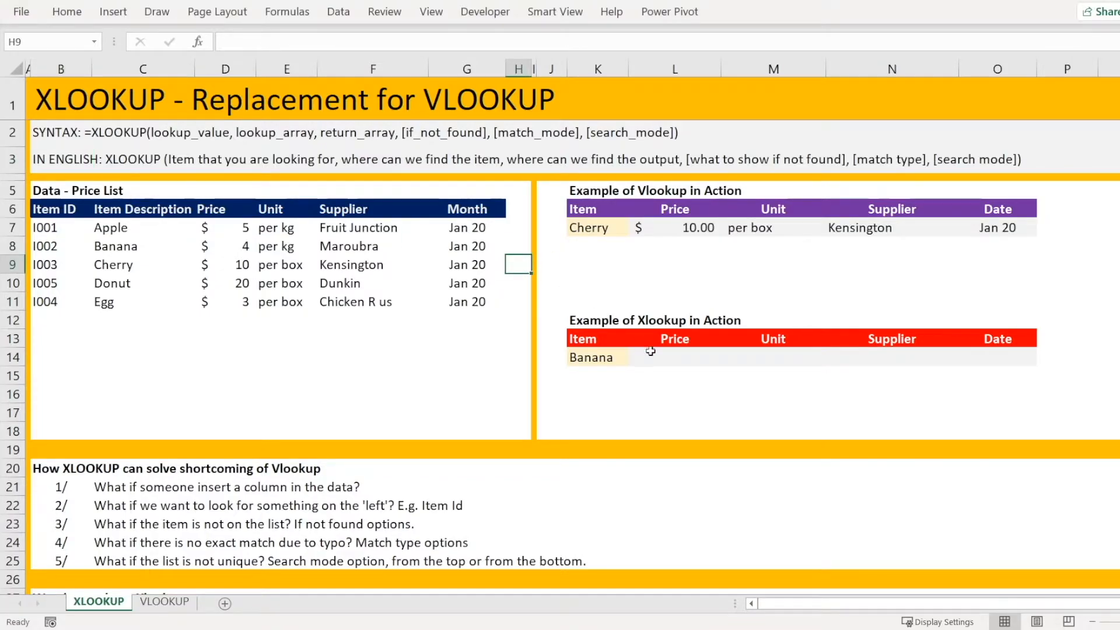
click(674, 357)
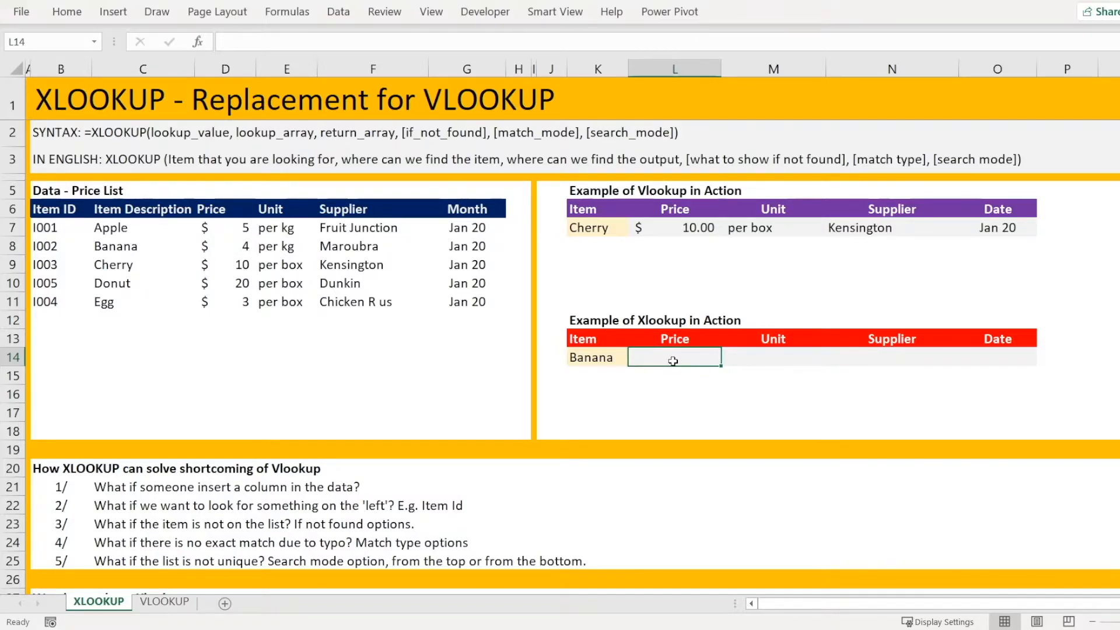
mouse_move(655, 356)
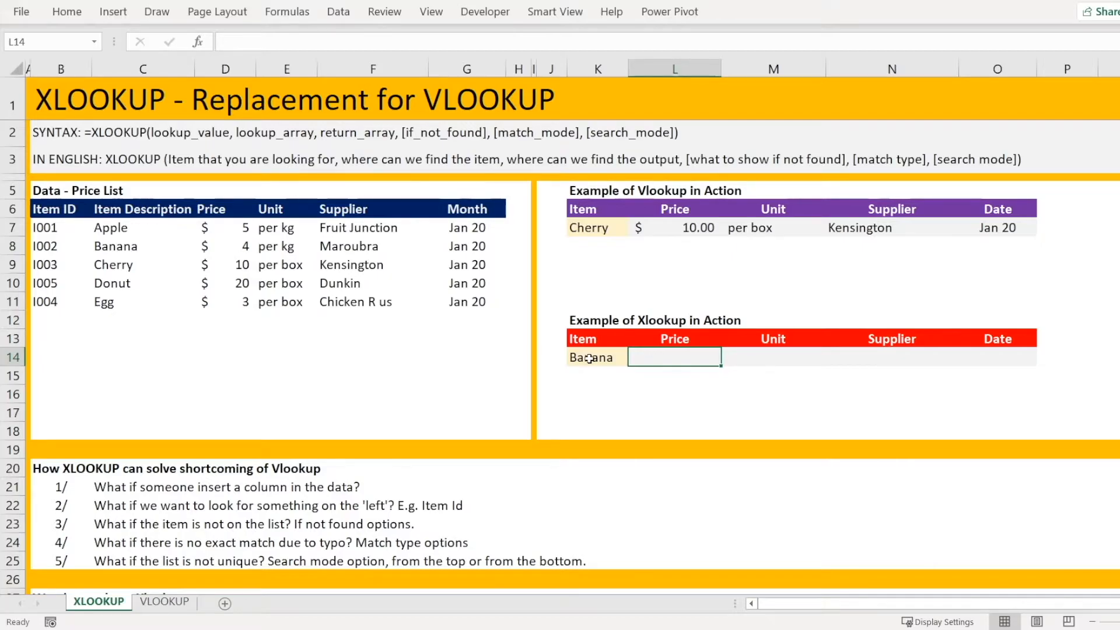
text(=)
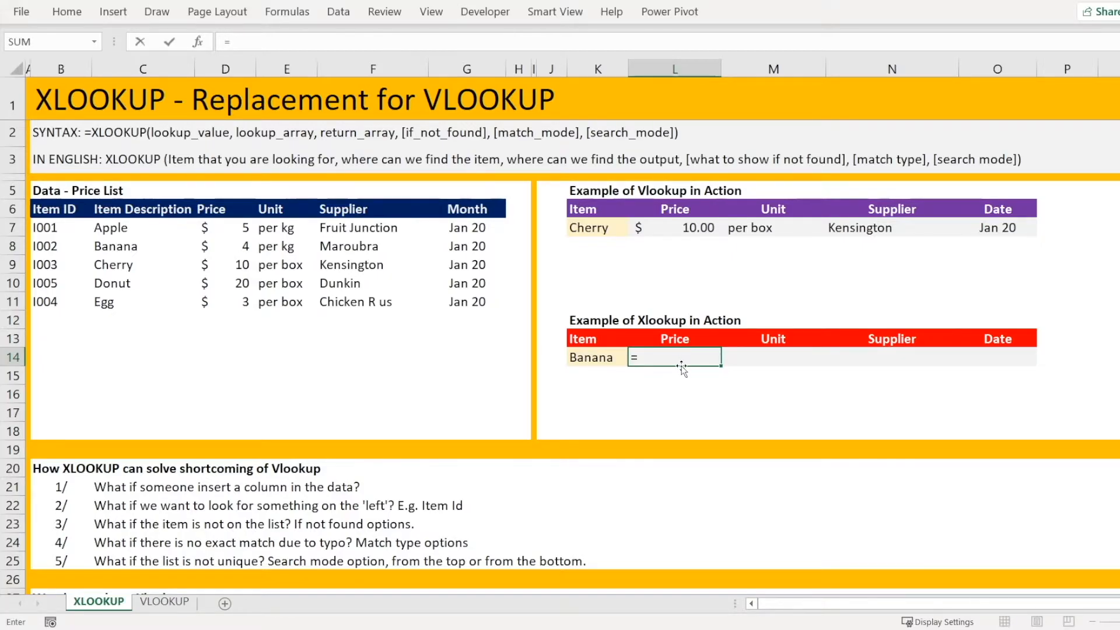
text(xlookup(K14,)
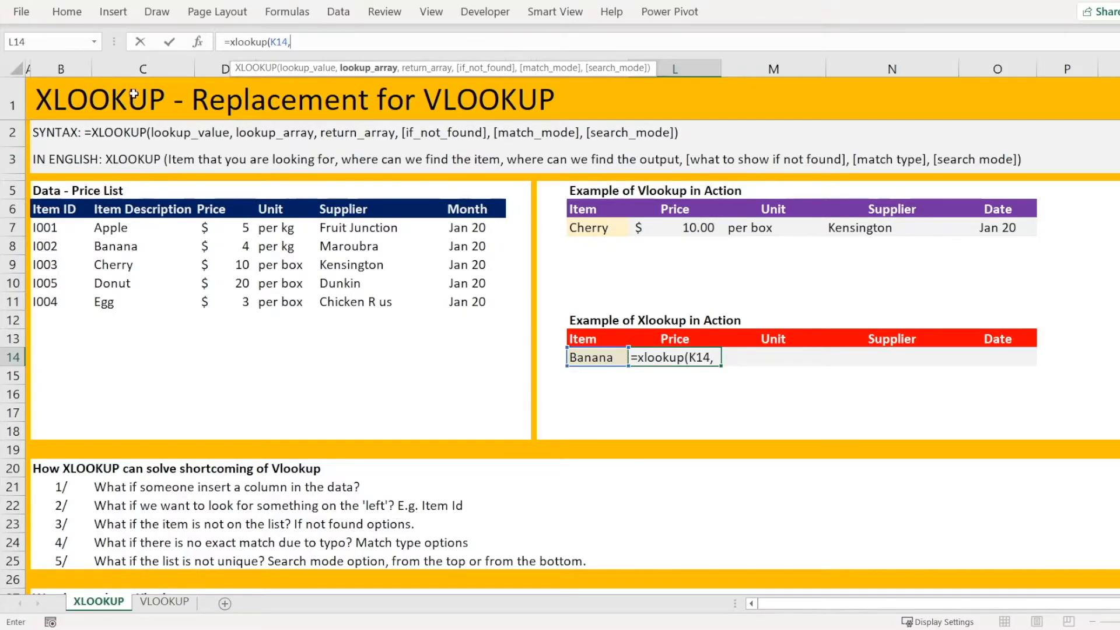
click(143, 69)
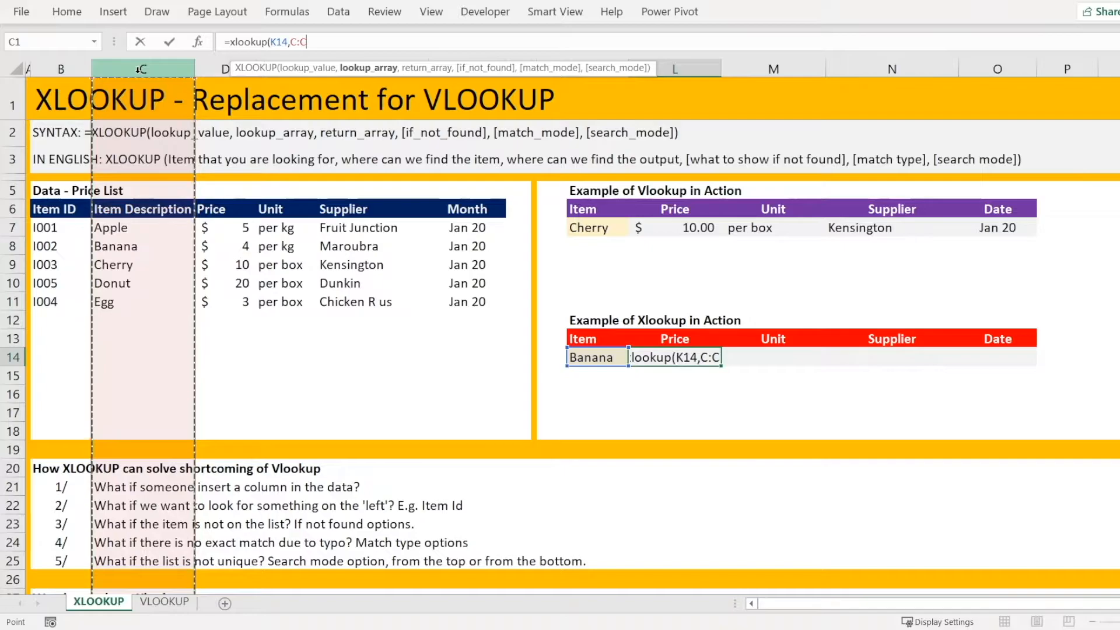
text(,)
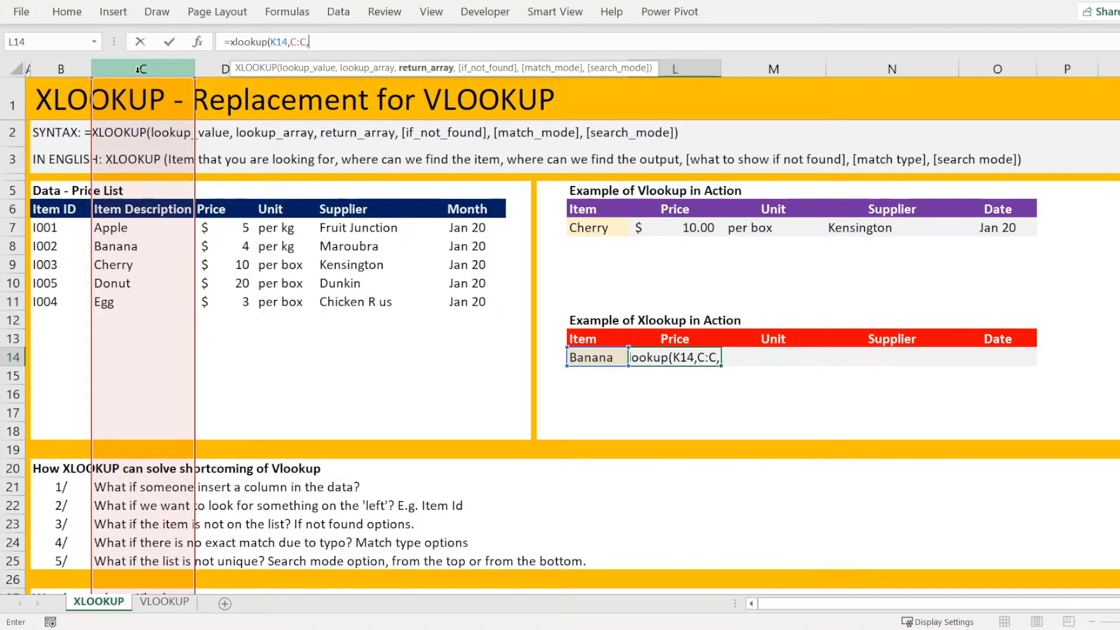
click(220, 69)
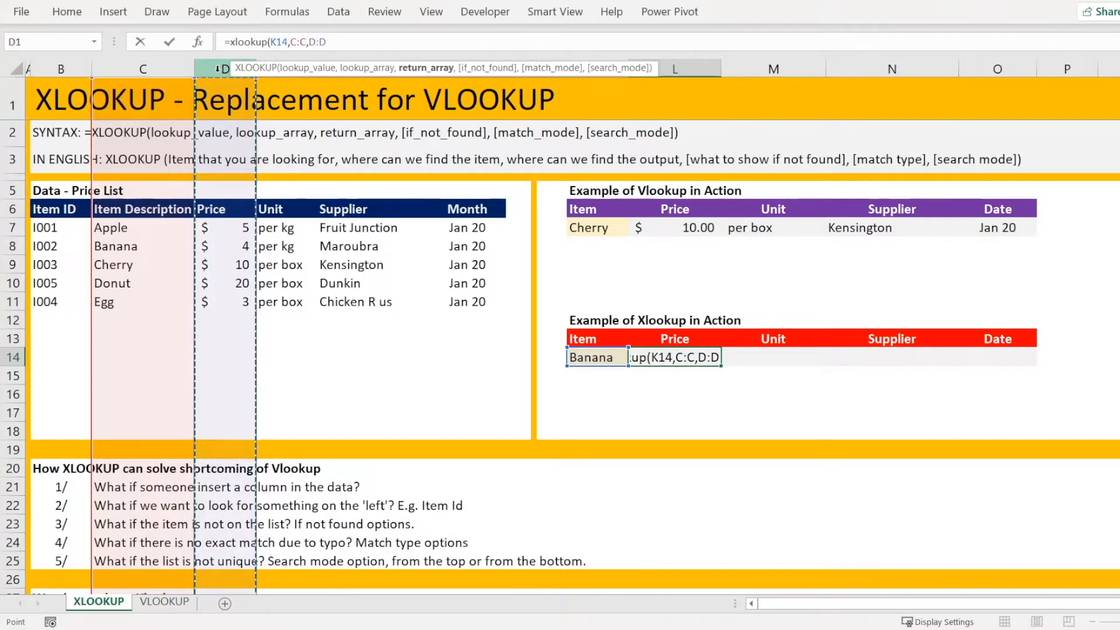
key(Return)
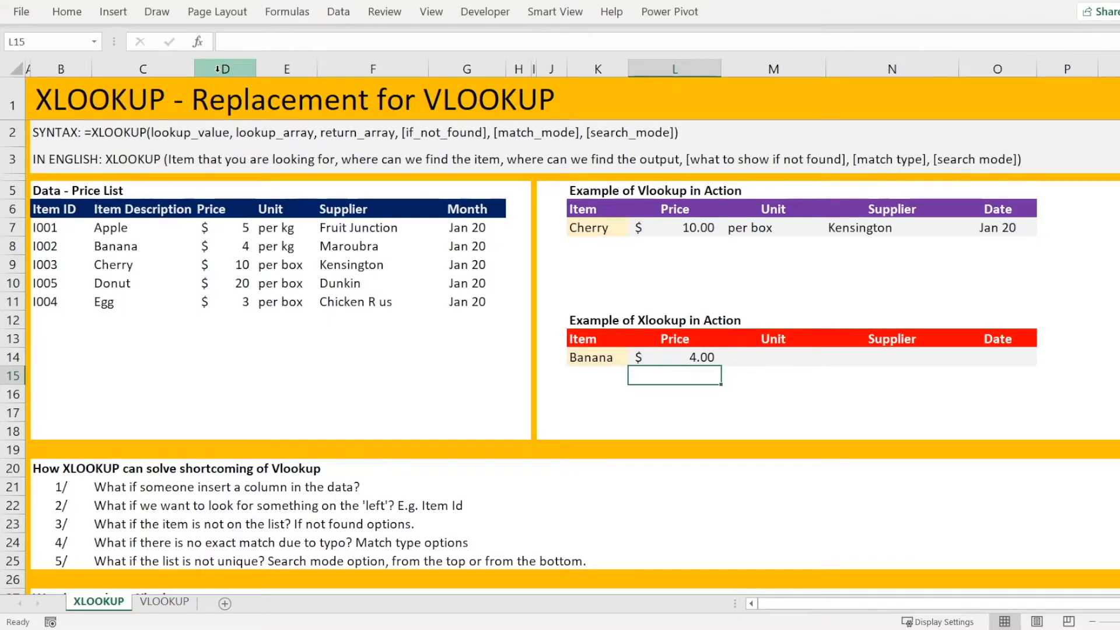
click(673, 357)
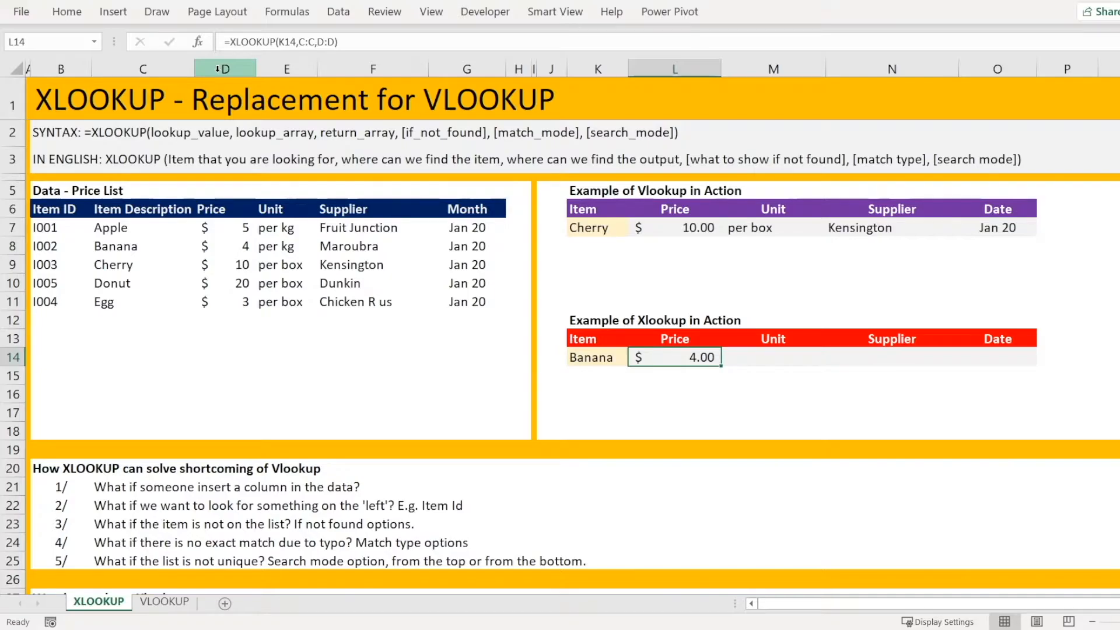
Enter =XLOOKUP(K14,C:C,E:E) in M14 so Banana's unit shows per kg
text(=x)
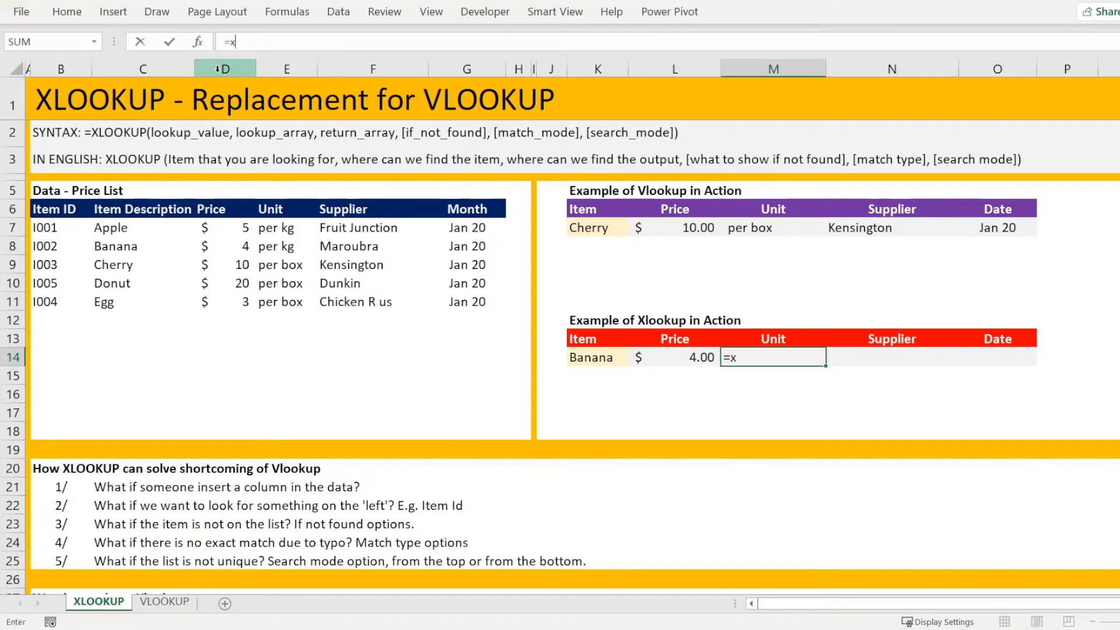
text(lookup()
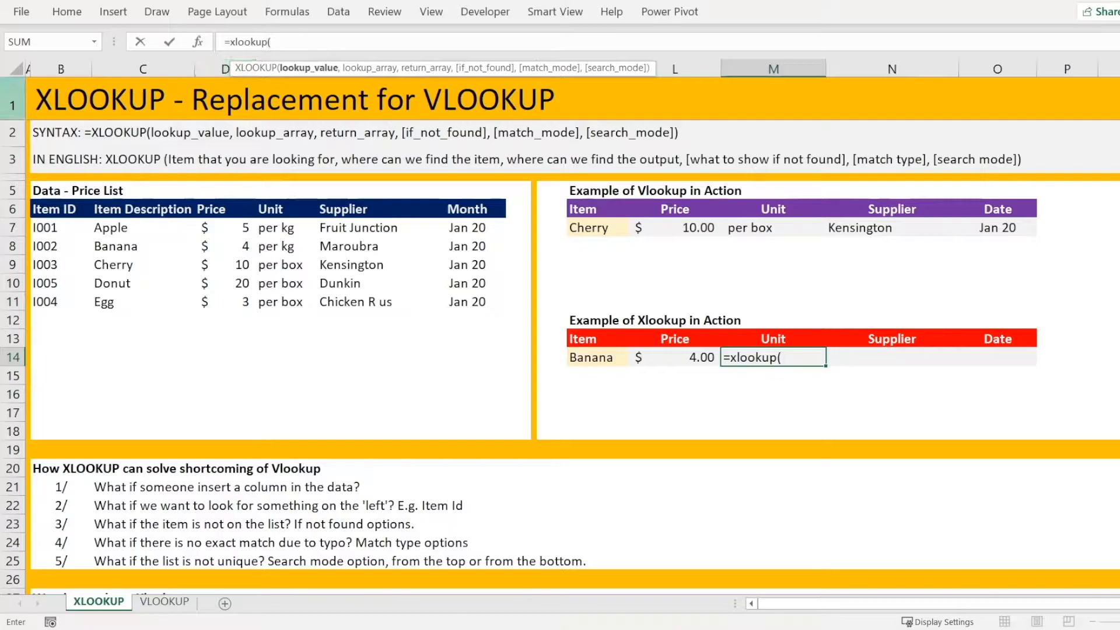
click(590, 357)
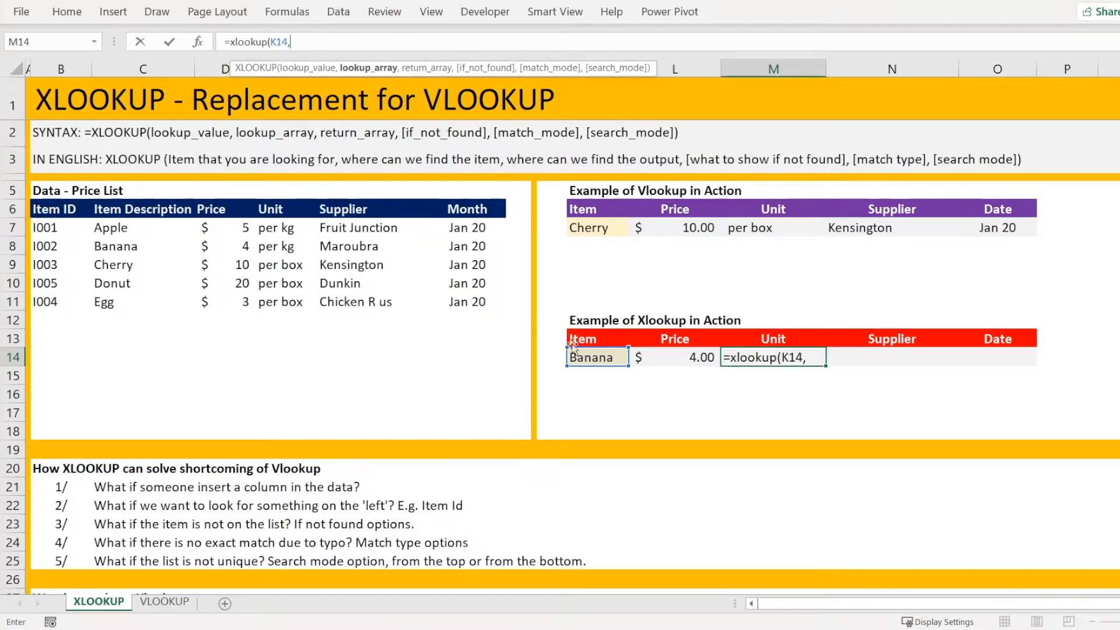
click(142, 67)
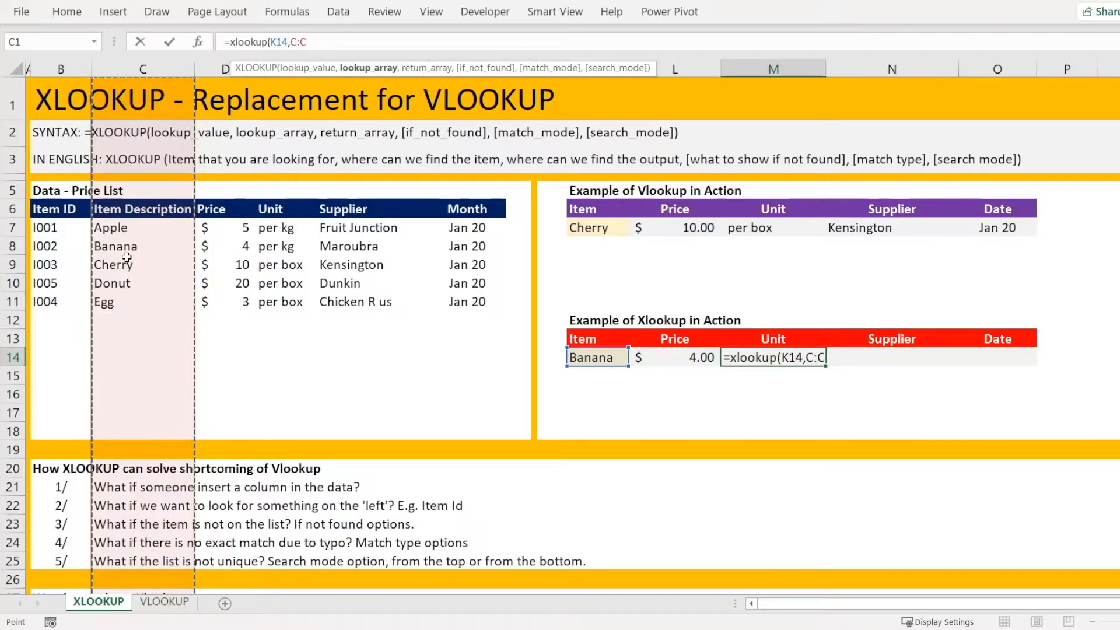
text(,)
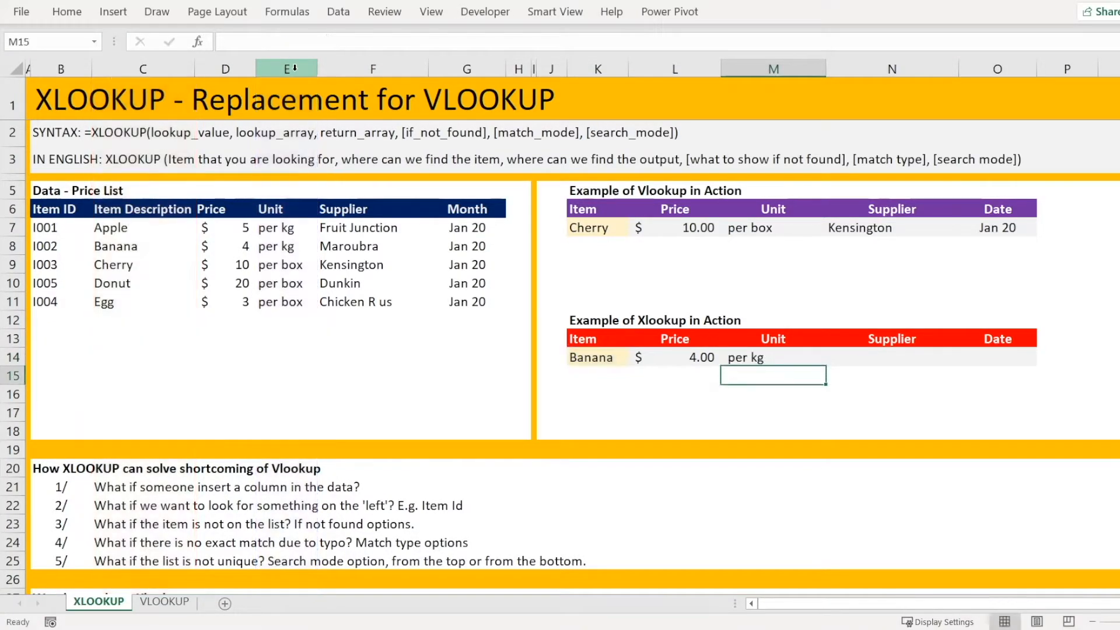
click(674, 357)
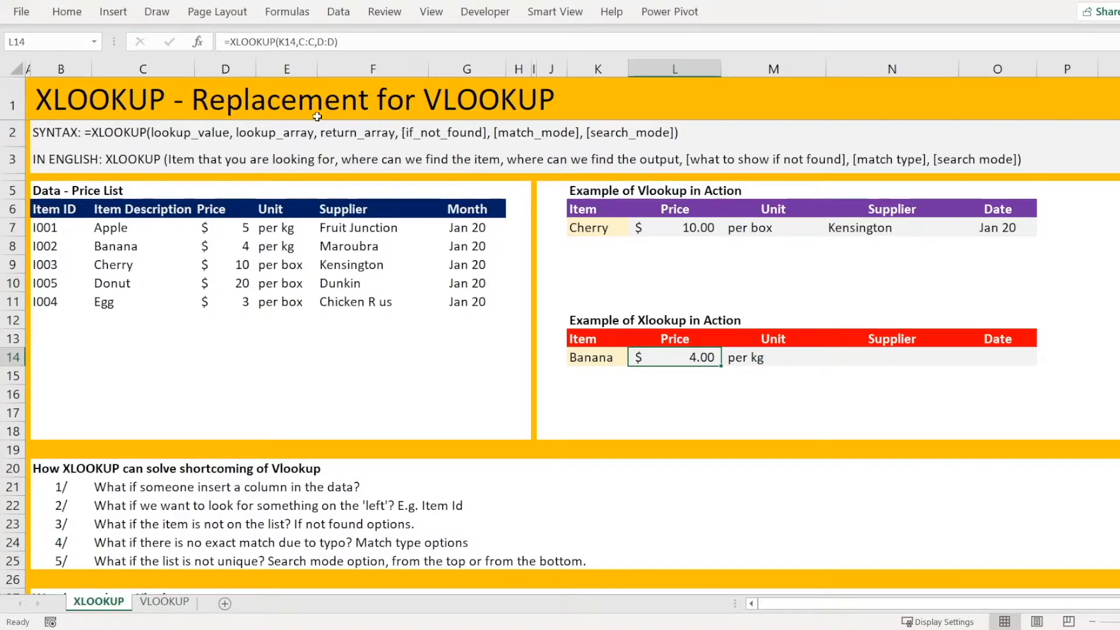
Insert a test column in the price list and verify the Xlookup price still returns $4.00 while Vlookup breaks
right_click(225, 69)
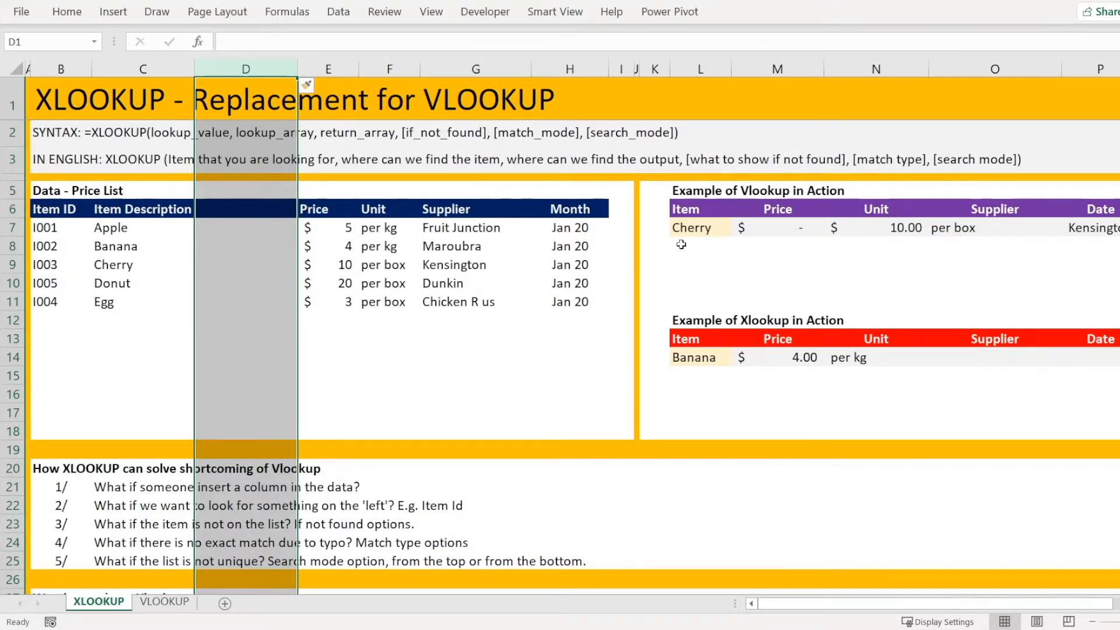
click(776, 227)
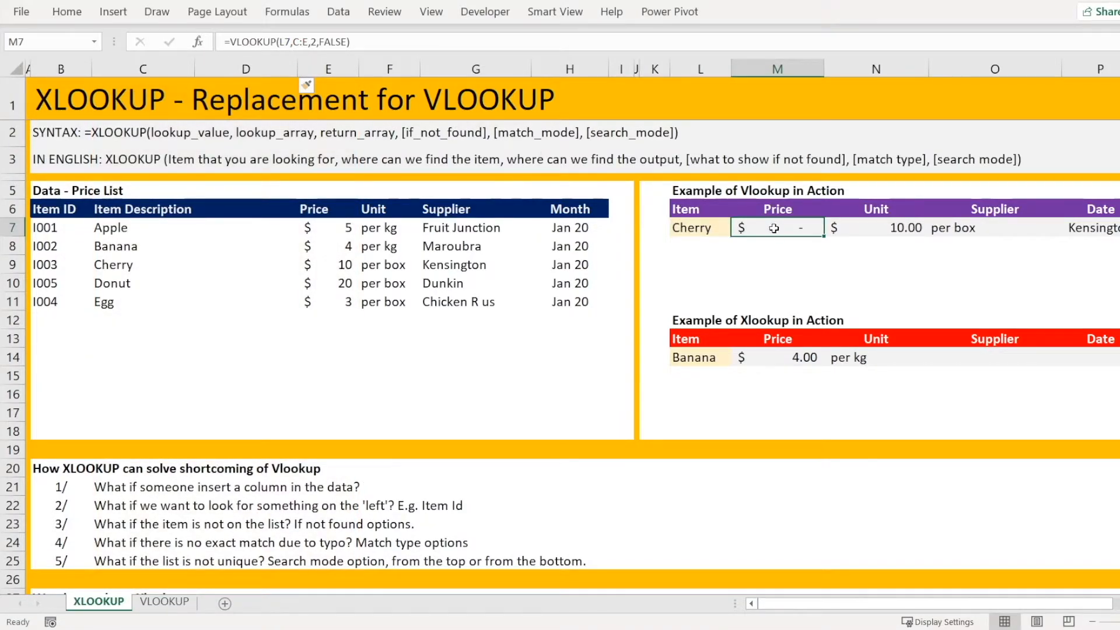
mouse_move(855, 363)
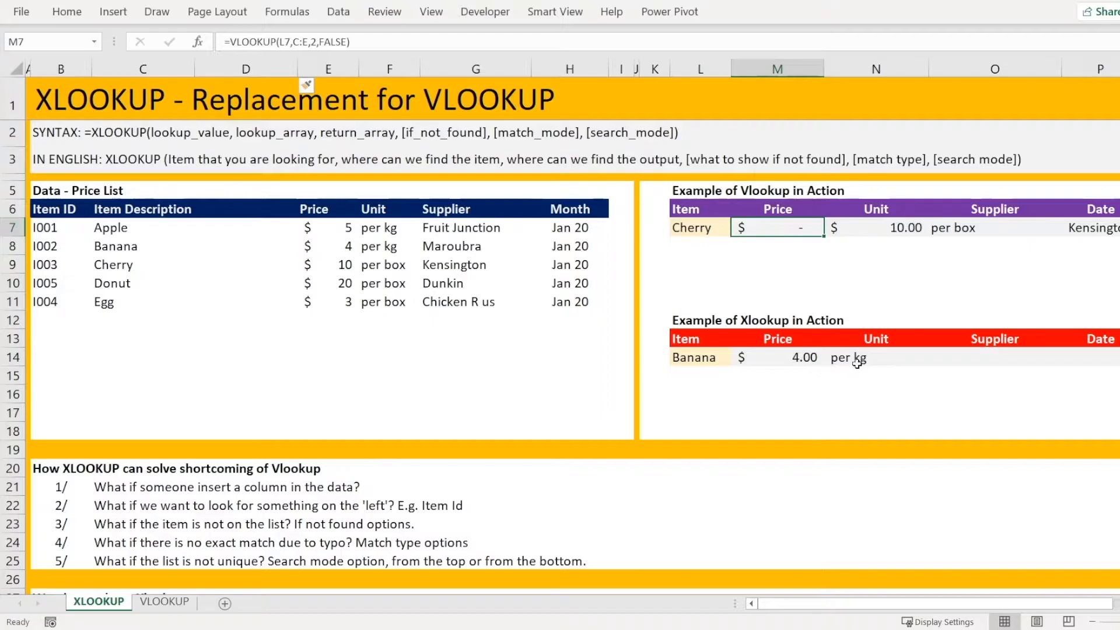
click(777, 357)
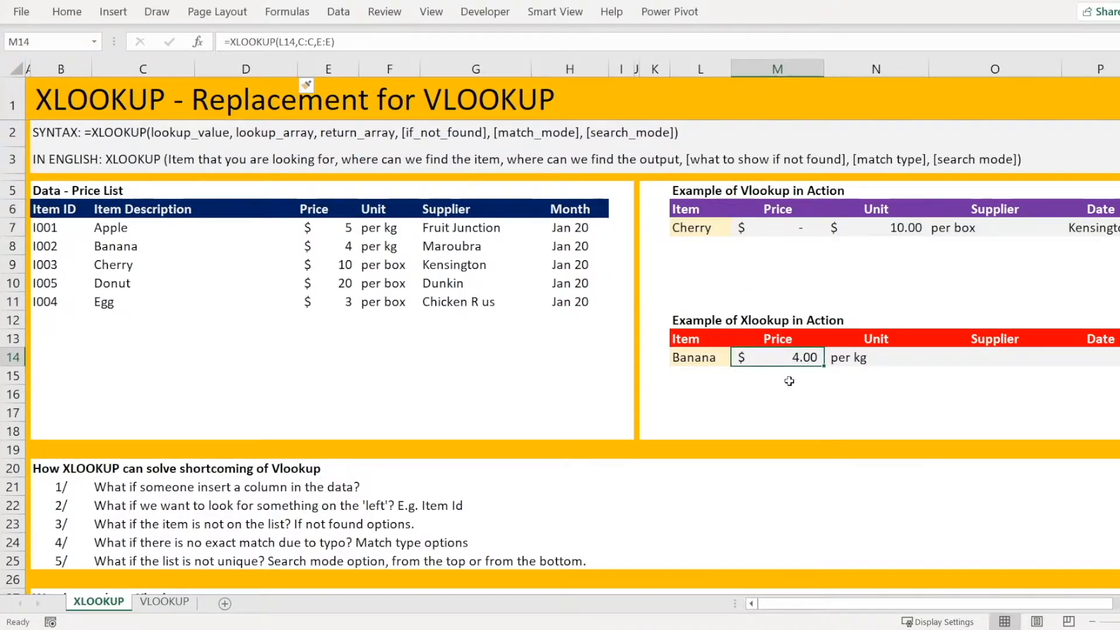
double_click(777, 357)
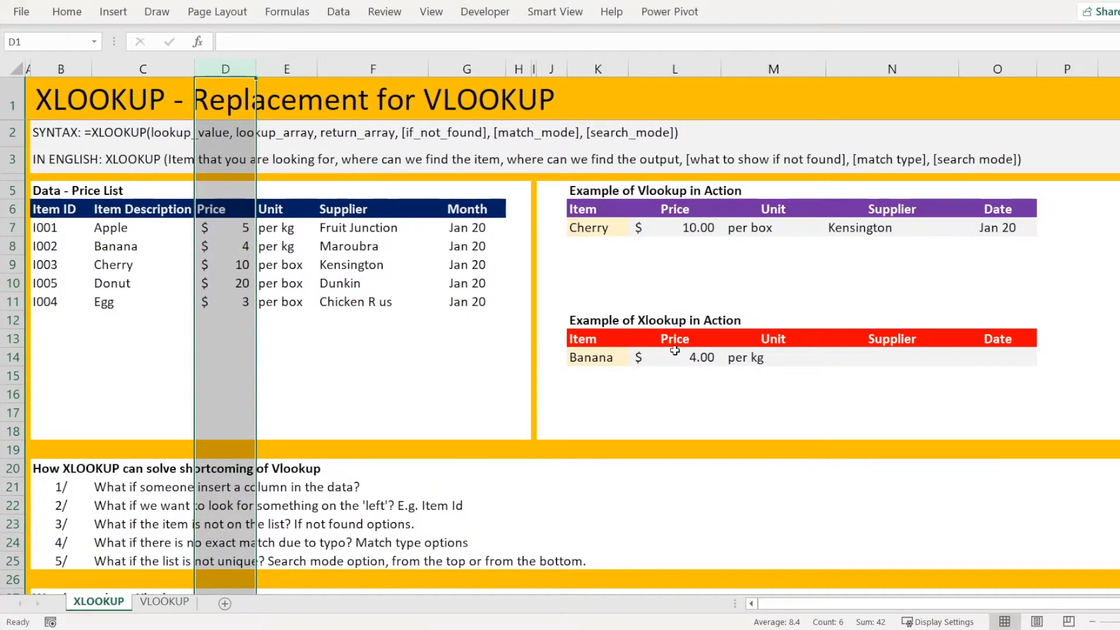
mouse_move(684, 363)
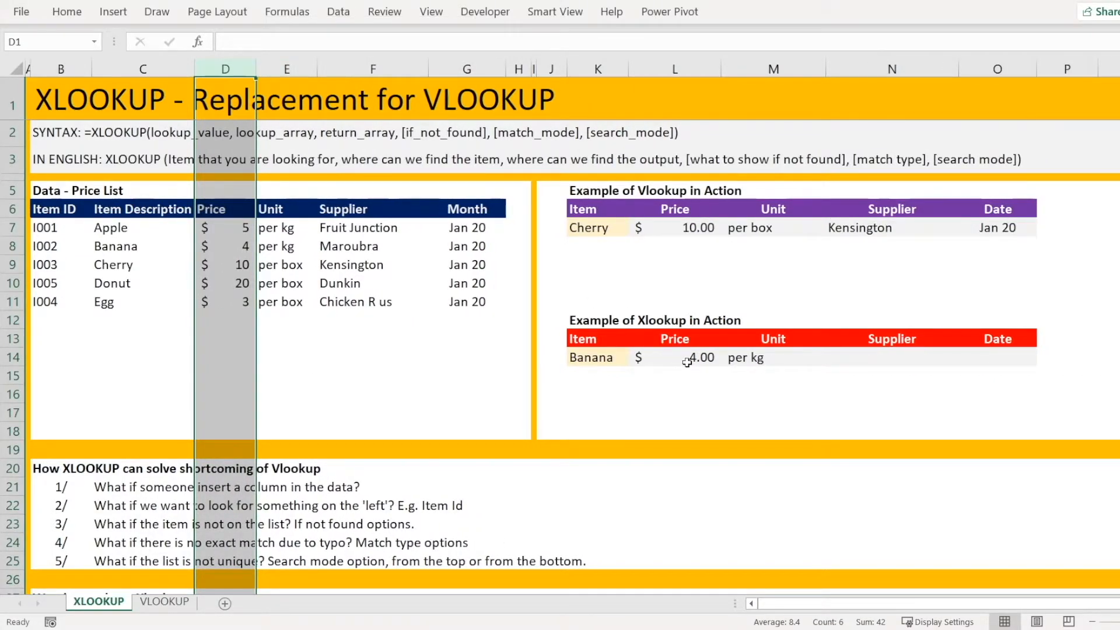
Add an ItemID heading to the Vlookup table and select the price list's Item ID cells to copy
click(675, 357)
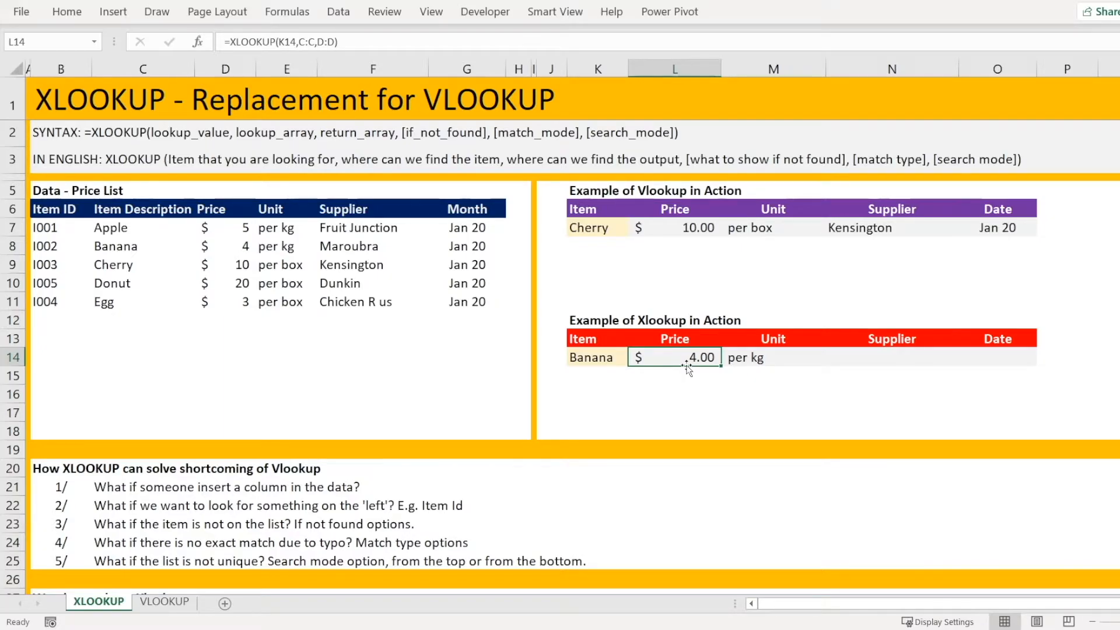
mouse_move(359, 359)
text(ItemID)
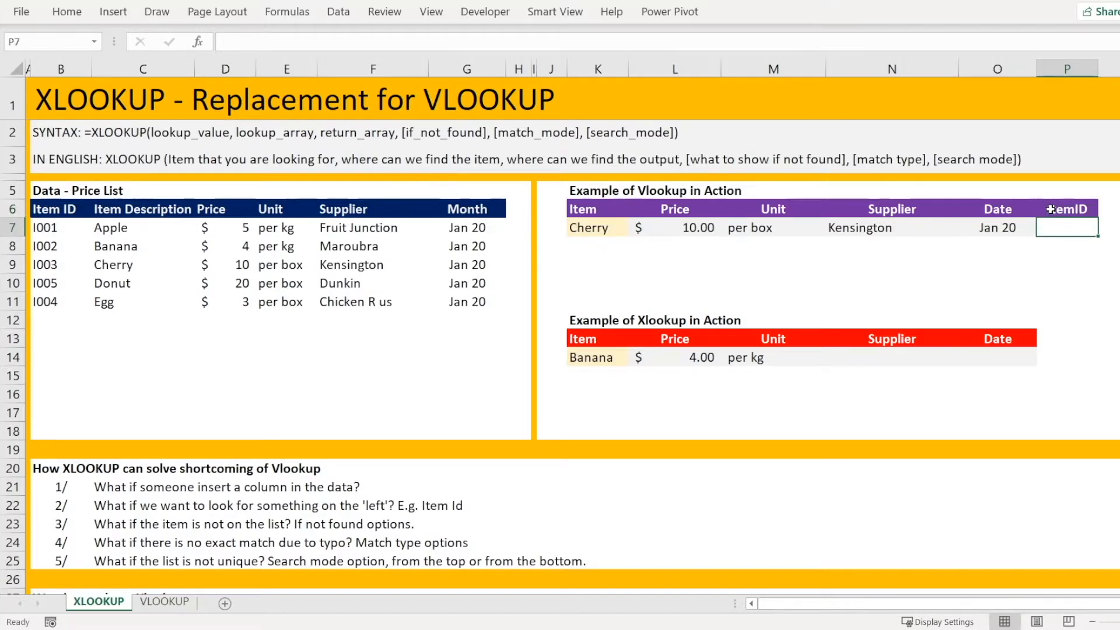
mouse_move(132, 227)
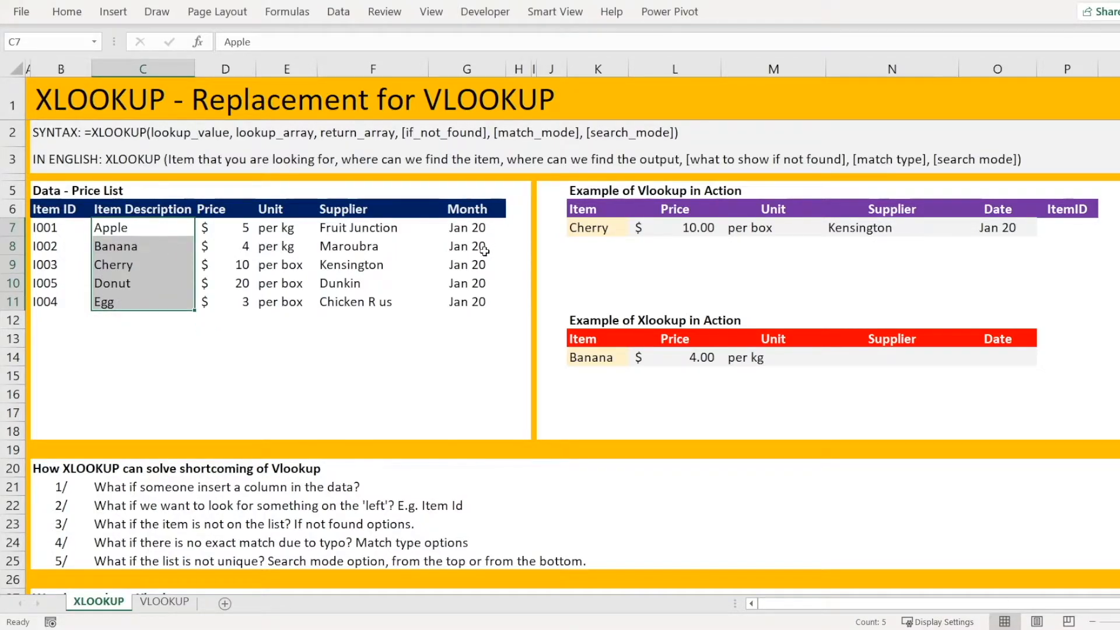
mouse_move(382, 265)
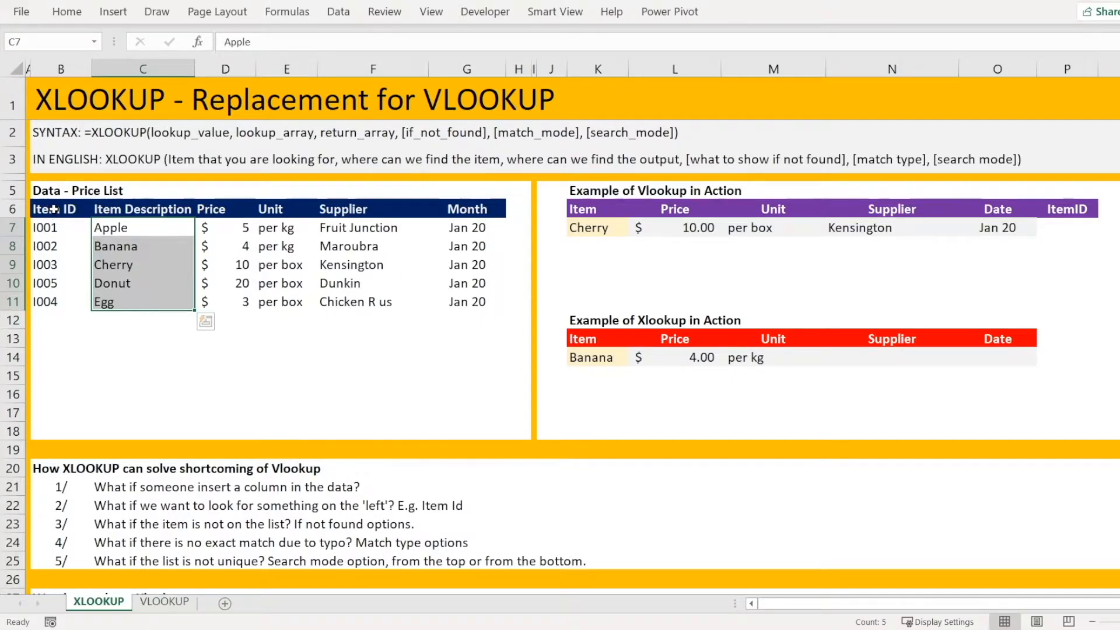
click(61, 227)
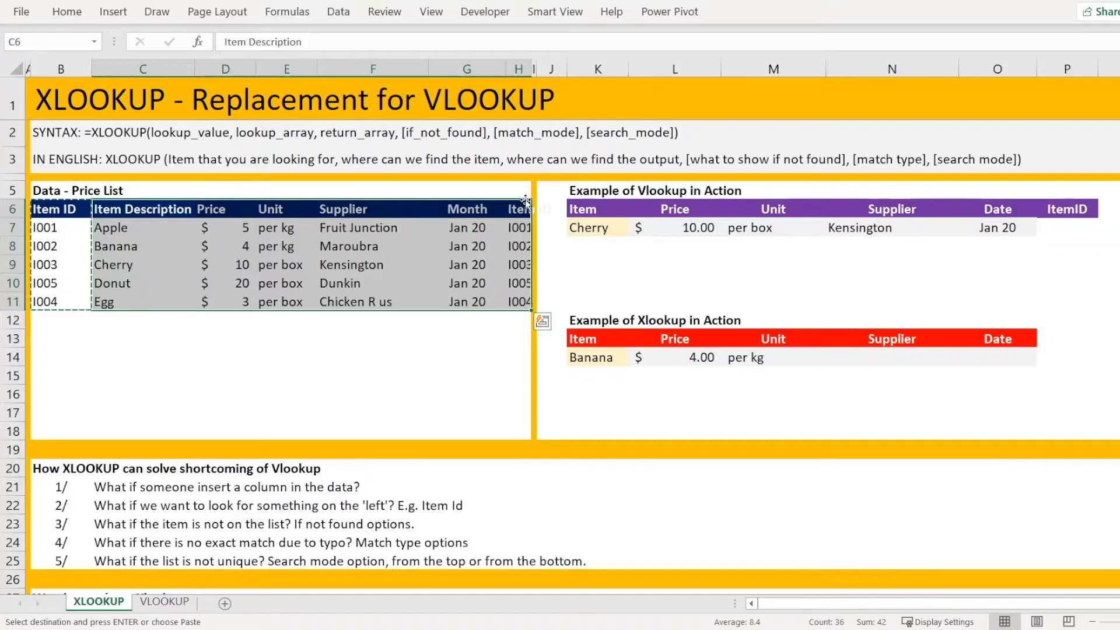
mouse_move(518, 211)
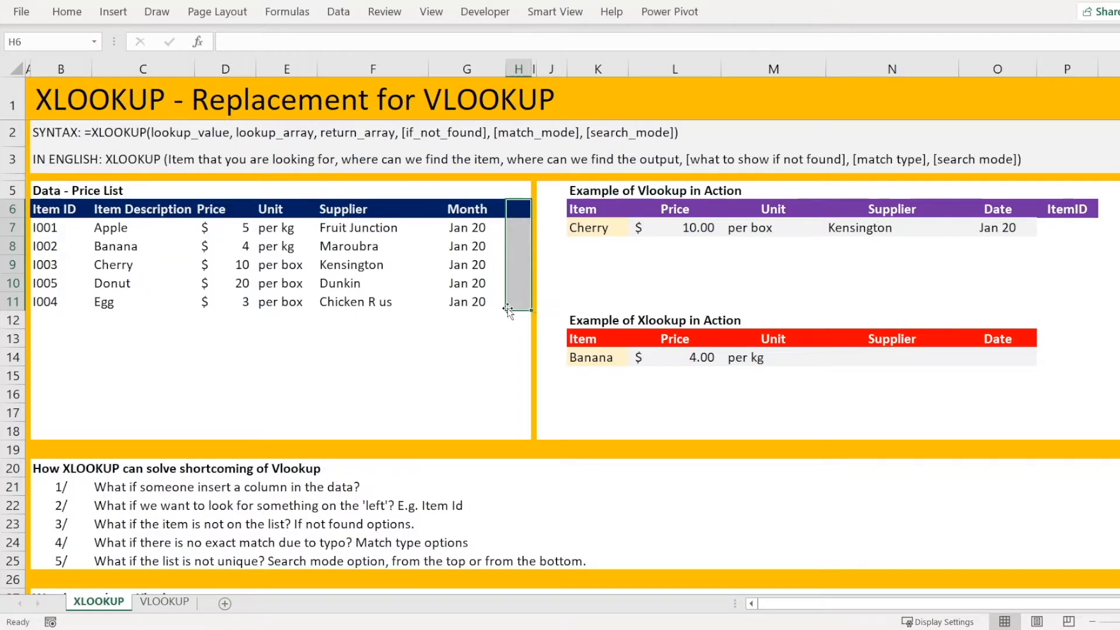
Add an ItemID heading in P13 and =XLOOKUP(K14,C:C,B:B) in P14, returning I002 for Banana
text(ItemID)
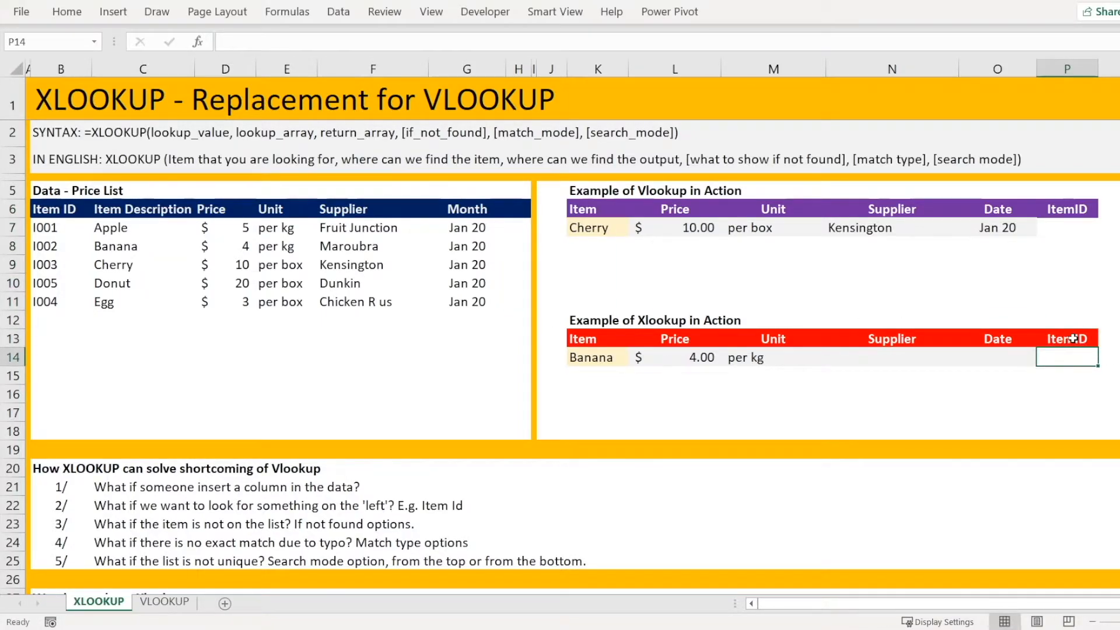
text(=xlookup)
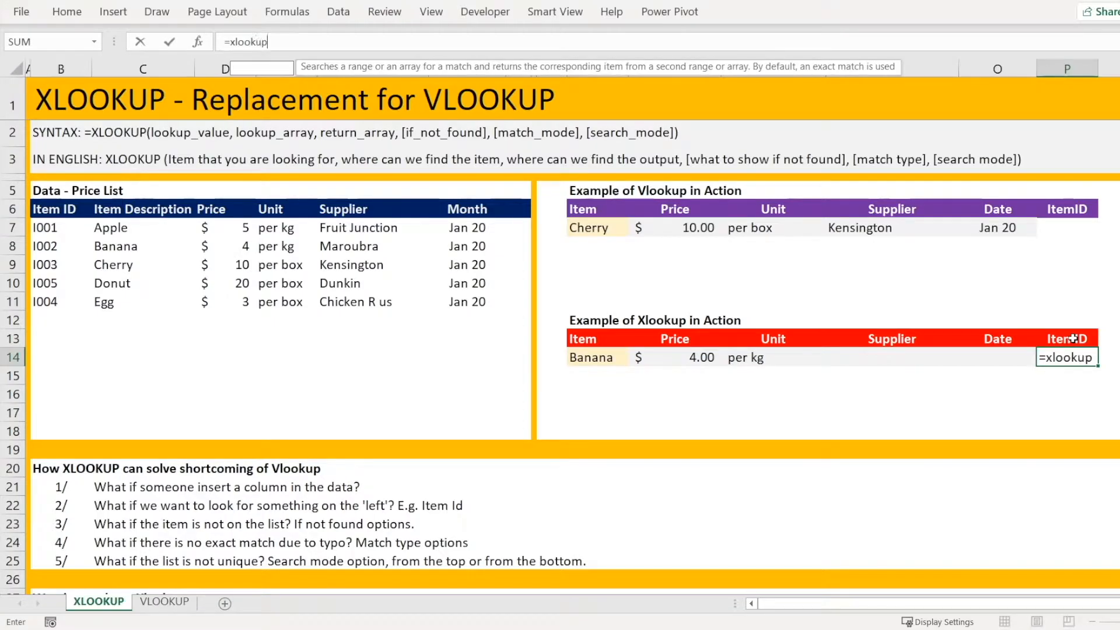
text(()
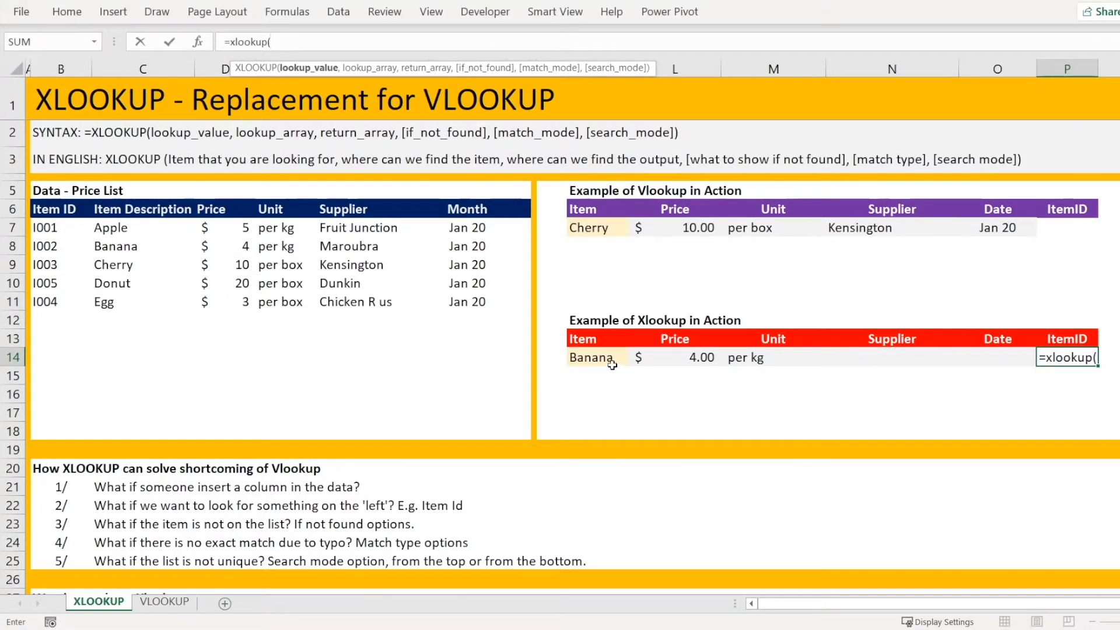
click(593, 357)
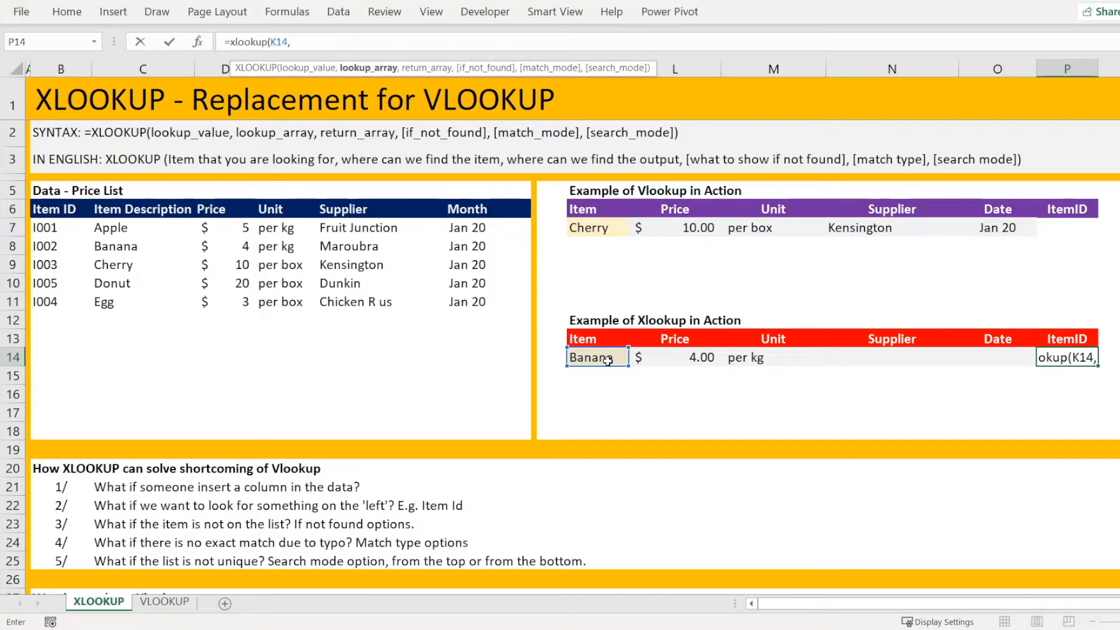
click(142, 69)
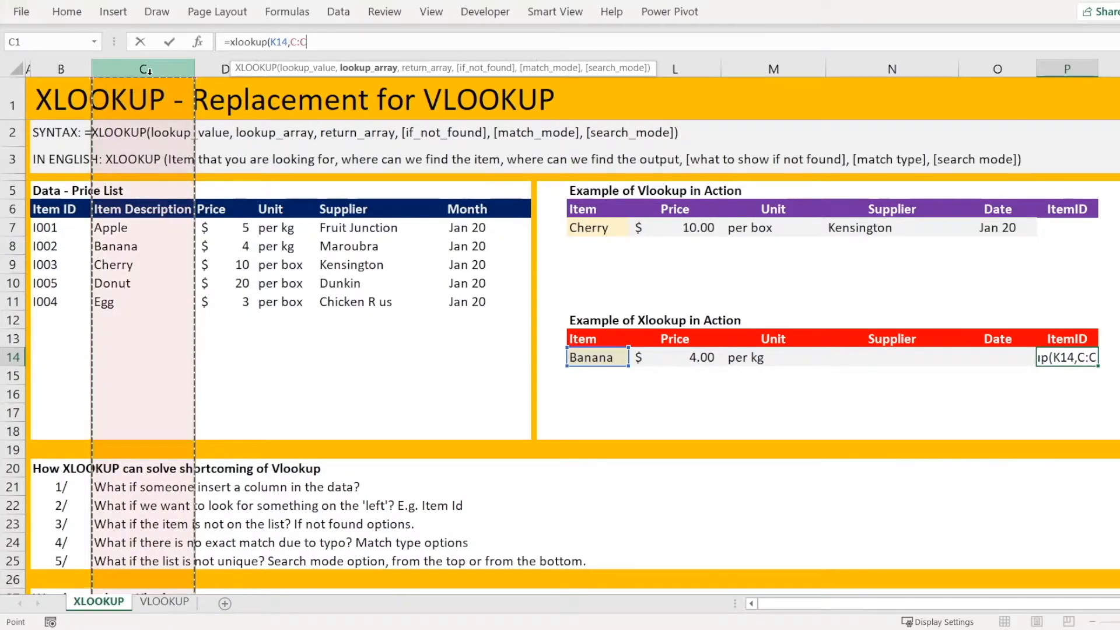
text(,B:B))
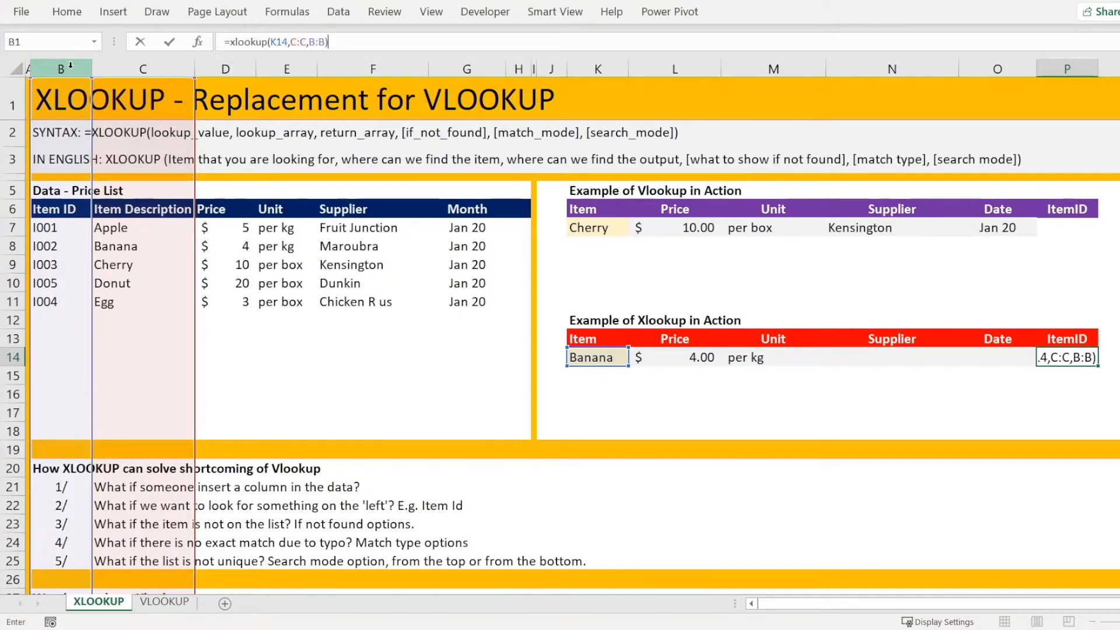
key(Return)
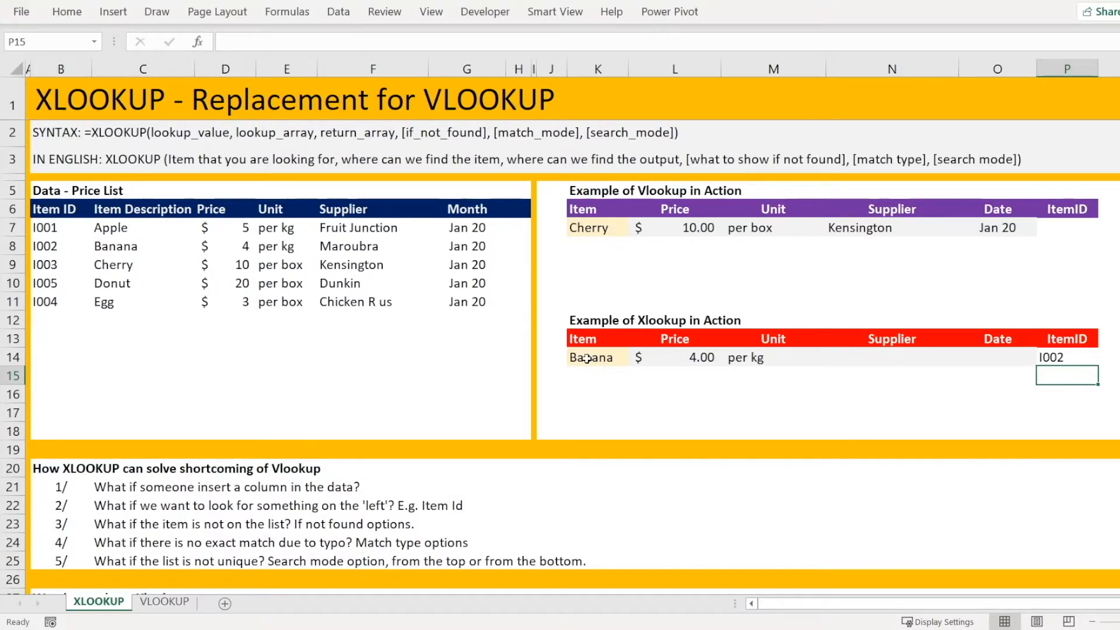
click(591, 357)
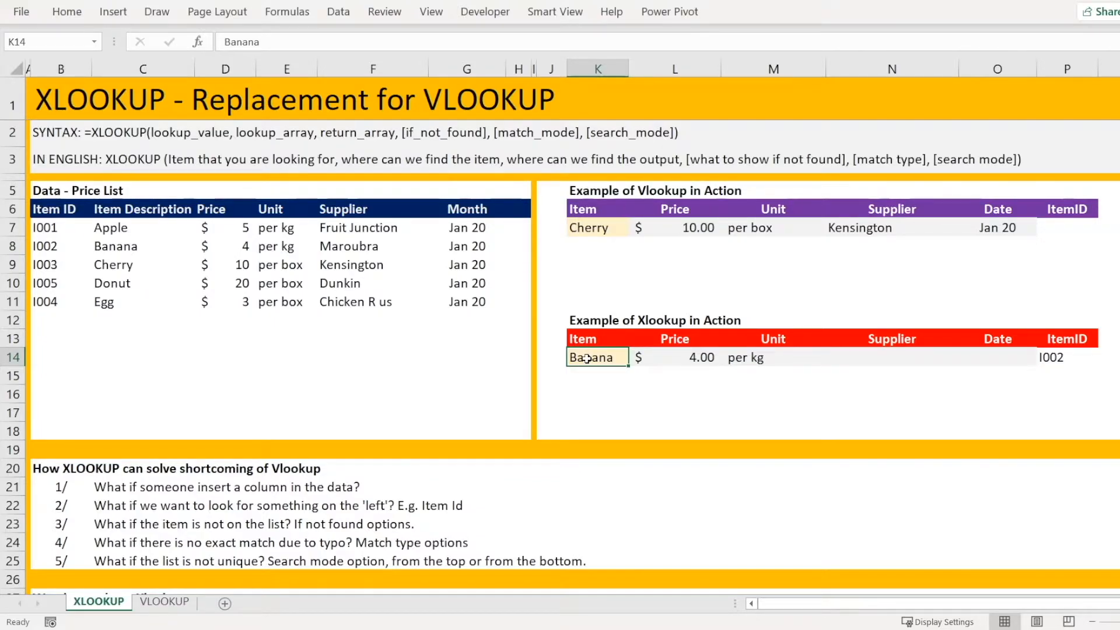
Set the Xlookup item to Grapes and link K7 to =K14, so both tables return #N/A
text(Grapes)
click(597, 228)
text(=)
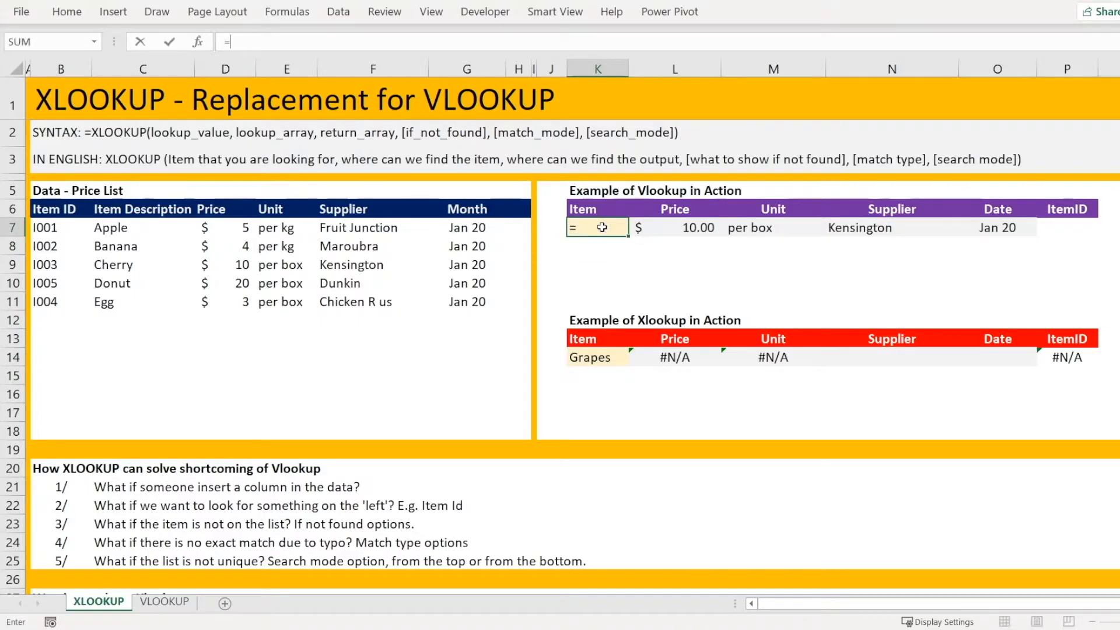
click(589, 357)
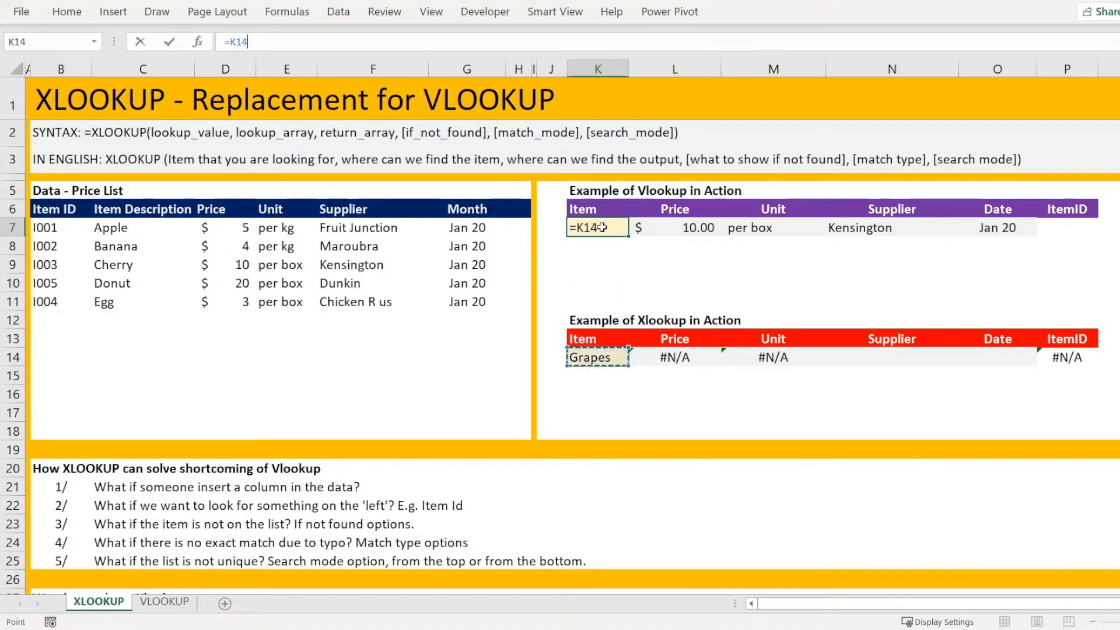
key(Return)
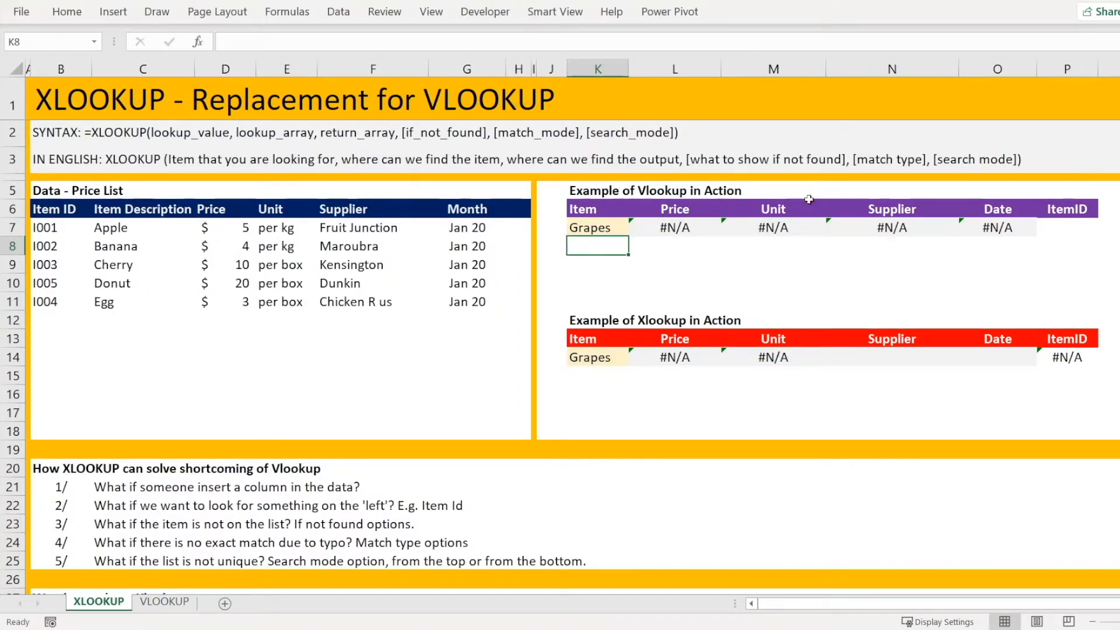
mouse_move(604, 229)
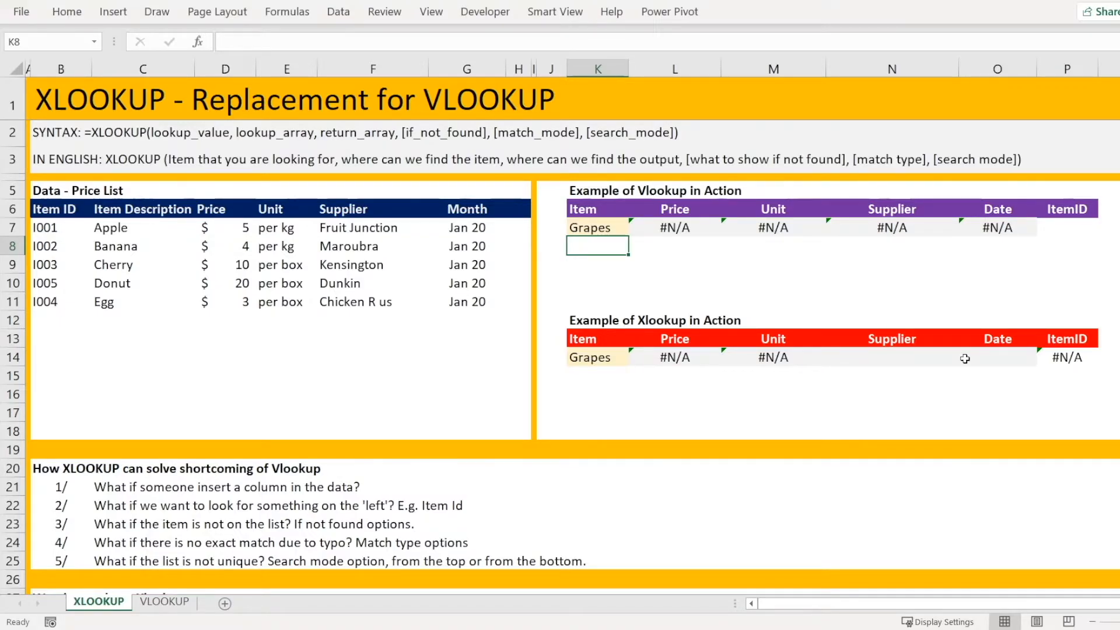
mouse_move(652, 239)
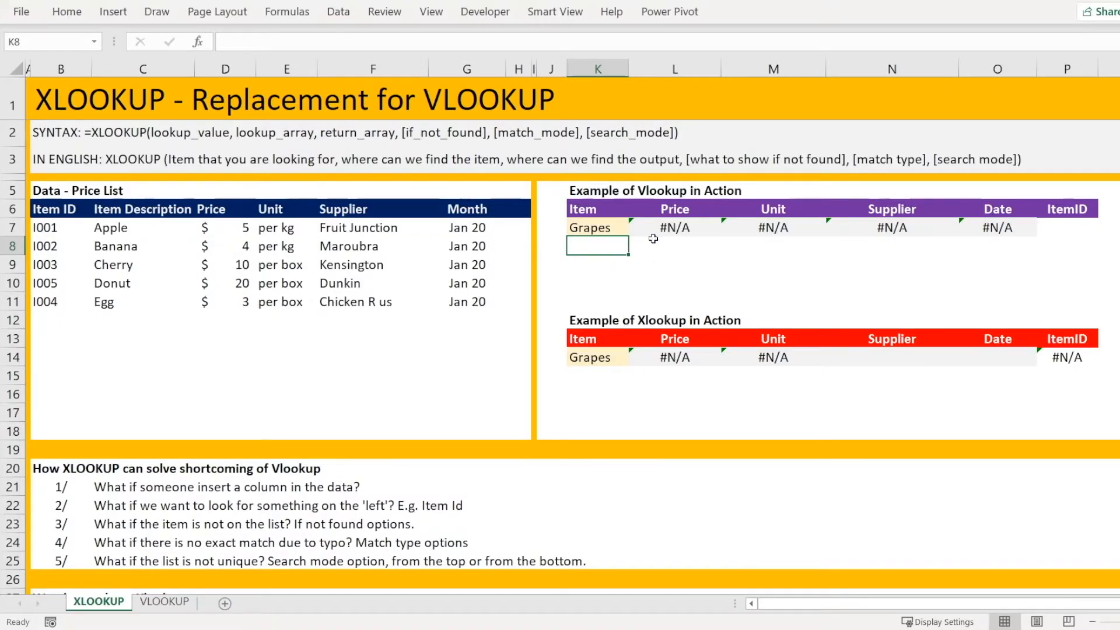
click(673, 226)
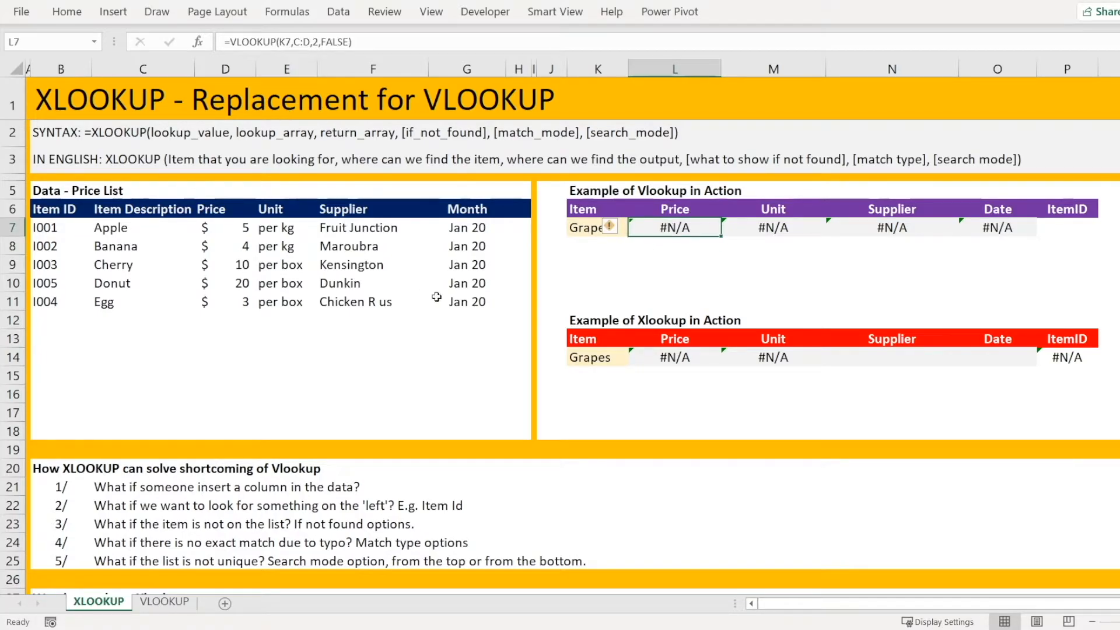
Wrap L7 as =IFERROR(VLOOKUP(K7,C:D,2,FALSE),"") so Grapes' price shows blank
text(=IF)
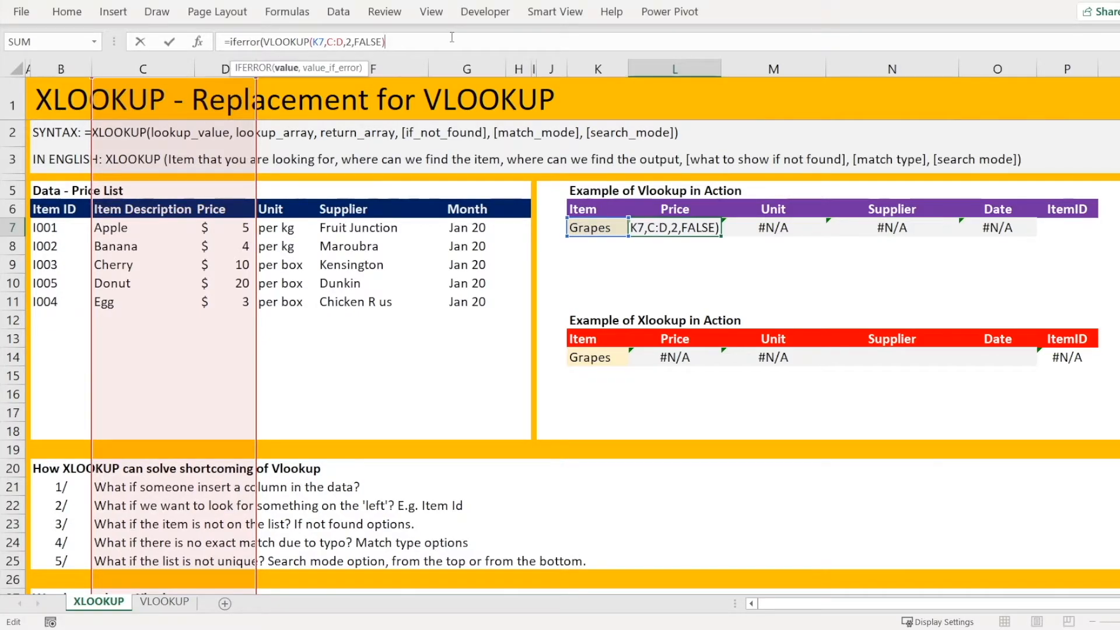
text(,"")
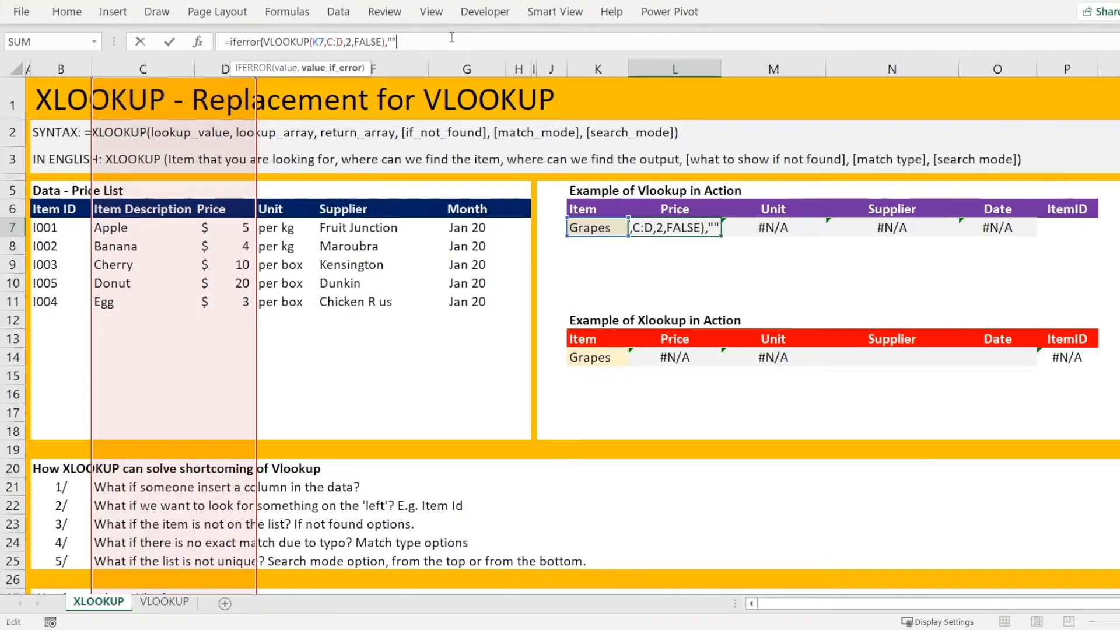
key(Escape)
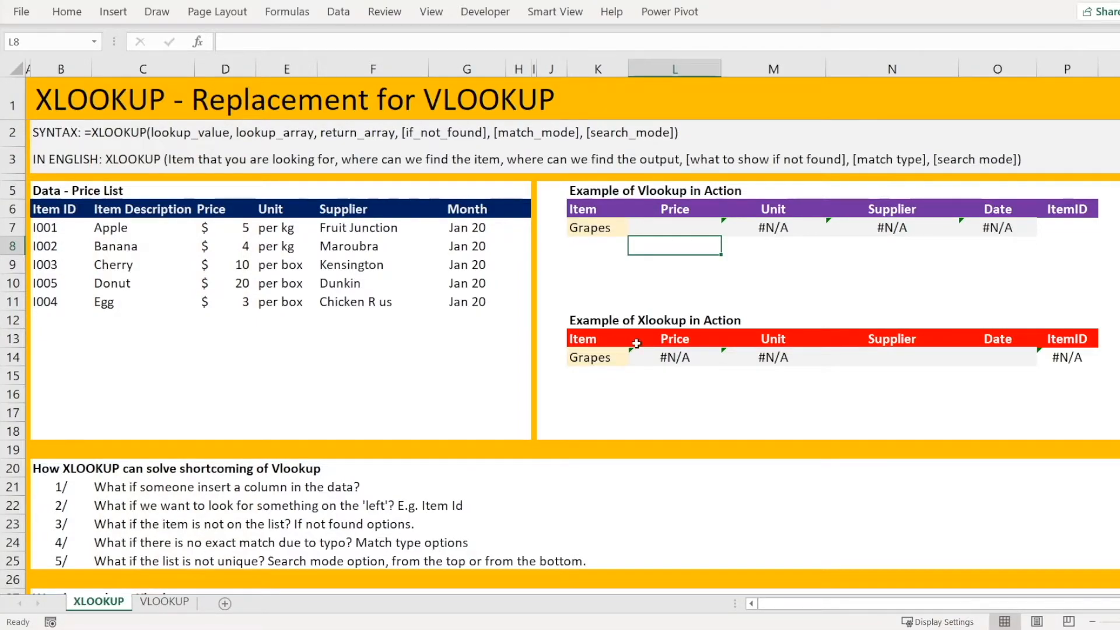
click(674, 356)
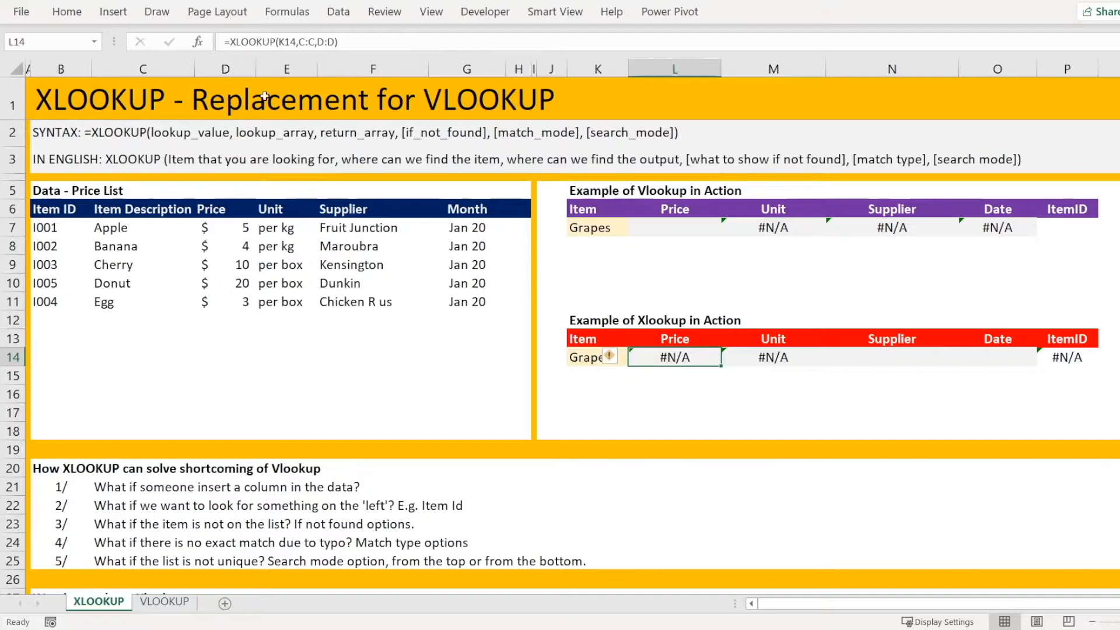
double_click(673, 357)
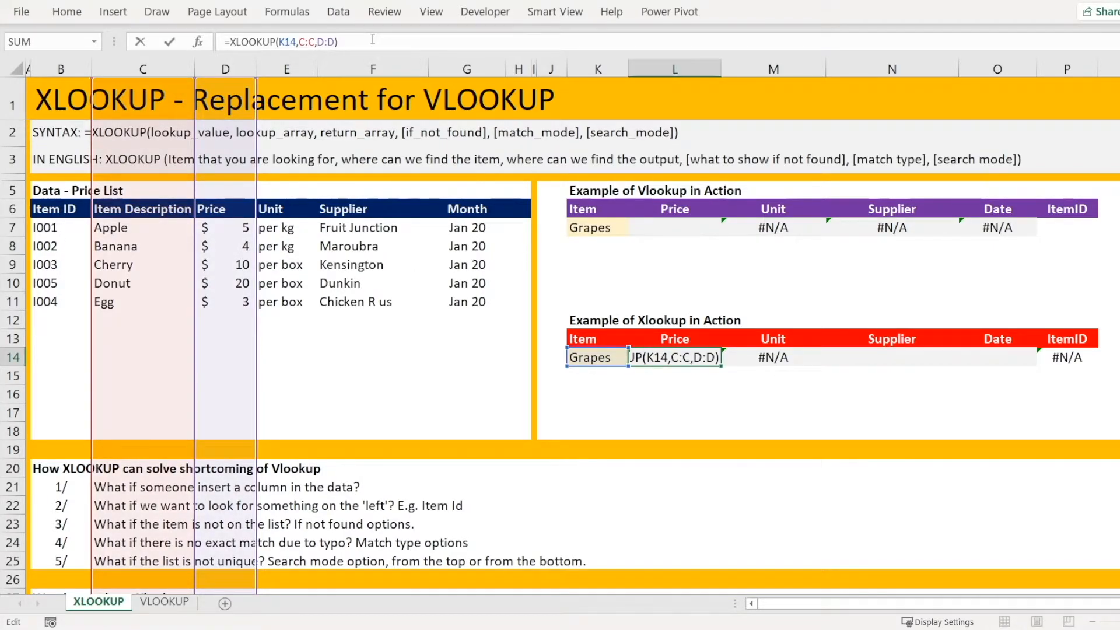
text(,)
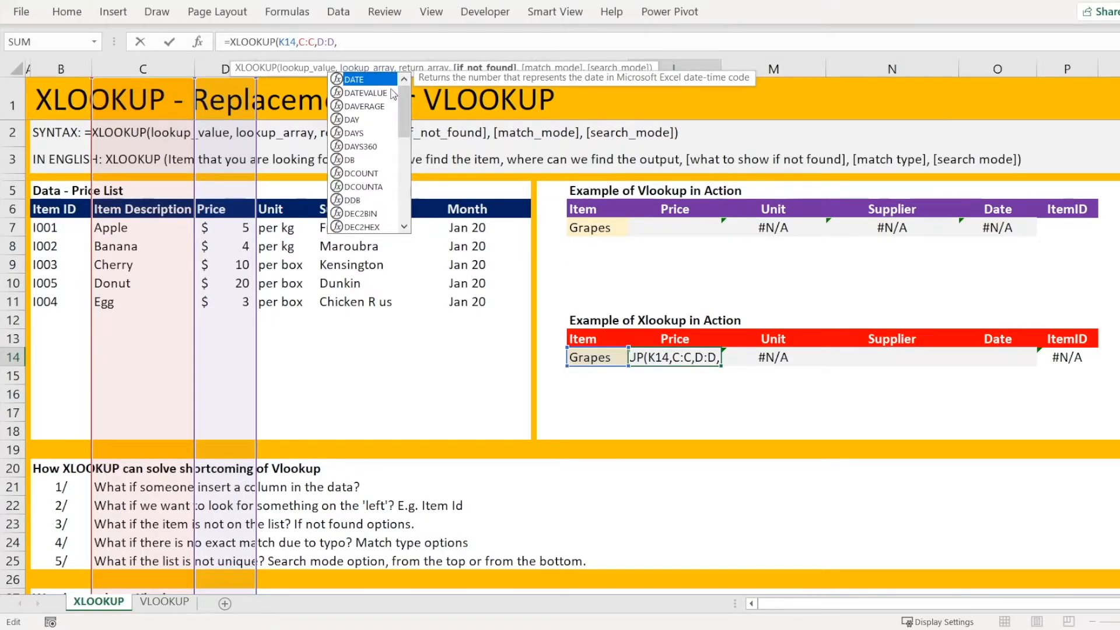
text("")
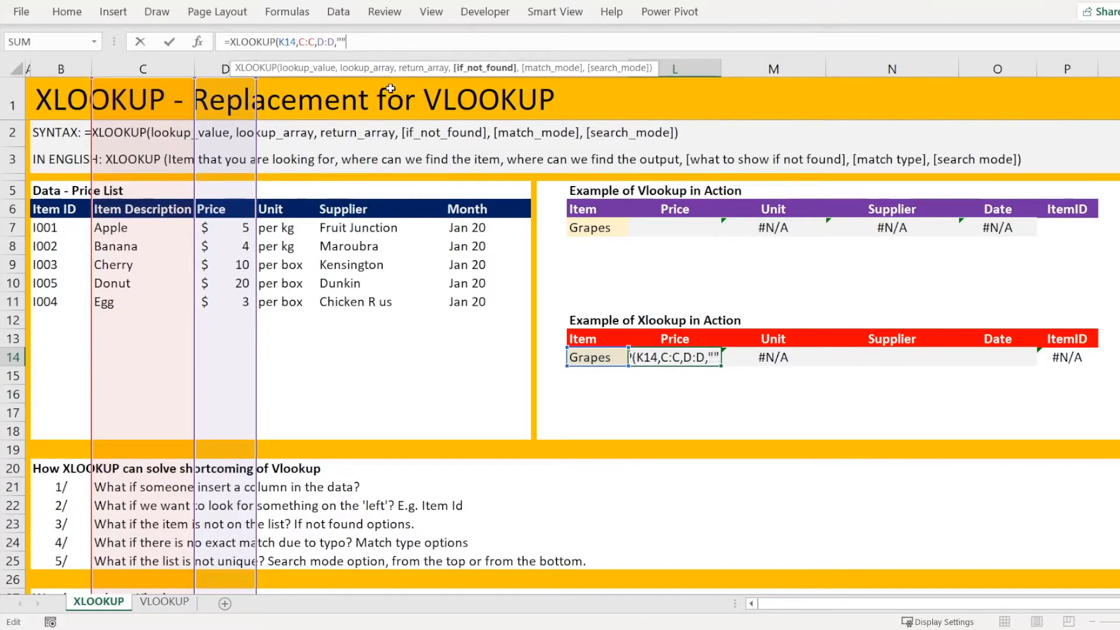
text())
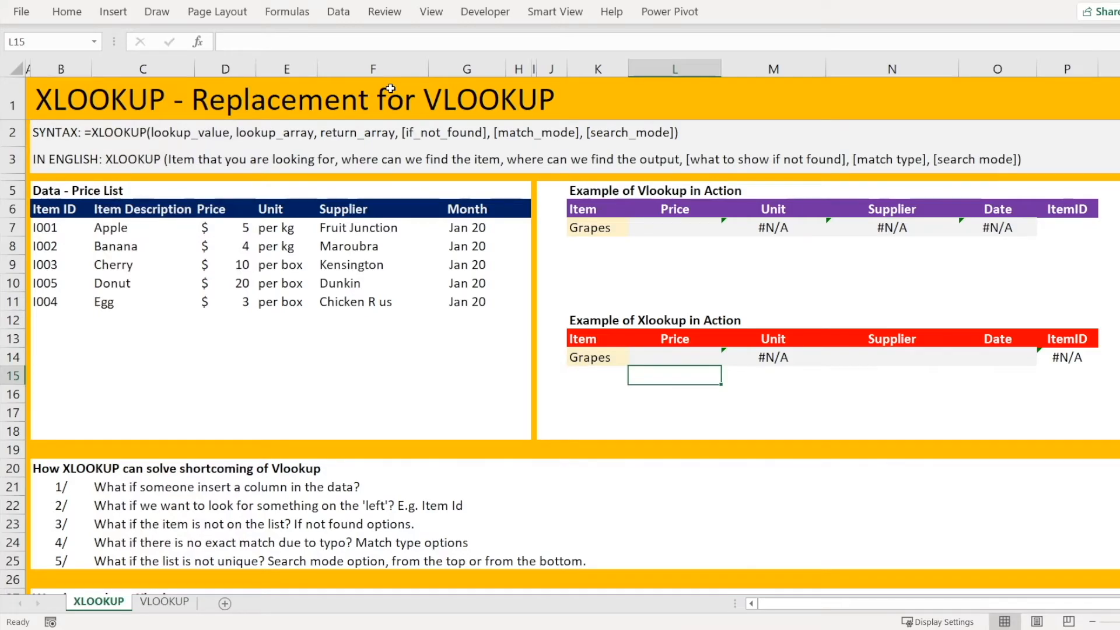
click(674, 357)
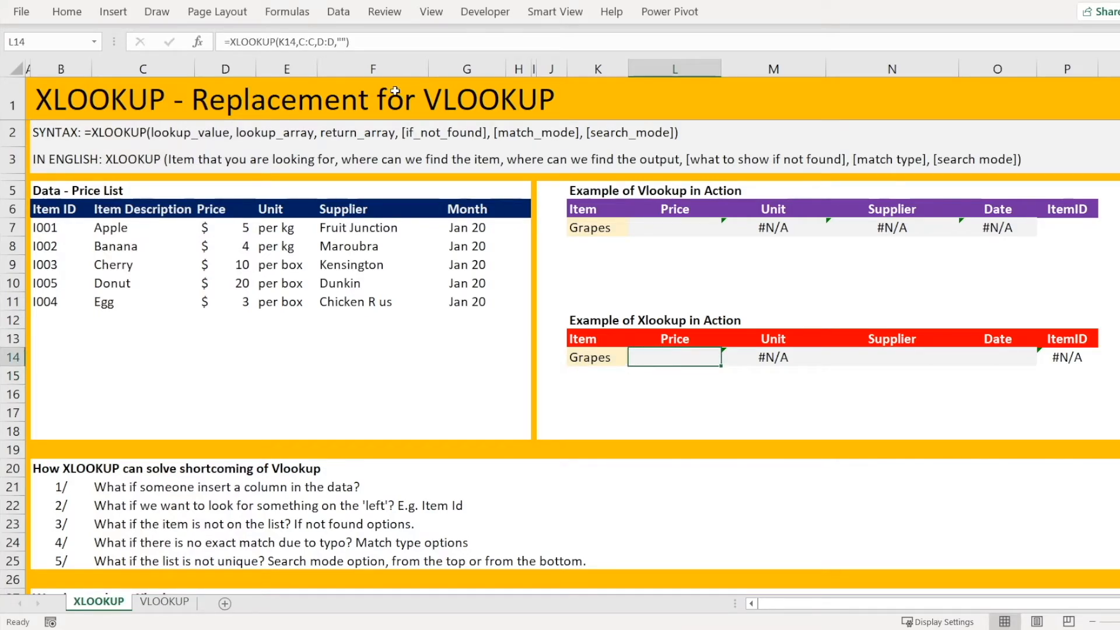
mouse_move(668, 216)
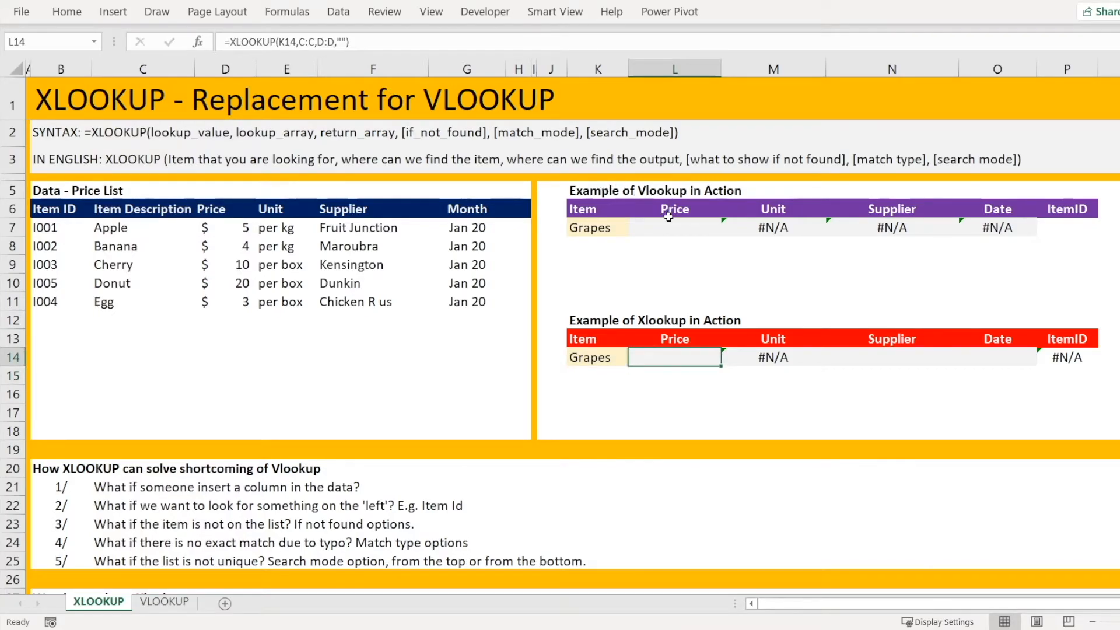
click(674, 227)
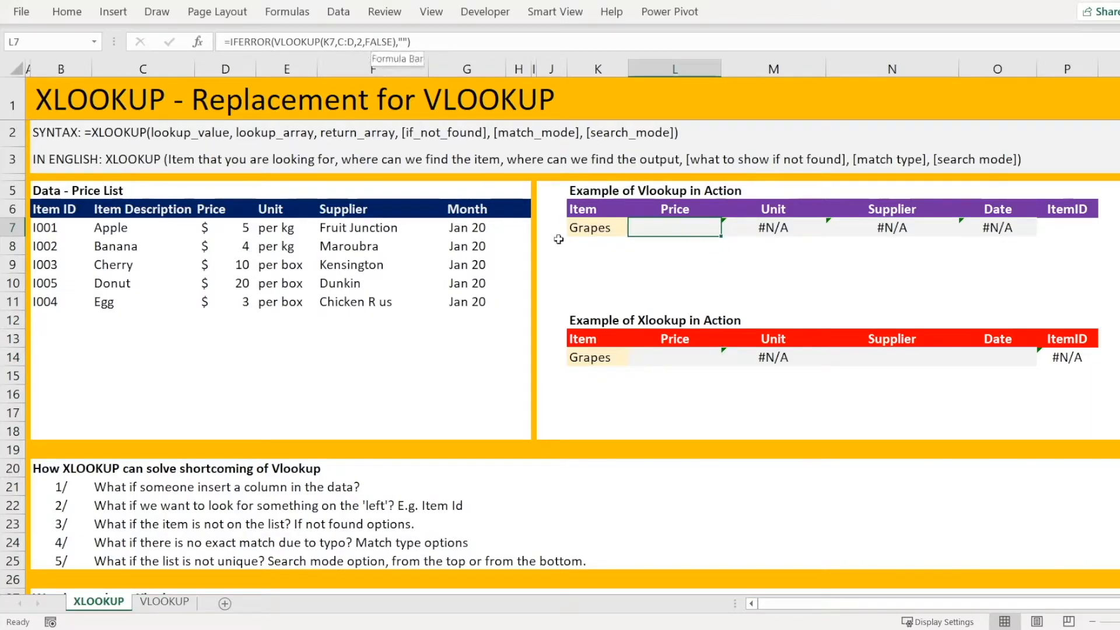
click(674, 357)
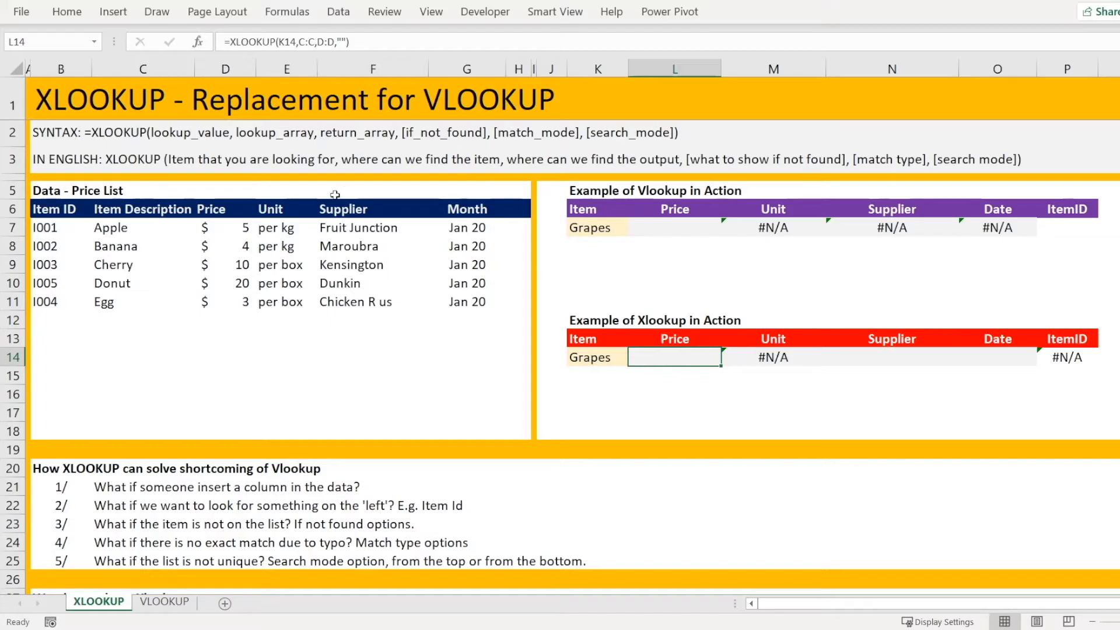
mouse_move(328, 316)
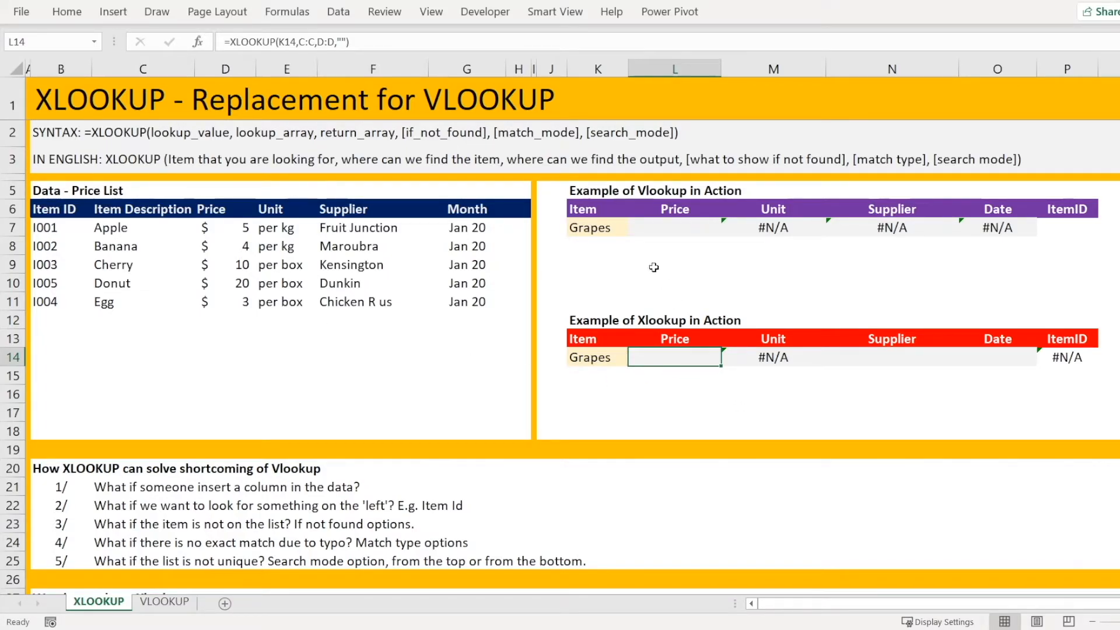
Change the XLOOKUP price's if-not-found argument from "" to "Not Found"
click(286, 41)
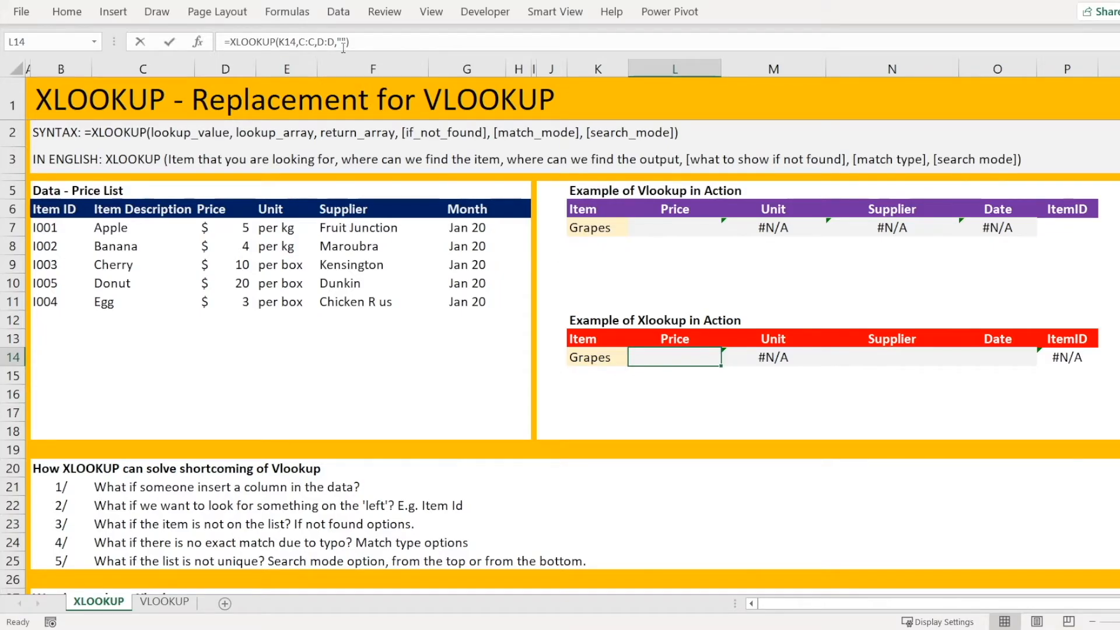
text(N)
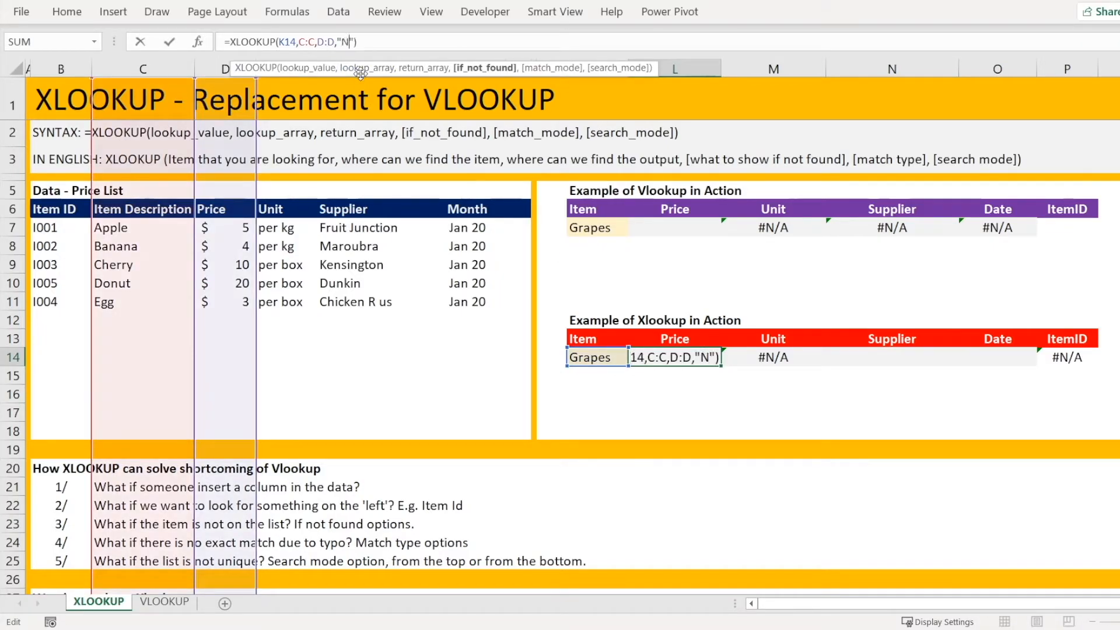
key(Return)
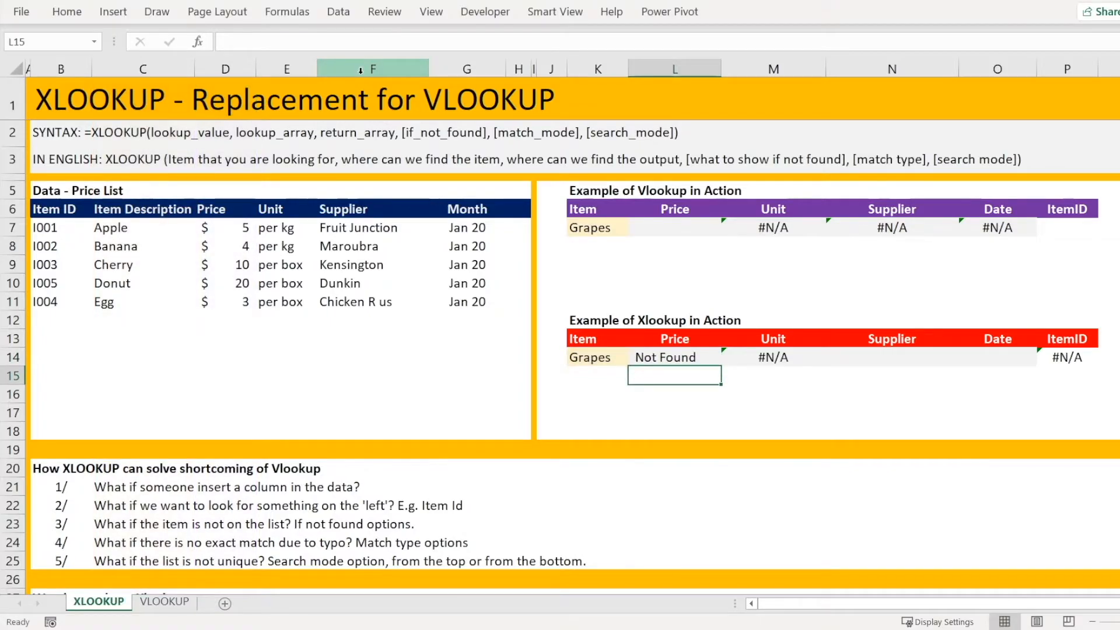
mouse_move(647, 323)
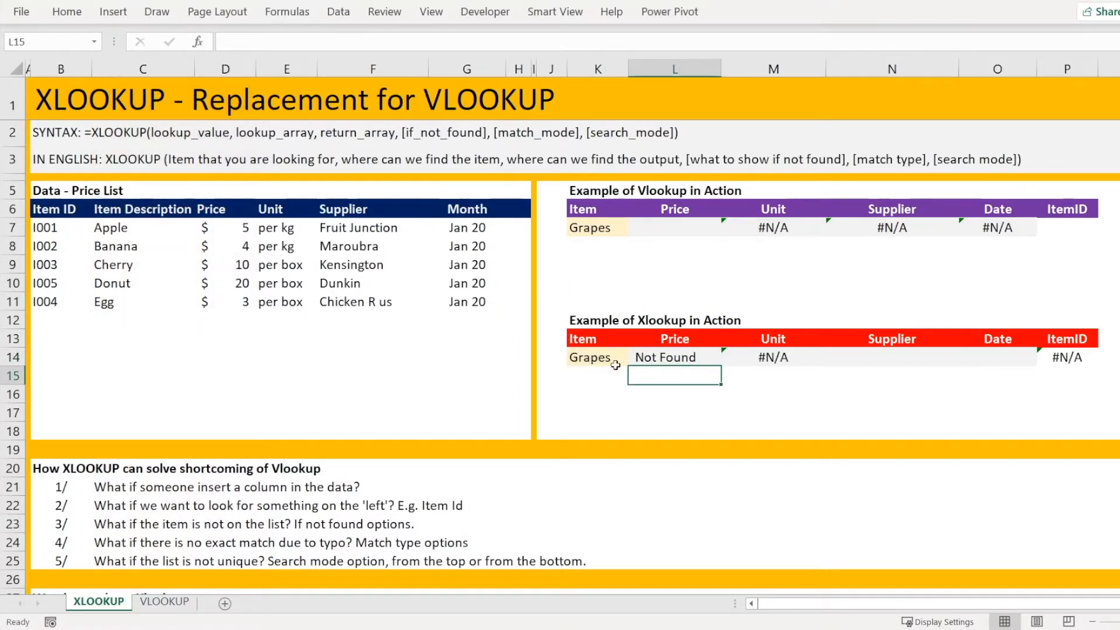
Replace Grapes with Papaya as the looked-up item in K14
click(597, 357)
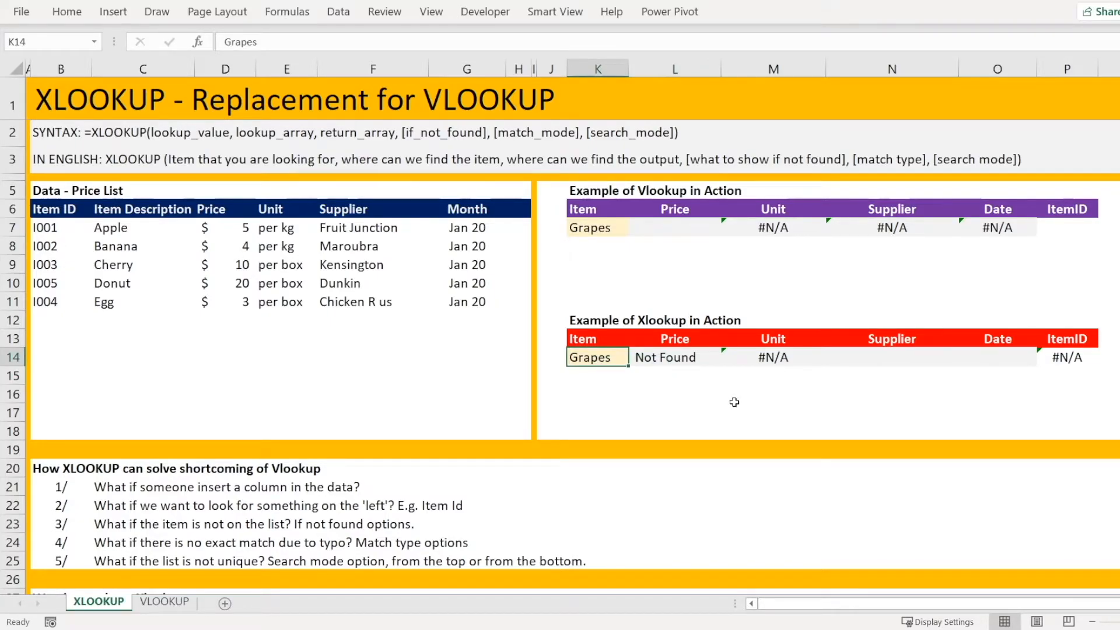
text(Pap)
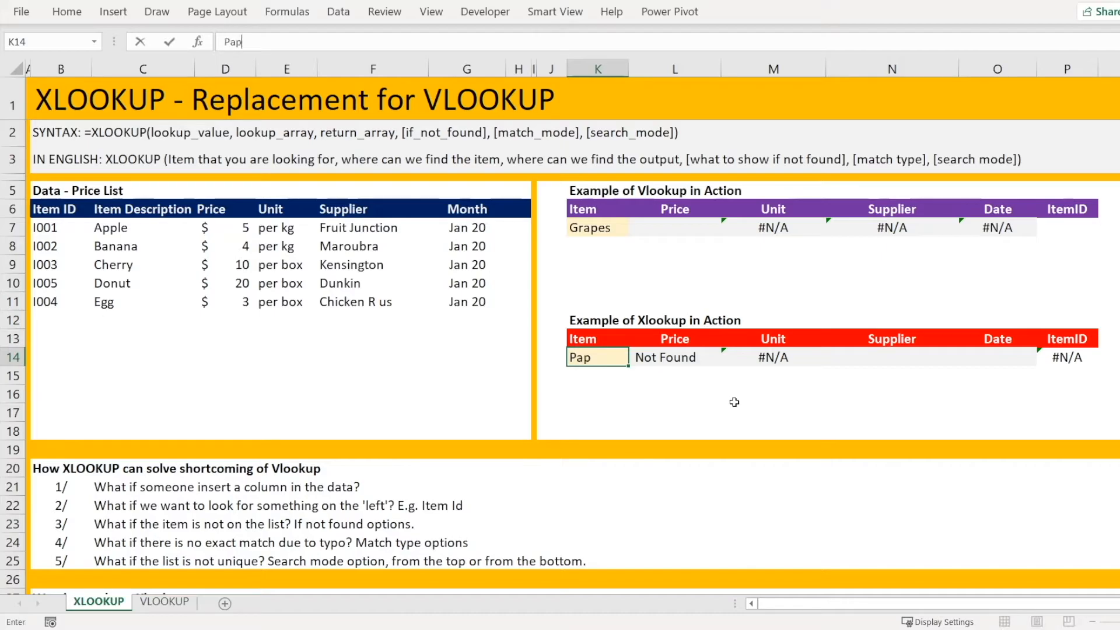
key(enter)
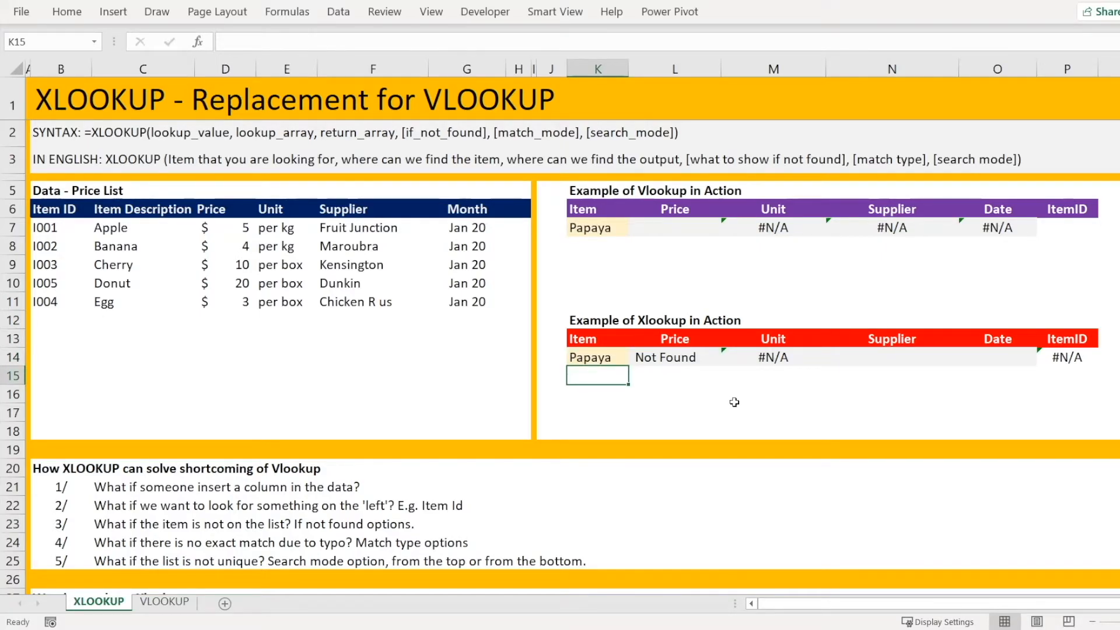
Change the looked-up item to Bananas, still returning Not Found, and reopen the L14 formula
click(597, 357)
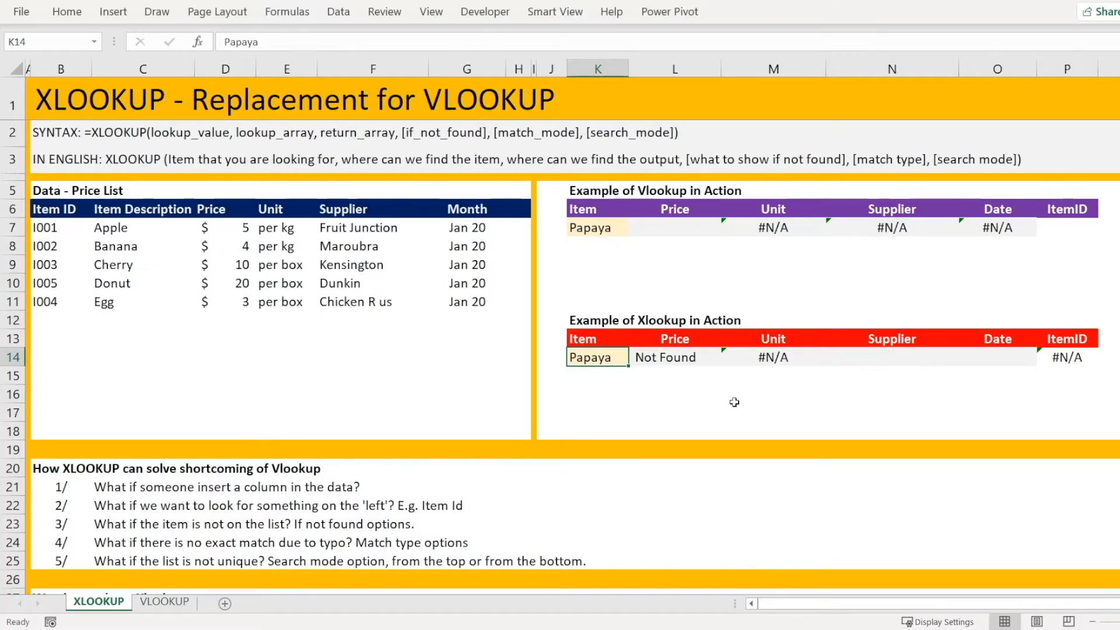
text(Ba)
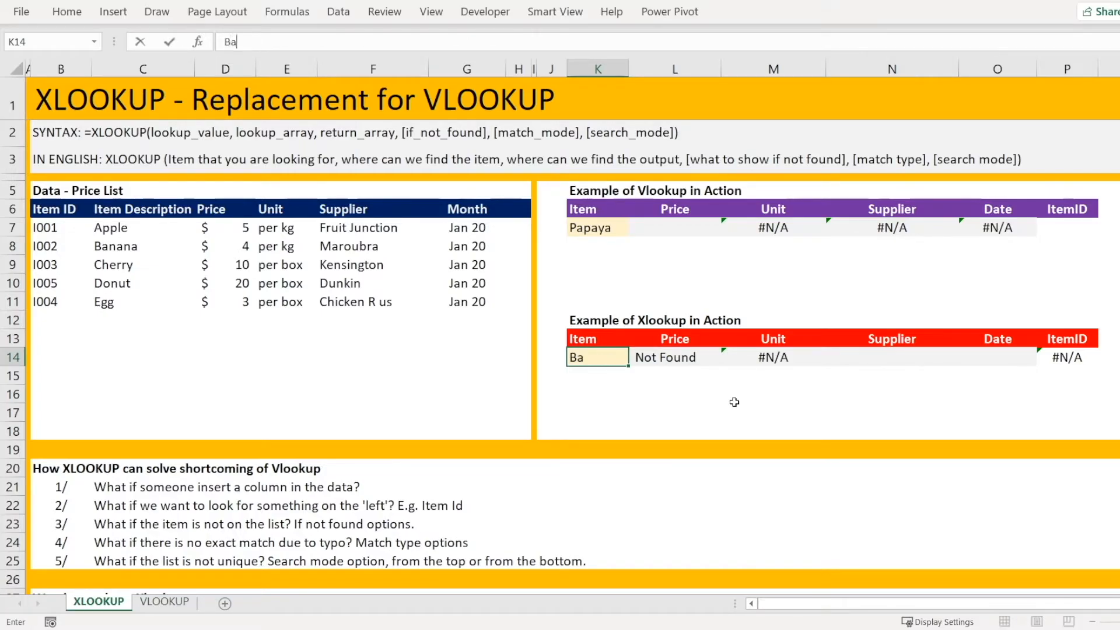
text(nana)
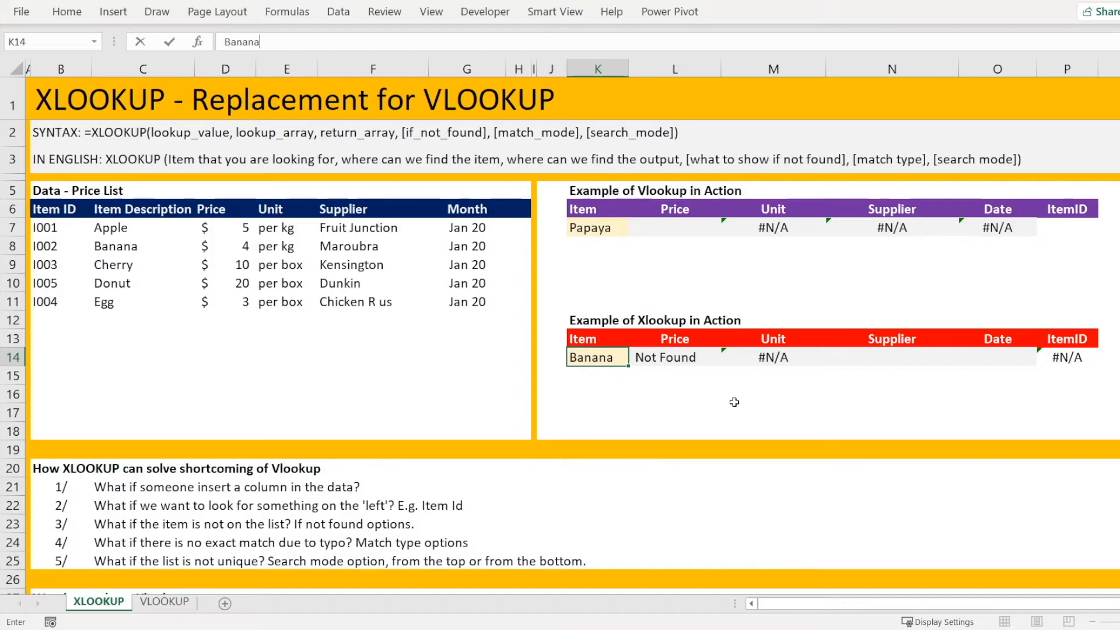
key(Return)
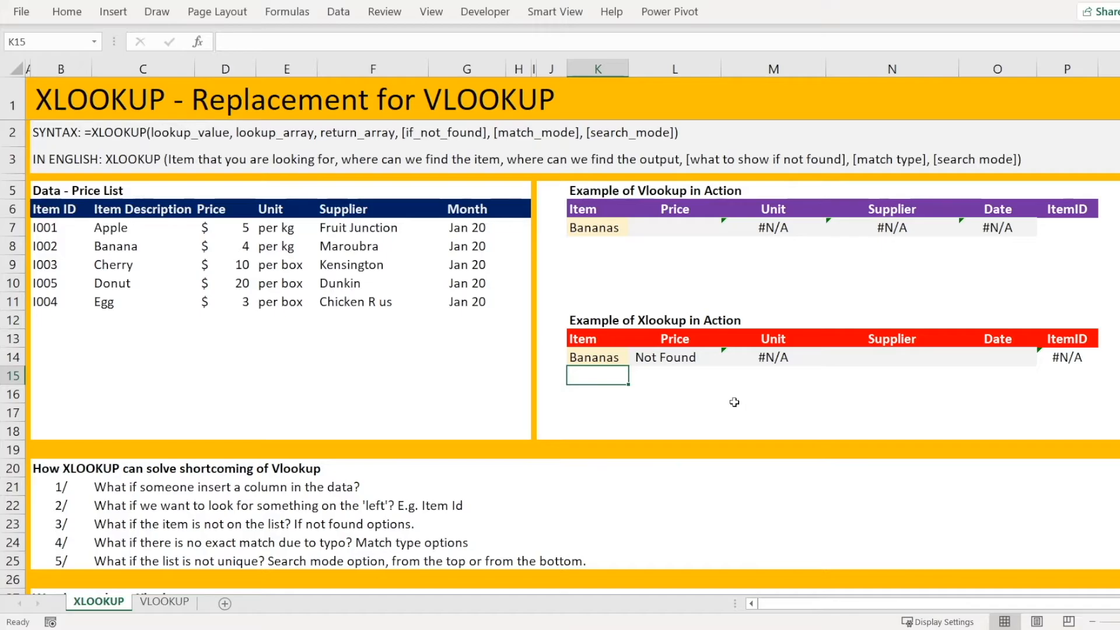
click(673, 357)
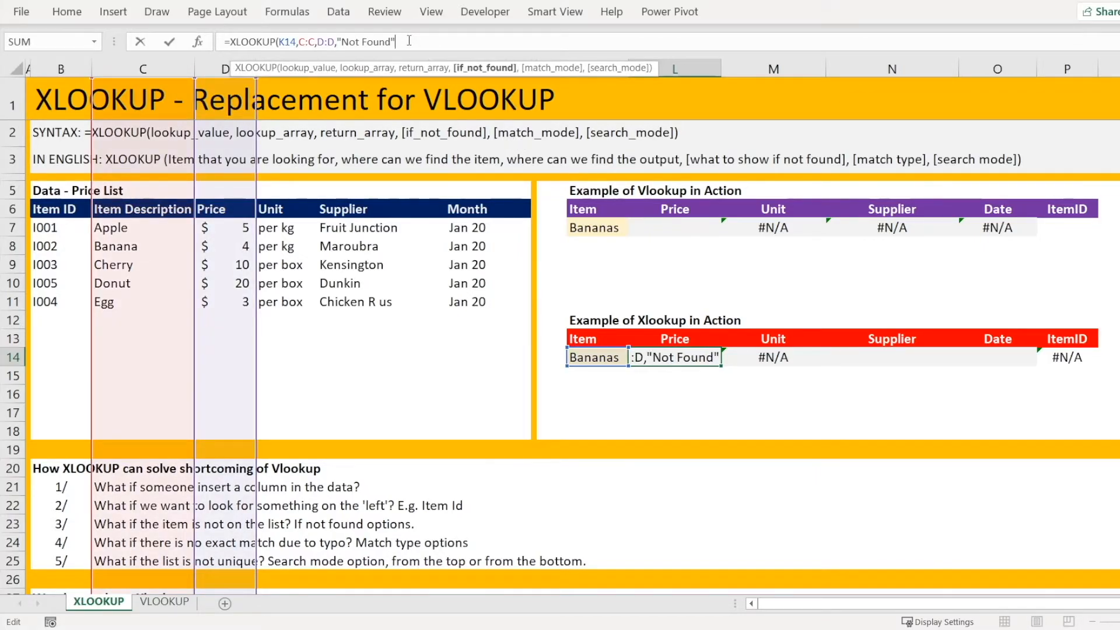
Add match_mode -1 (exact or next smaller) to the XLOOKUP so Bananas returns $4.00
text(,)
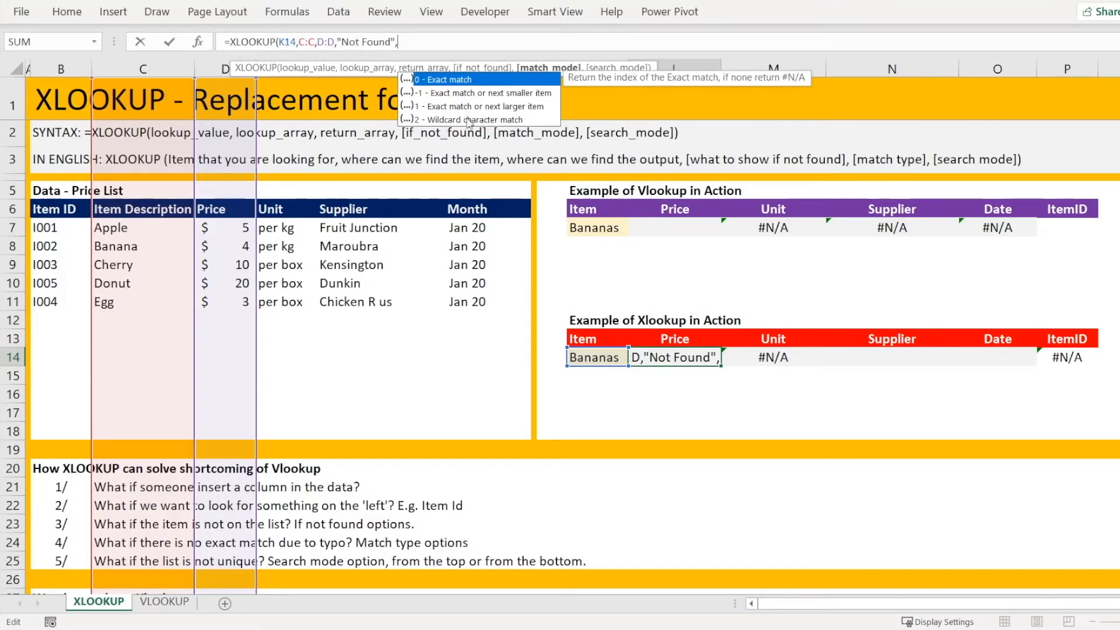
mouse_move(465, 106)
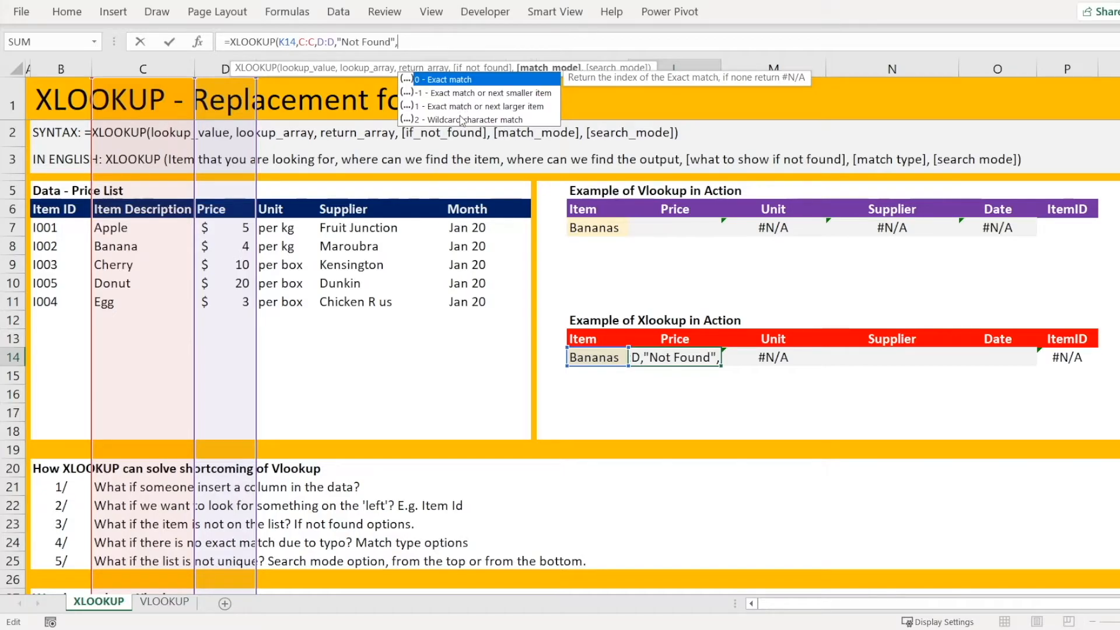
mouse_move(465, 104)
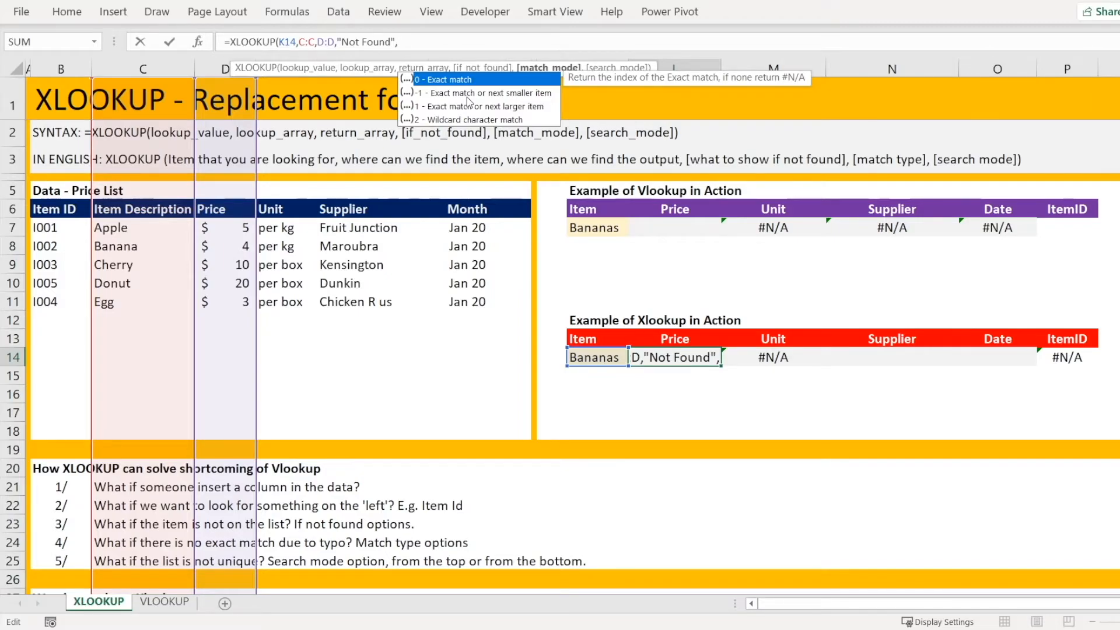
text(-1)
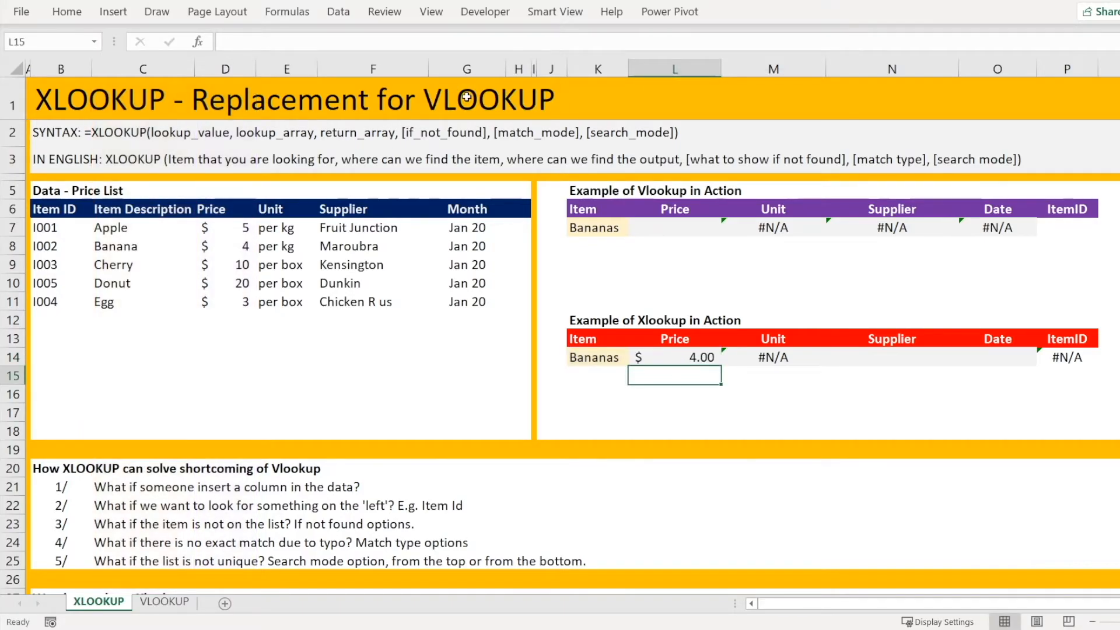
click(674, 357)
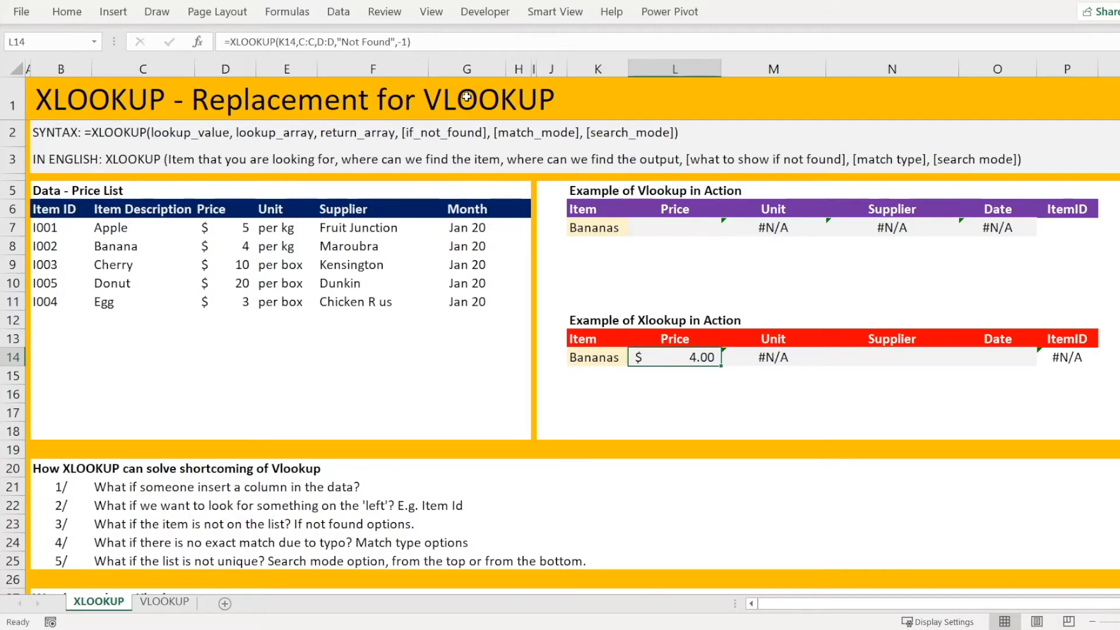
mouse_move(166, 261)
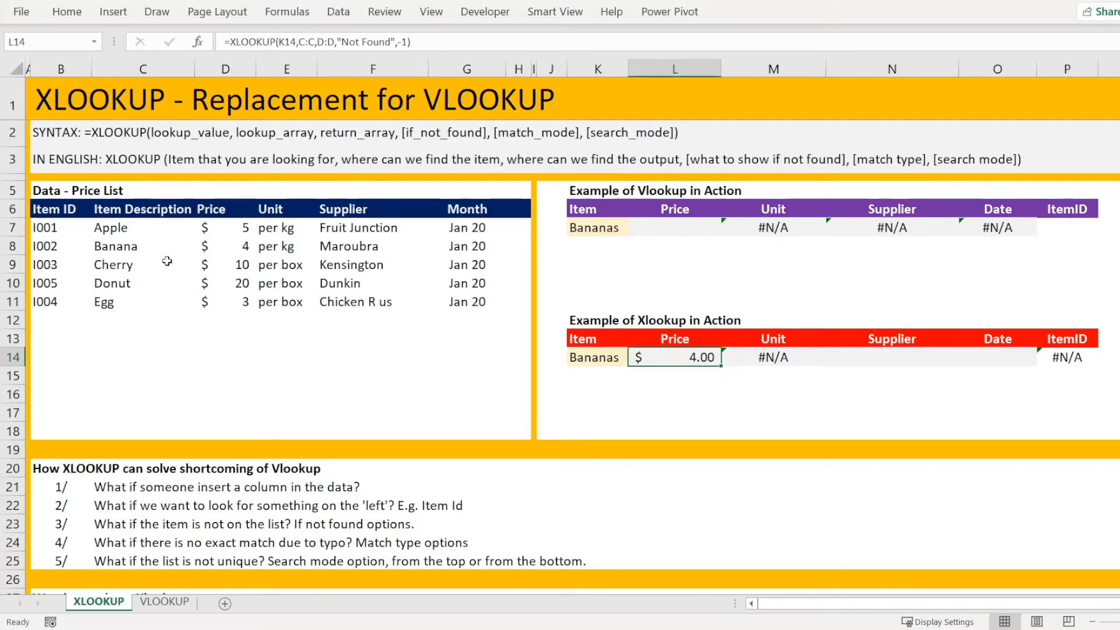
Change the lookup item to Apples so XLOOKUP returns $5.00 while VLOOKUP shows #N/A
click(225, 245)
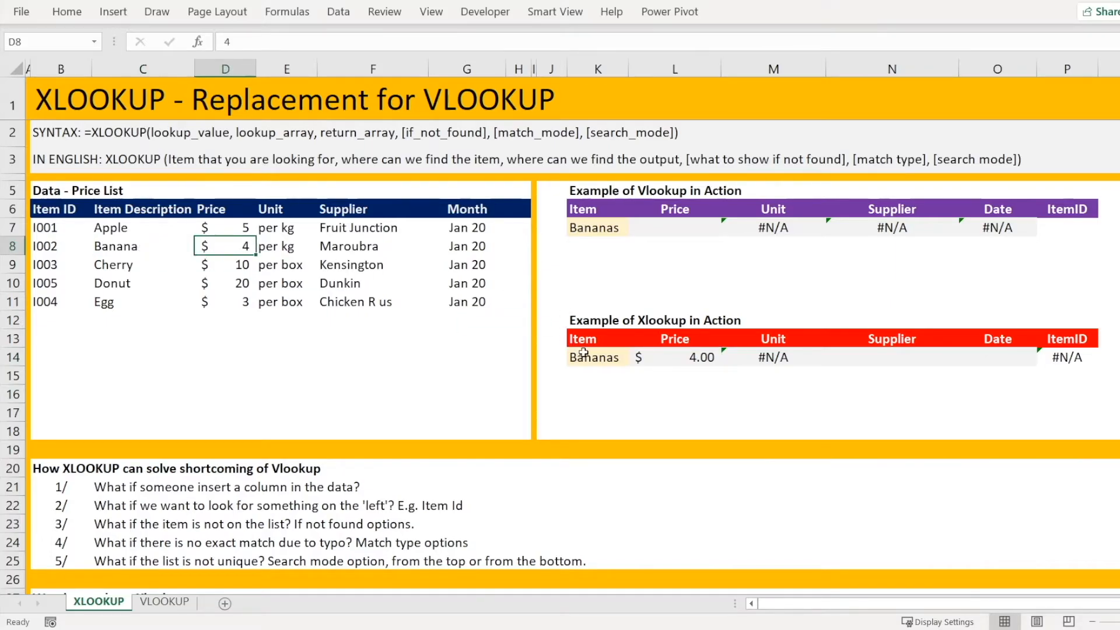
text(App)
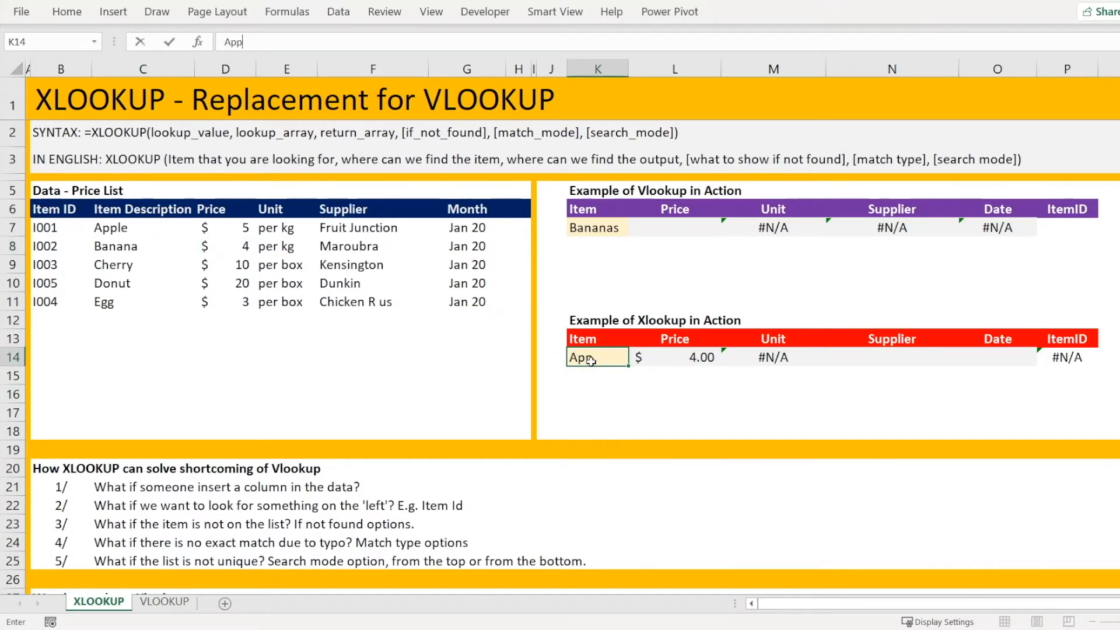
text(les)
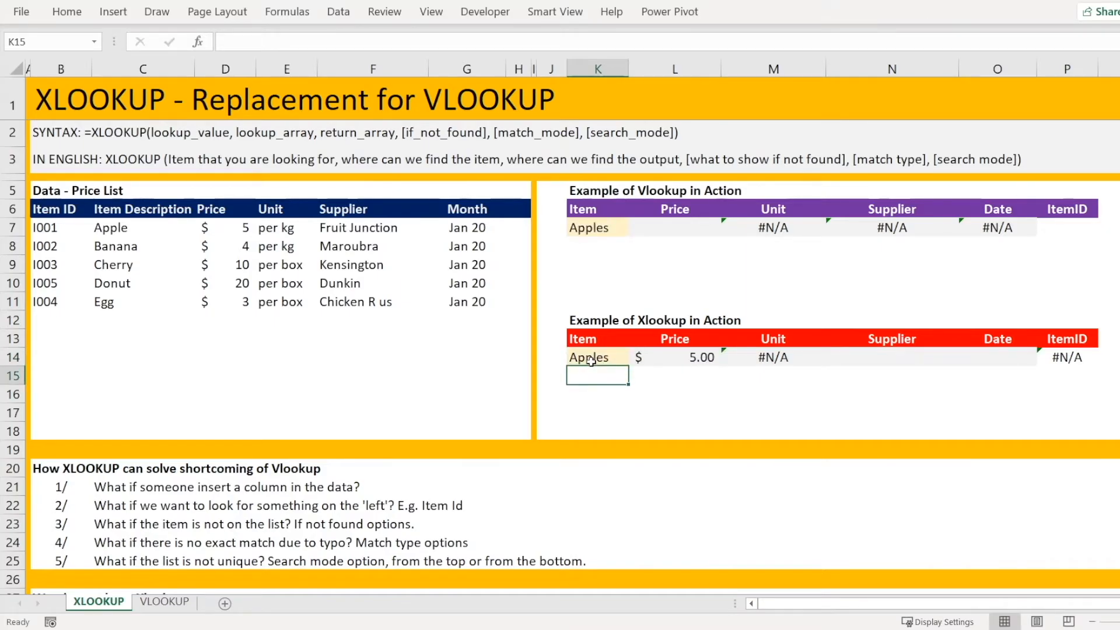
click(674, 227)
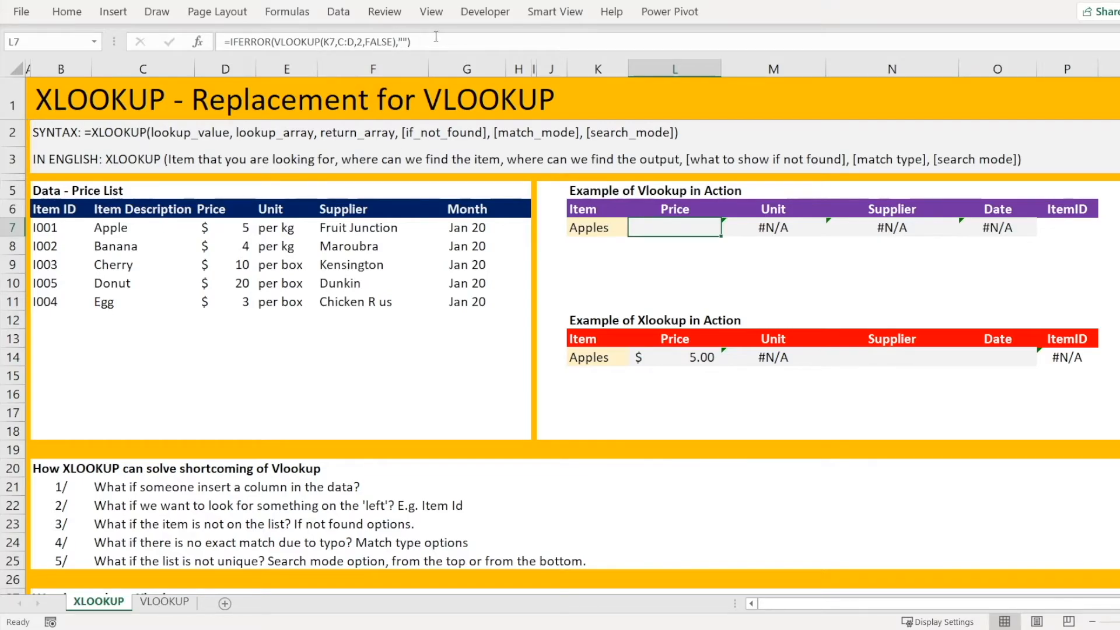
click(674, 357)
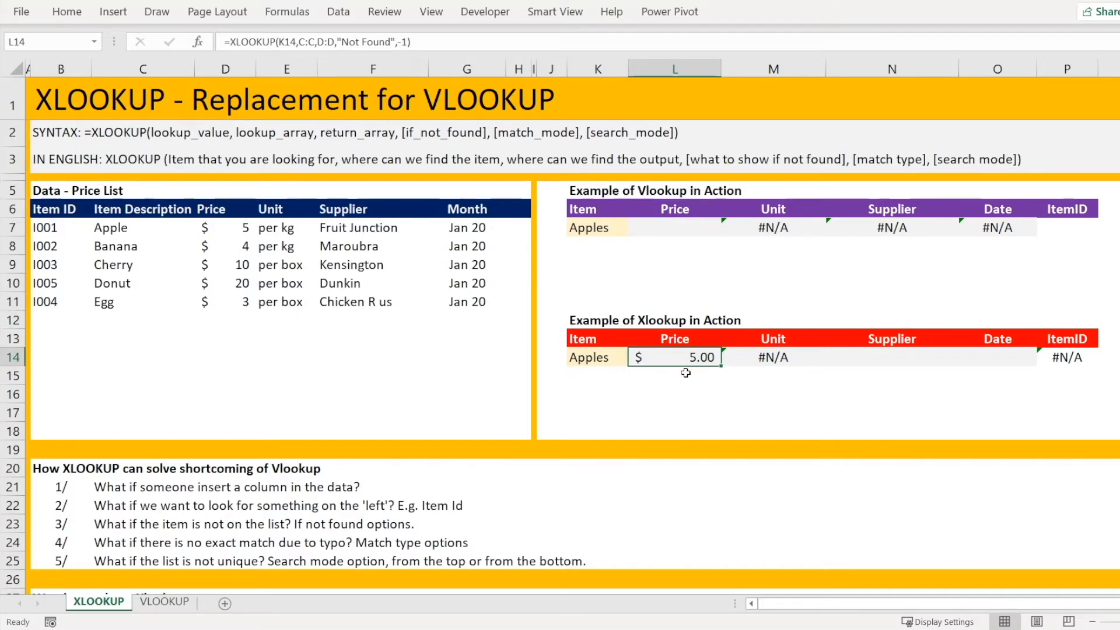
mouse_move(235, 229)
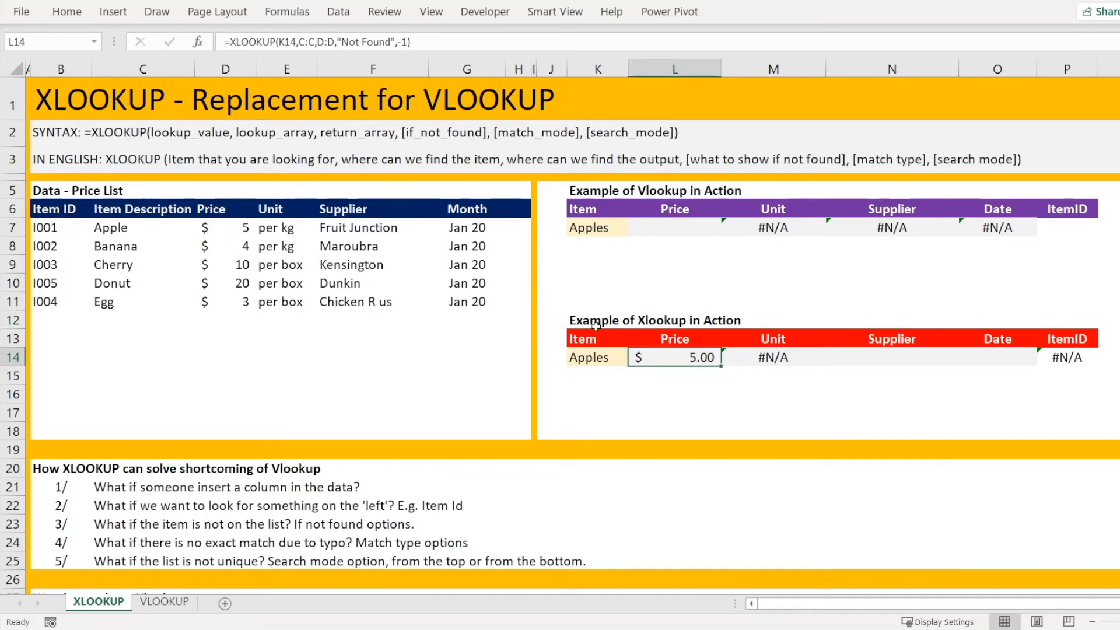
mouse_move(668, 393)
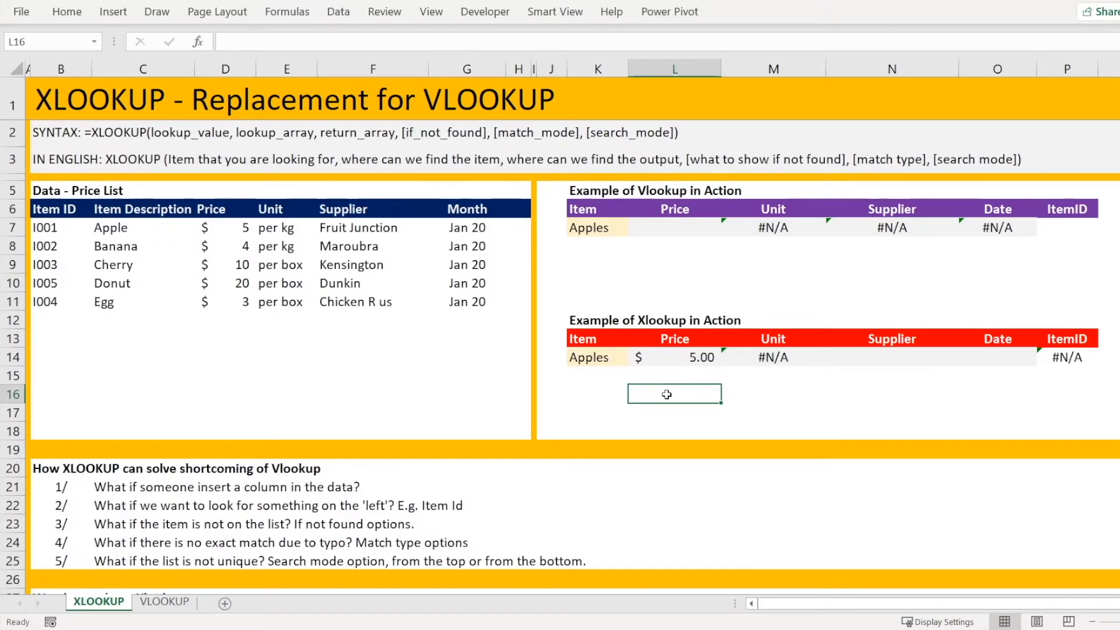
mouse_move(203, 246)
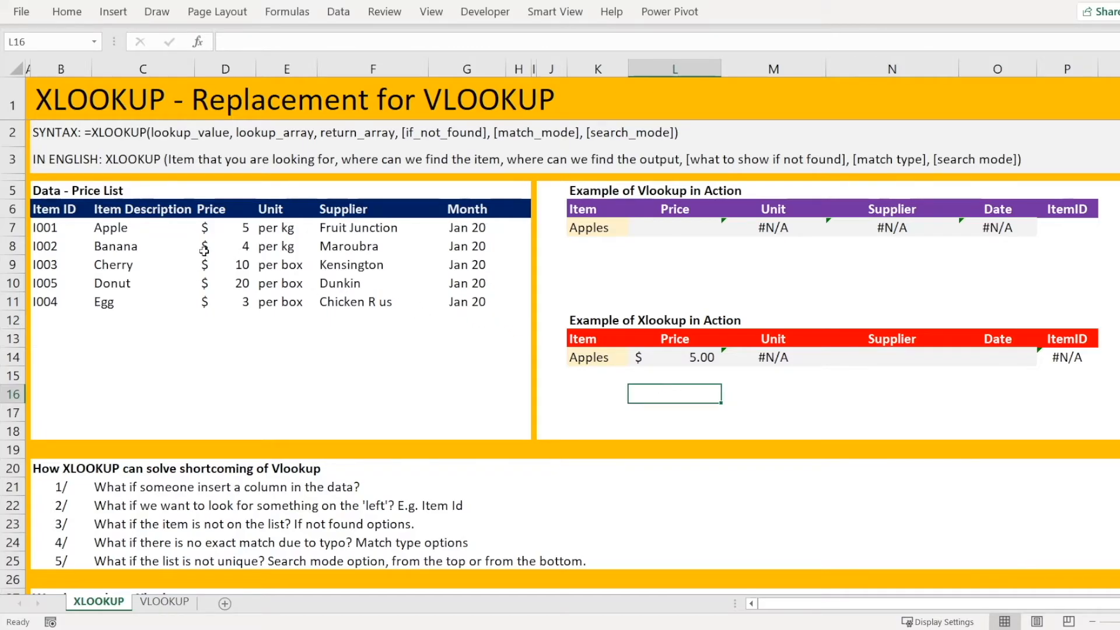
mouse_move(115, 241)
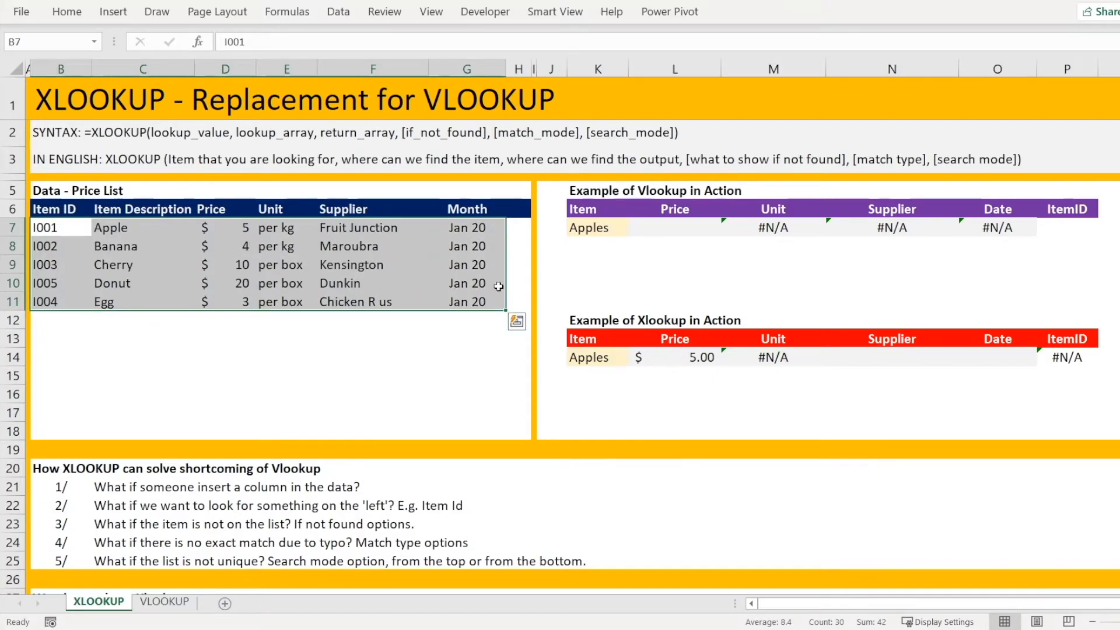
Paste a Feb 20 copy of the price list below with prices set to =D7+1
key(ctrl+c)
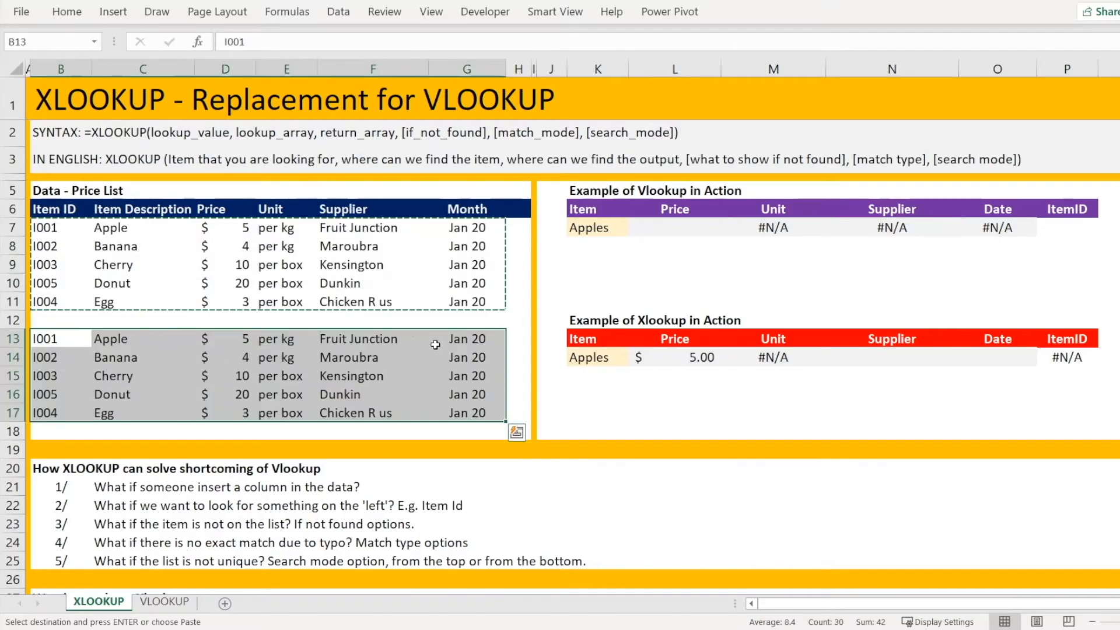
text(Feb)
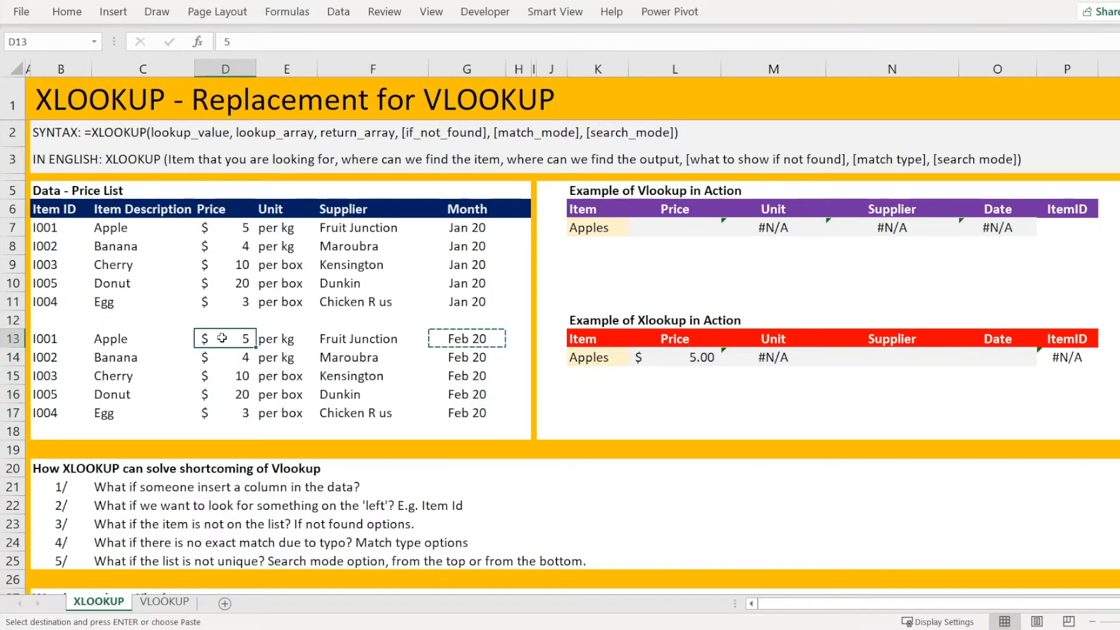
text(=D7+1)
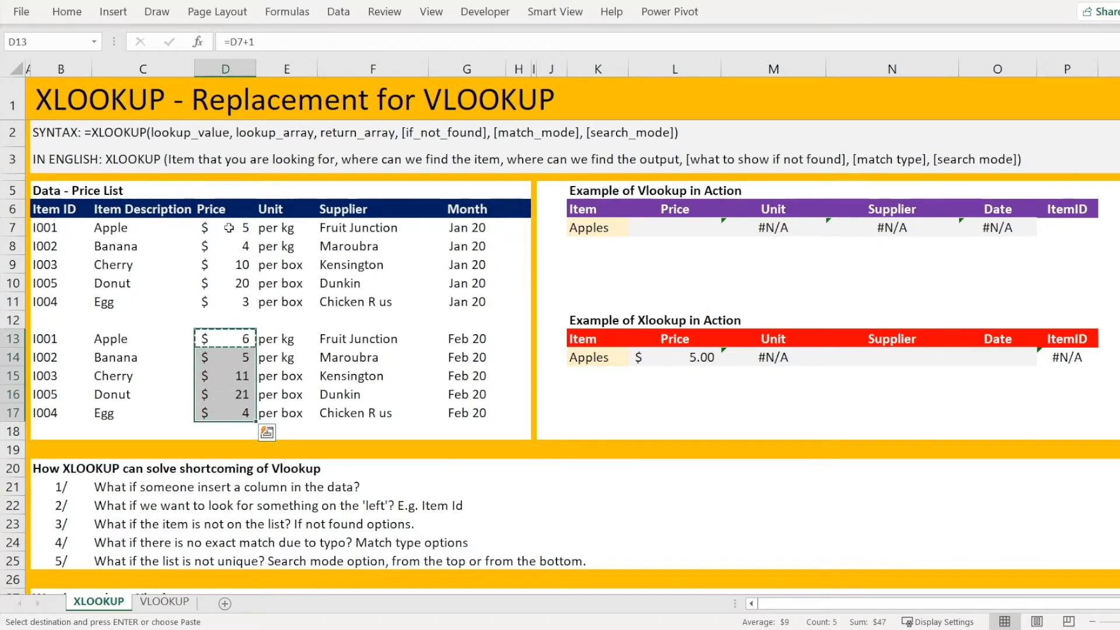
click(598, 375)
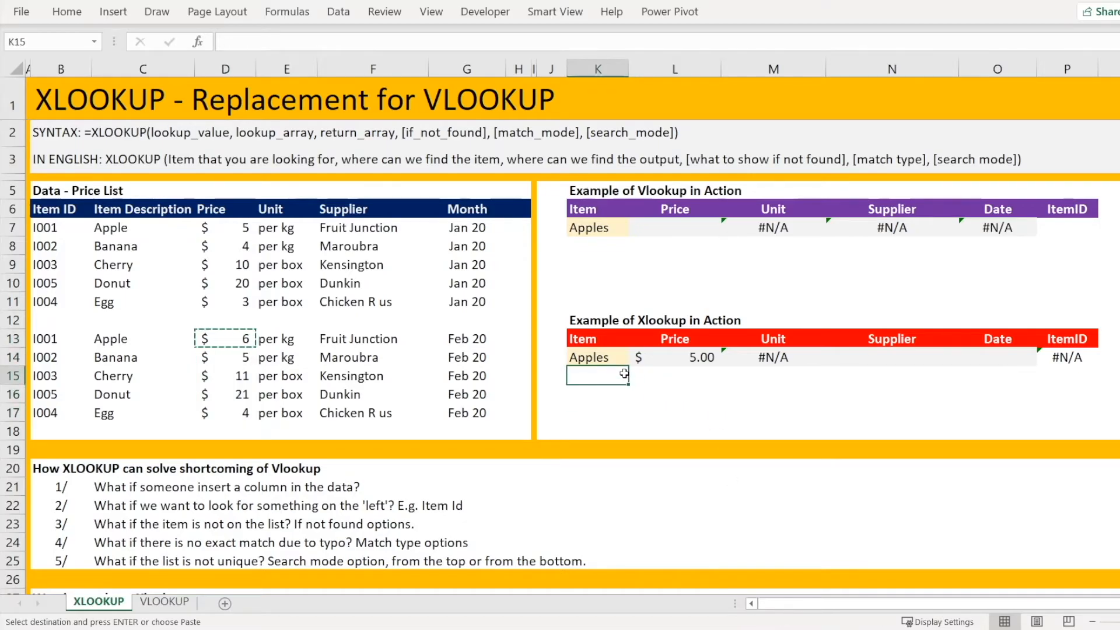
click(598, 357)
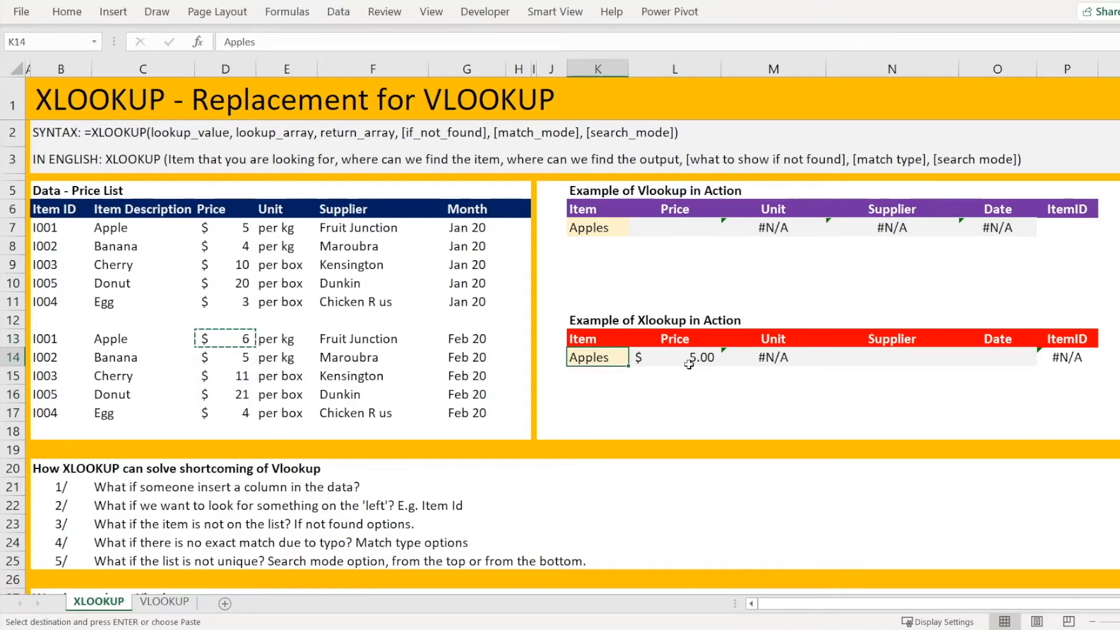
mouse_move(471, 221)
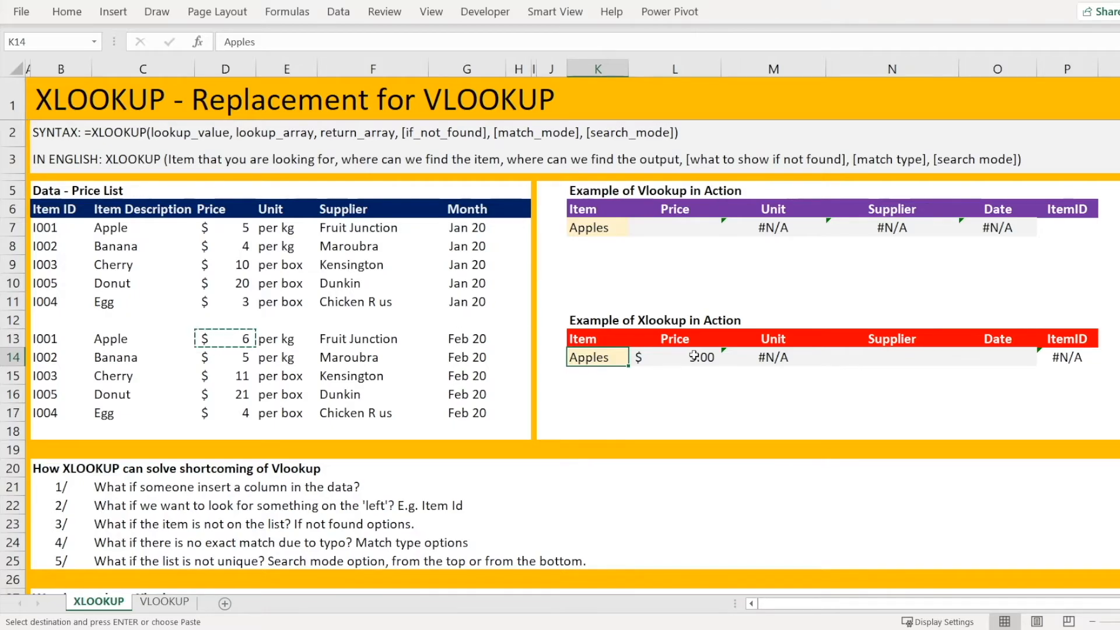
Change the looked-up item to Apple so both examples return $5.00 per kg from January
click(773, 357)
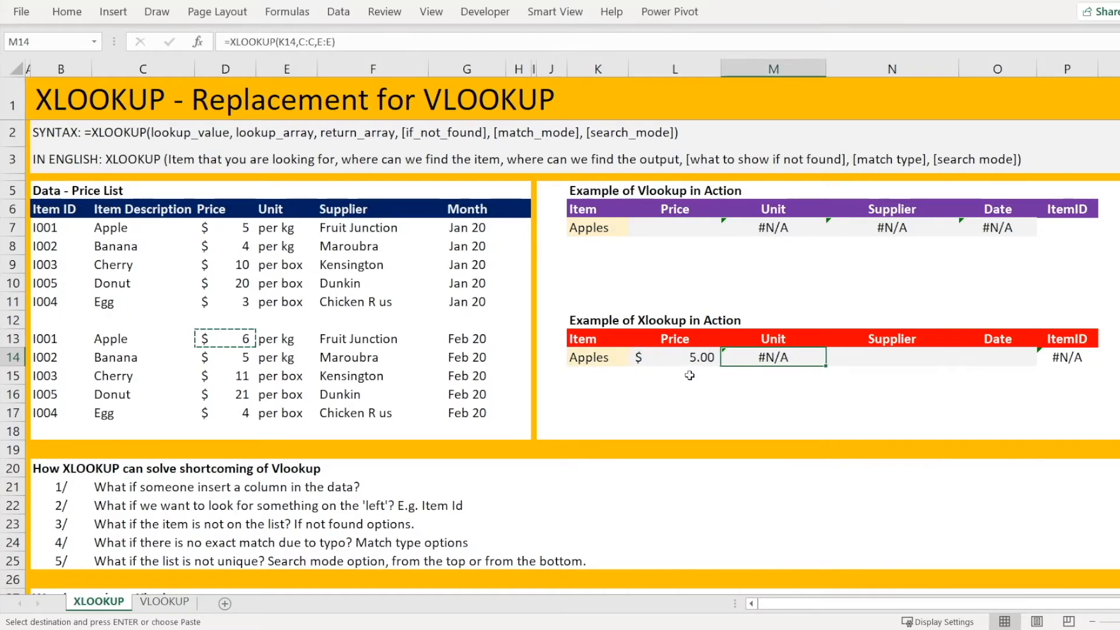
click(674, 357)
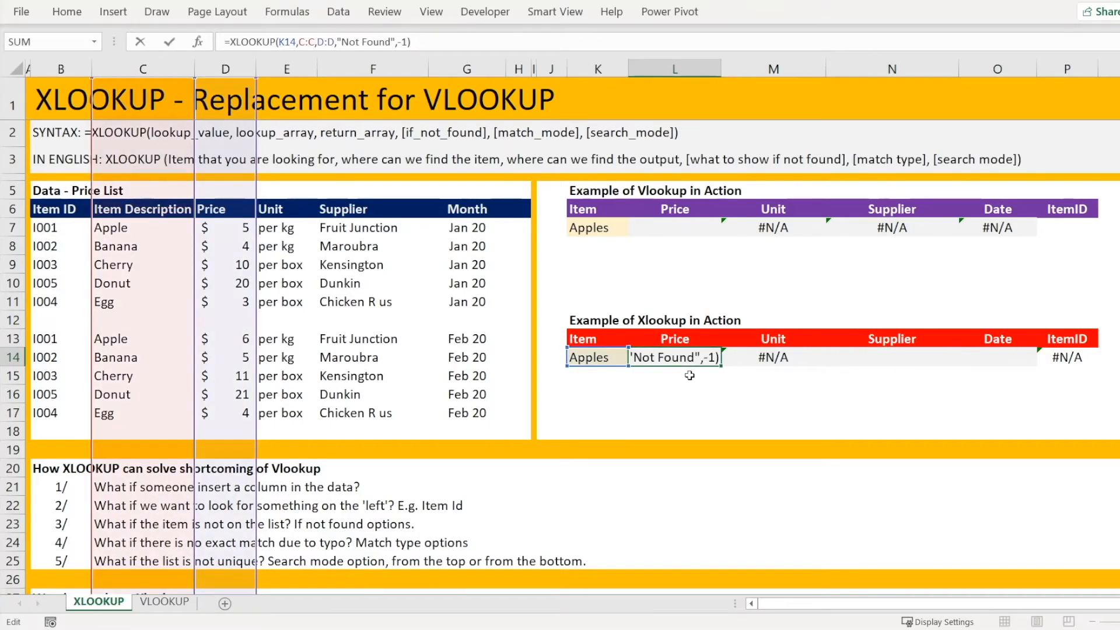
key(Return)
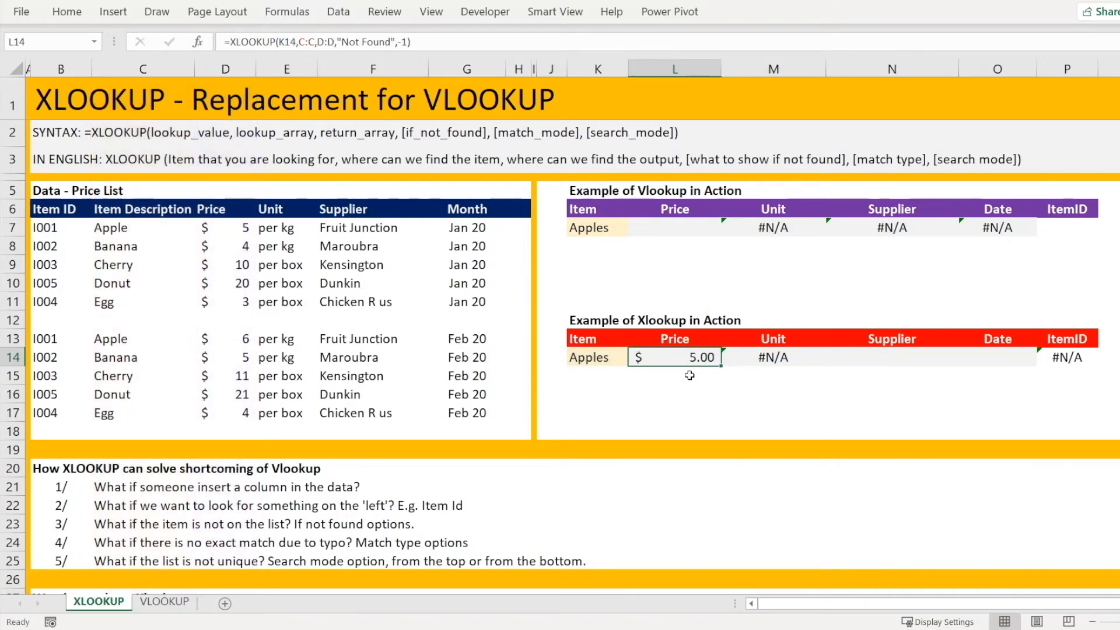
mouse_move(581, 357)
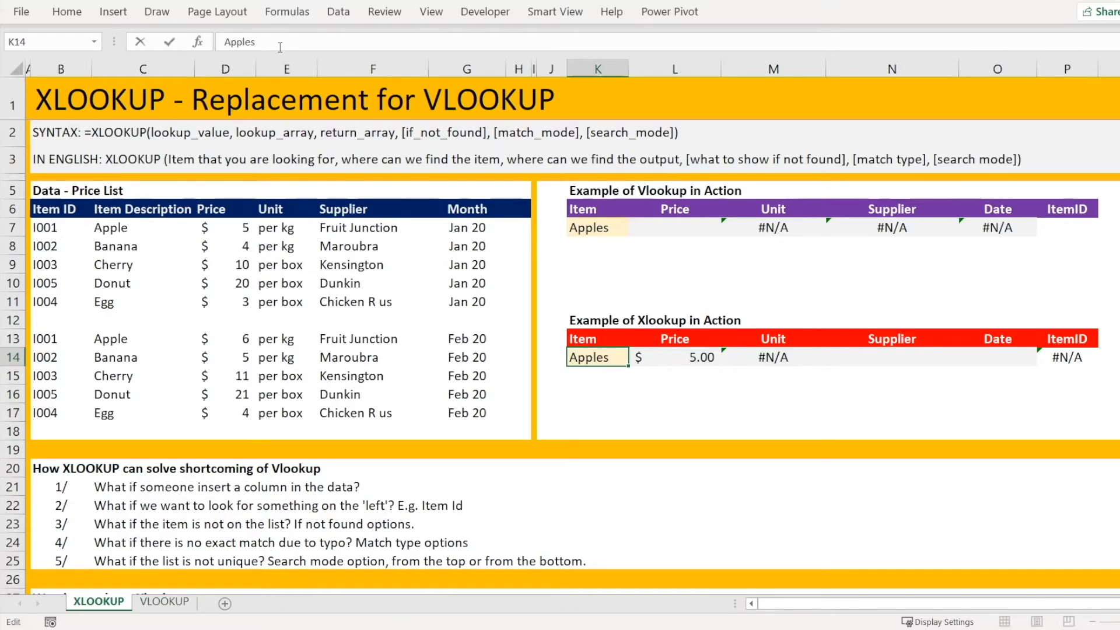
key(Backspace)
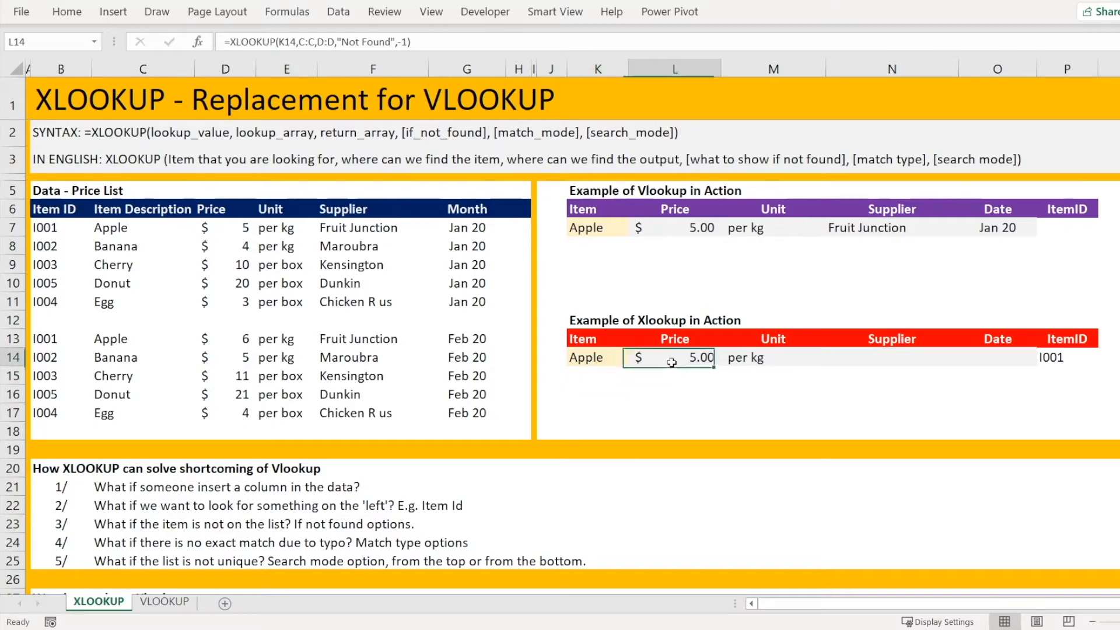
click(45, 227)
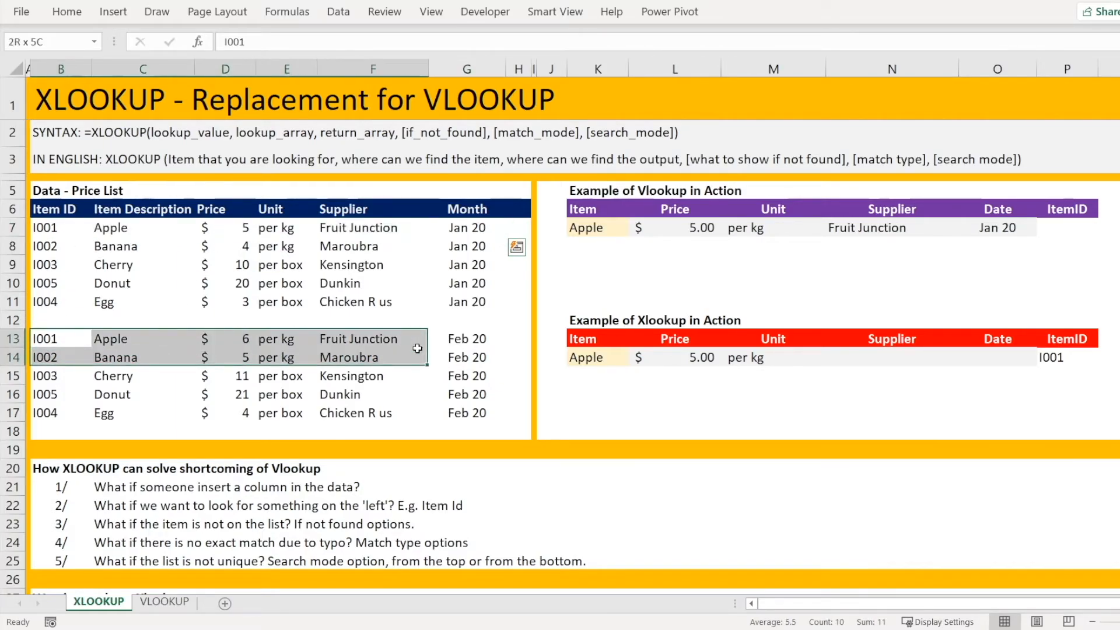
click(225, 338)
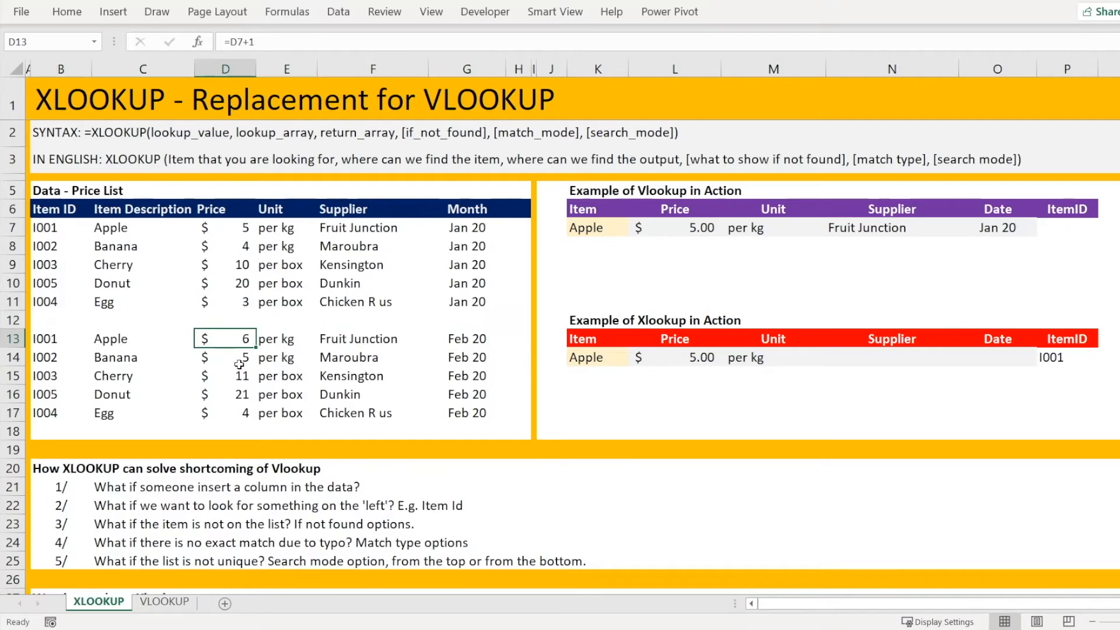
mouse_move(689, 233)
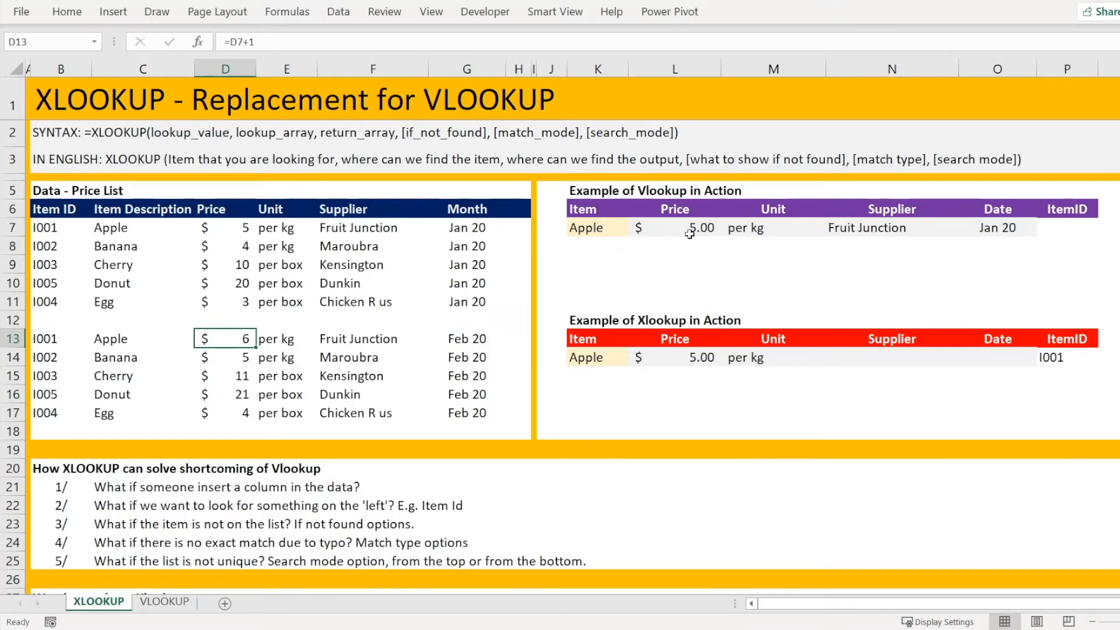
mouse_move(682, 351)
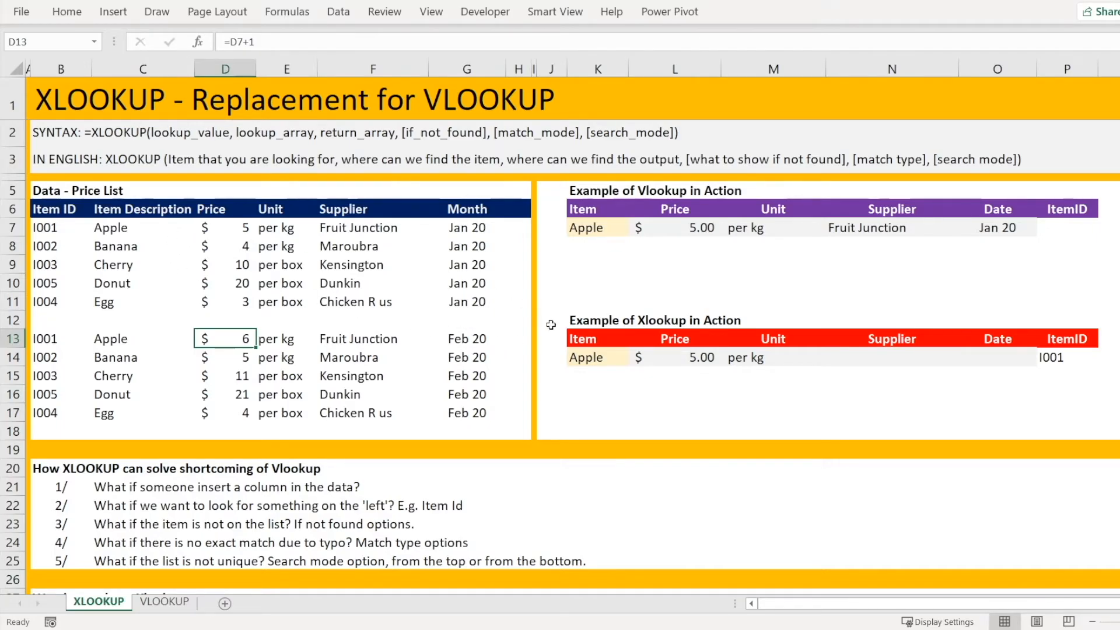
click(597, 357)
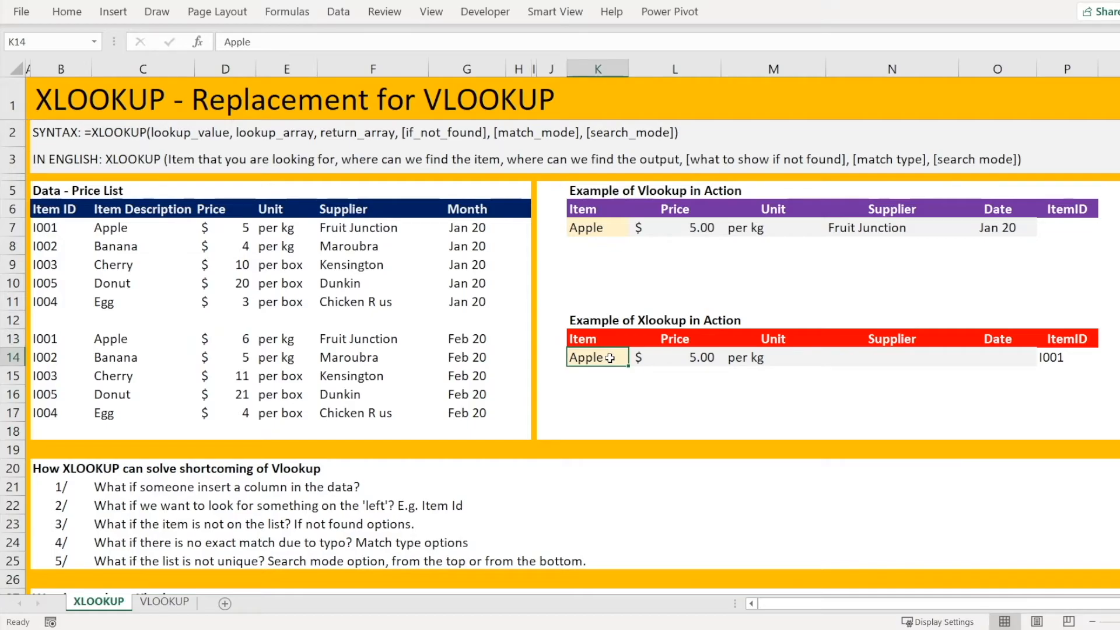
Look up Banana in K14 so both examples return January's $4.00 and Xlookup shows I002
text(Banana)
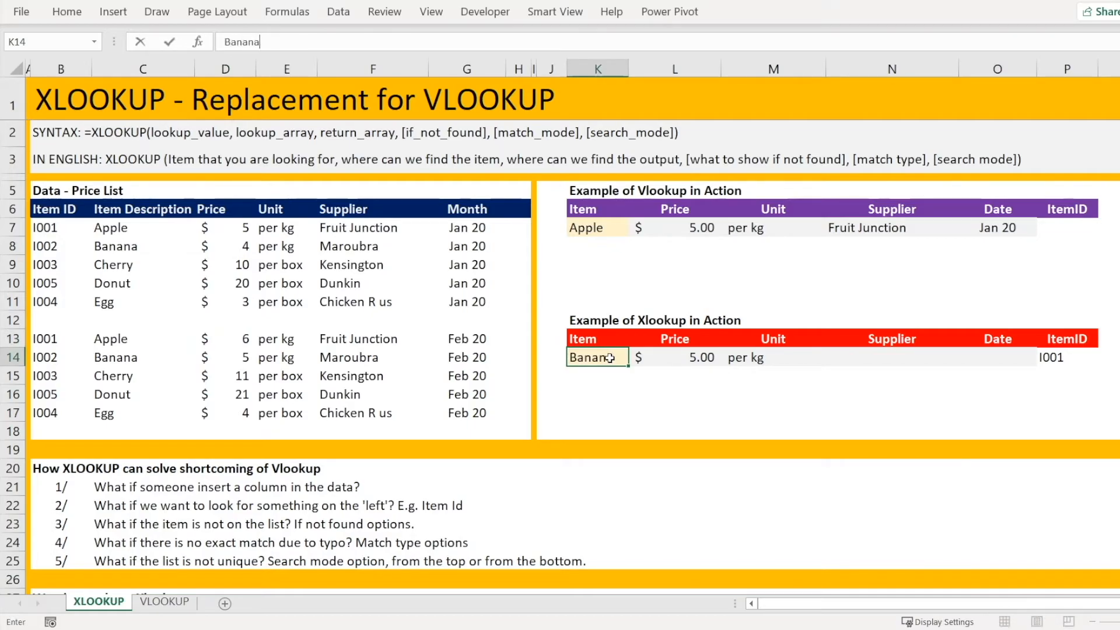
click(225, 246)
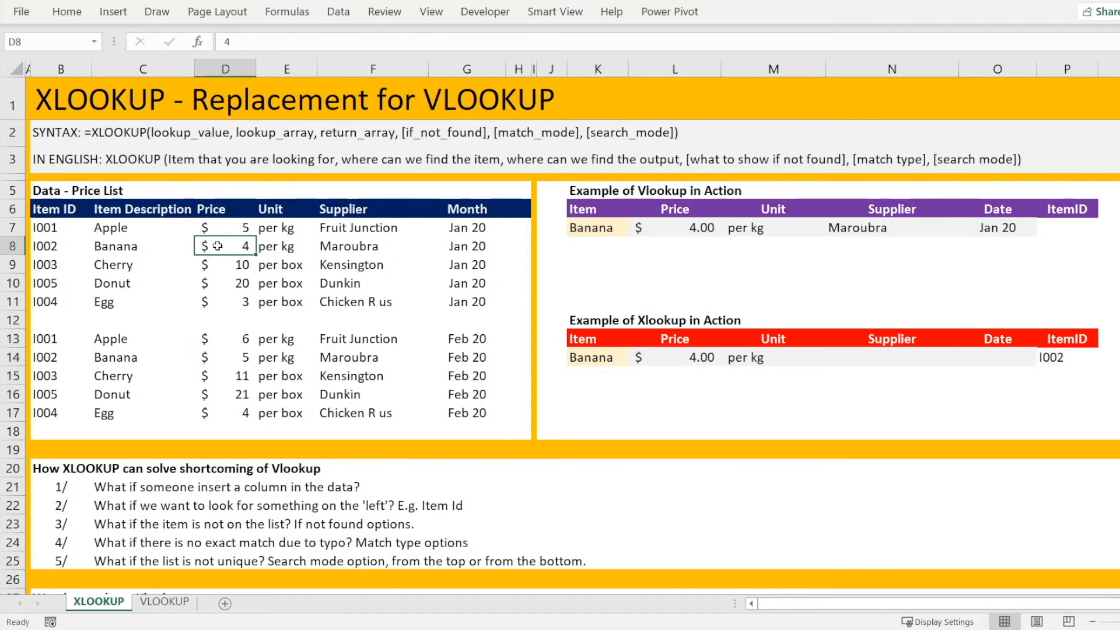
mouse_move(311, 306)
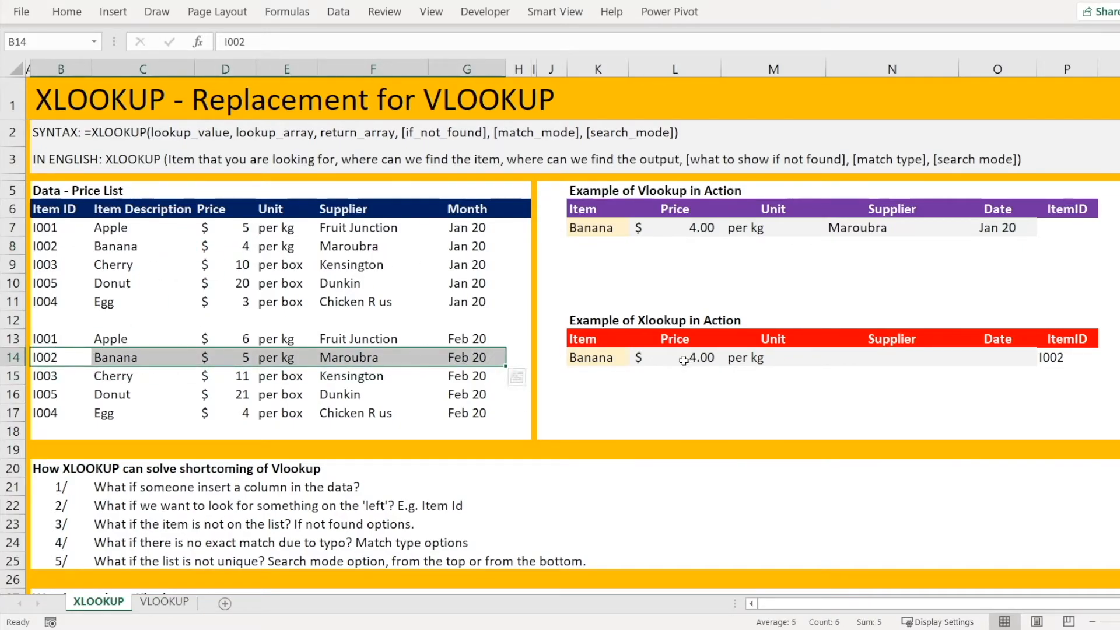
click(675, 357)
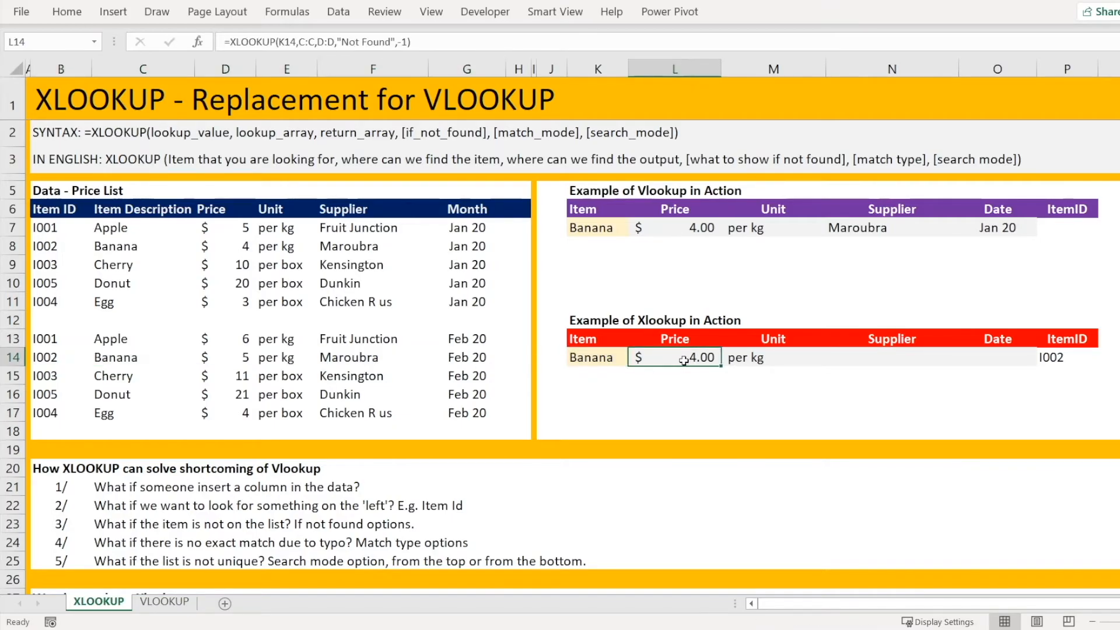
mouse_move(416, 410)
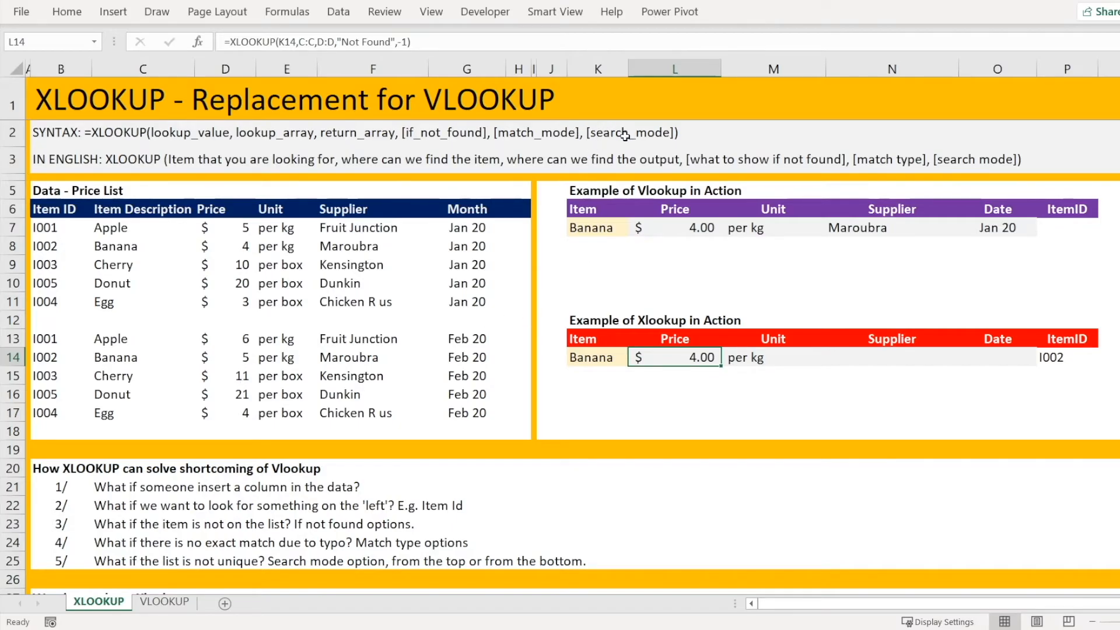
mouse_move(441, 33)
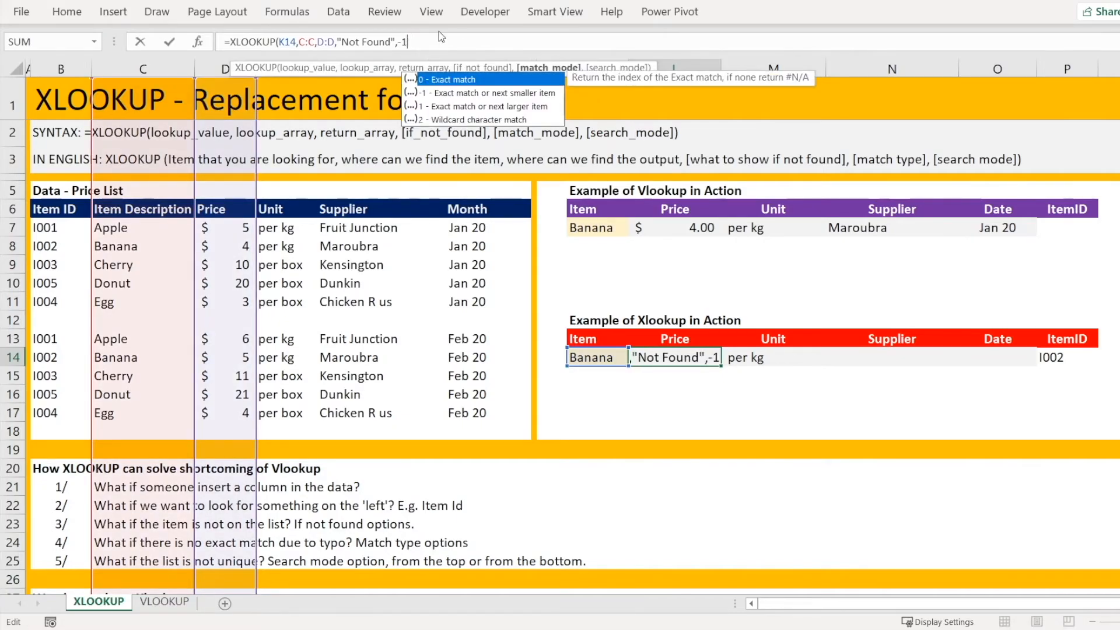
Add search_mode -1 to the XLOOKUP in L14 so Banana returns February's $5.00
text(,)
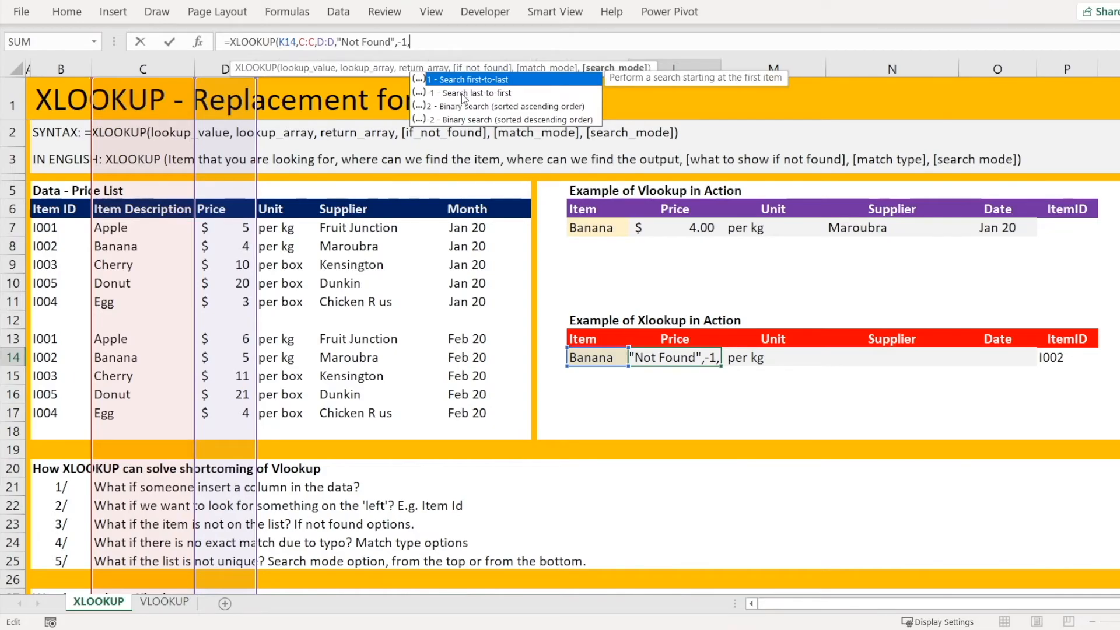
mouse_move(469, 92)
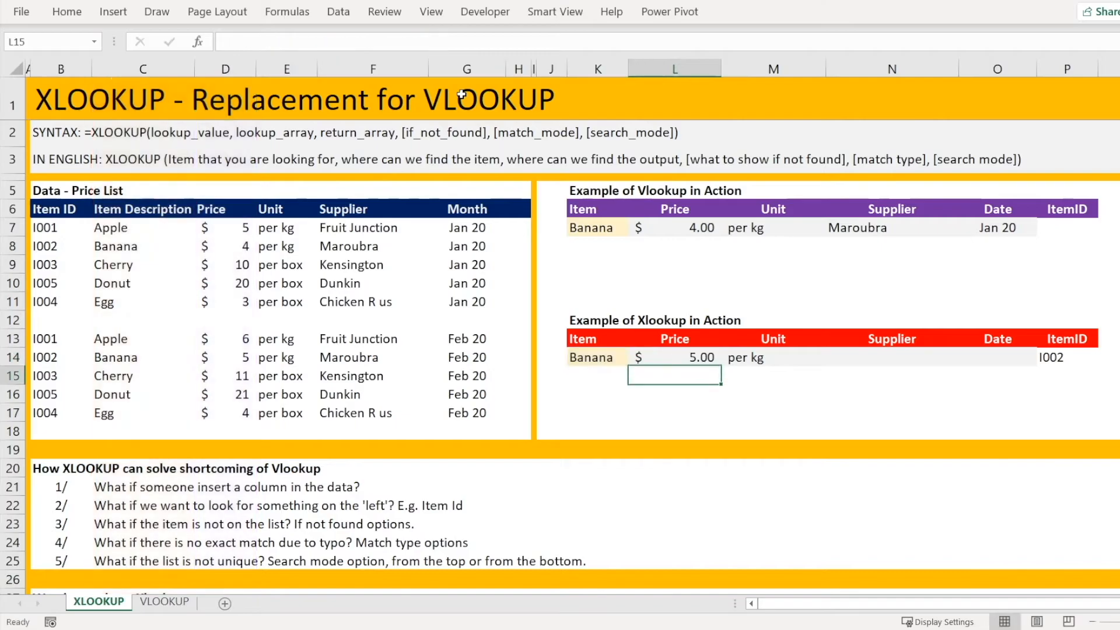
click(673, 357)
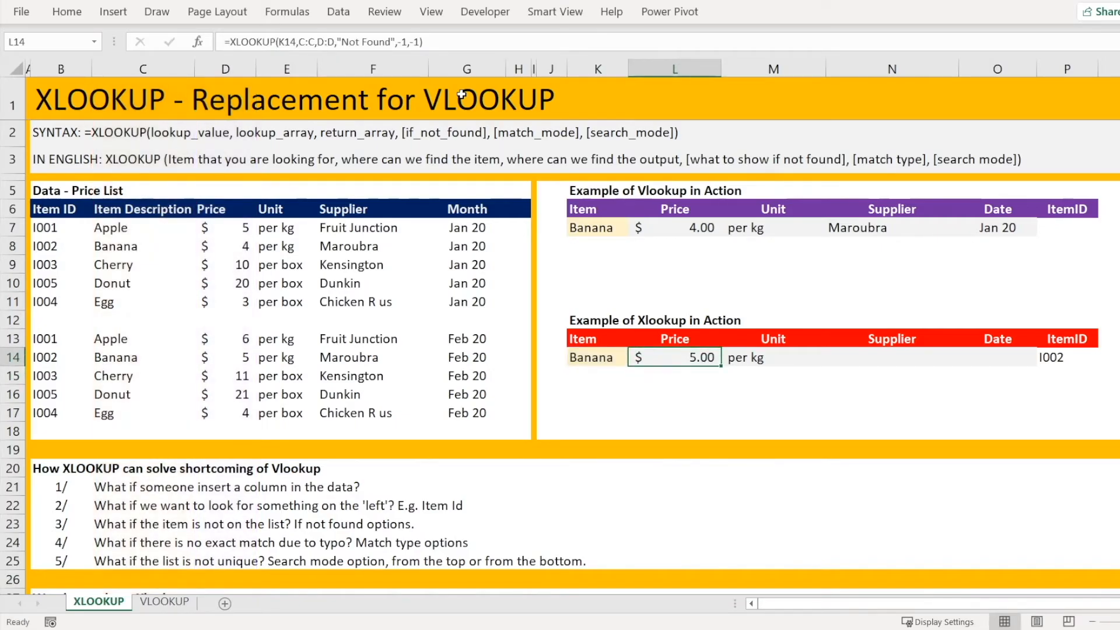
mouse_move(236, 357)
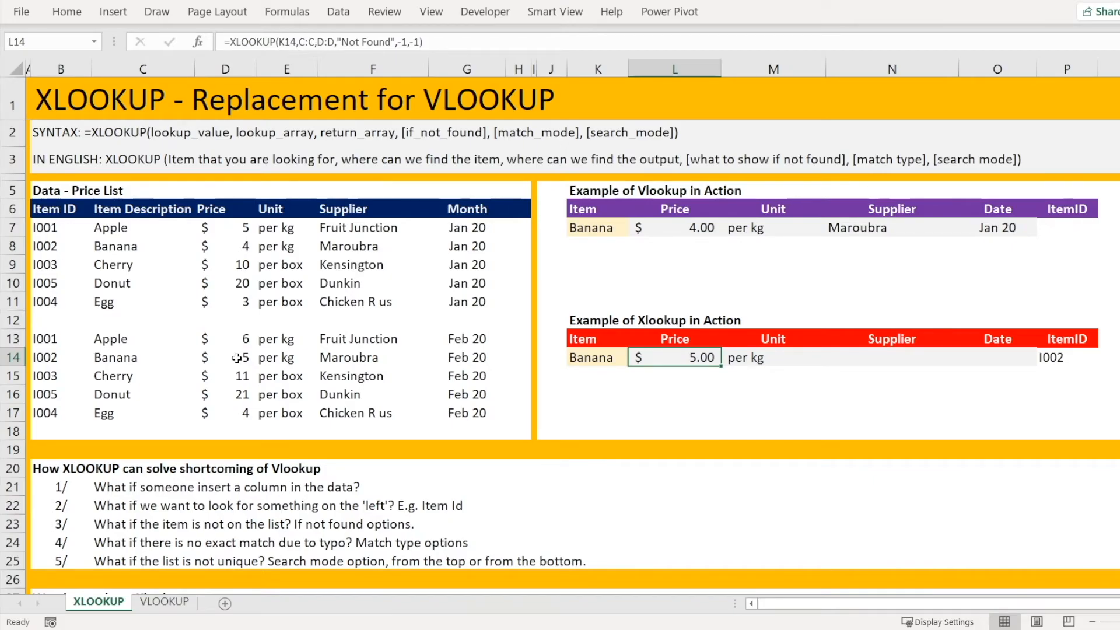
click(225, 357)
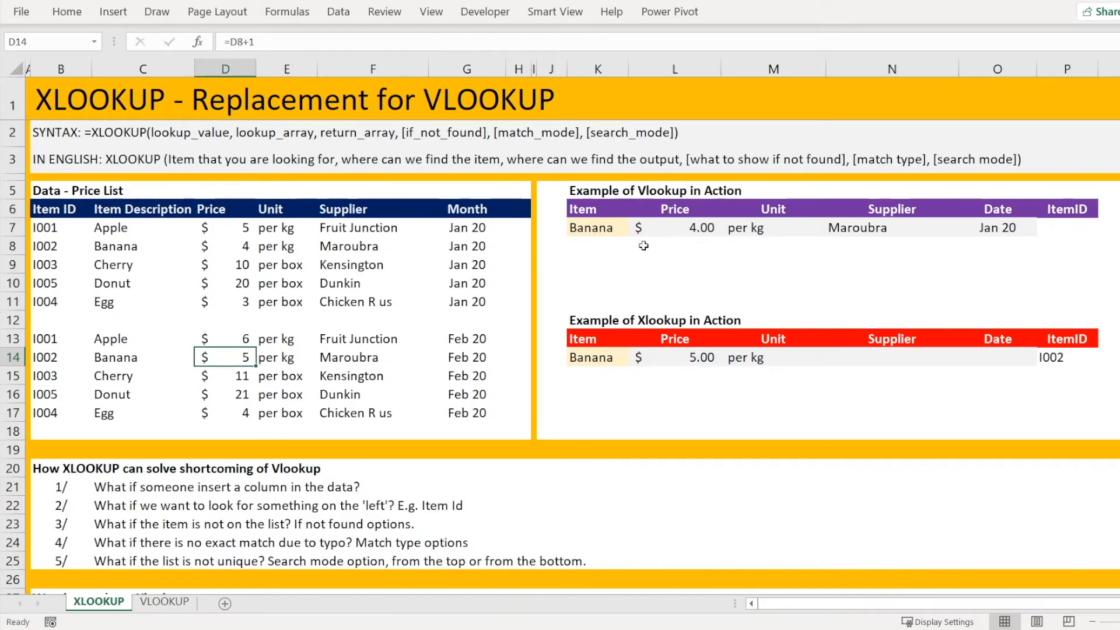
click(673, 227)
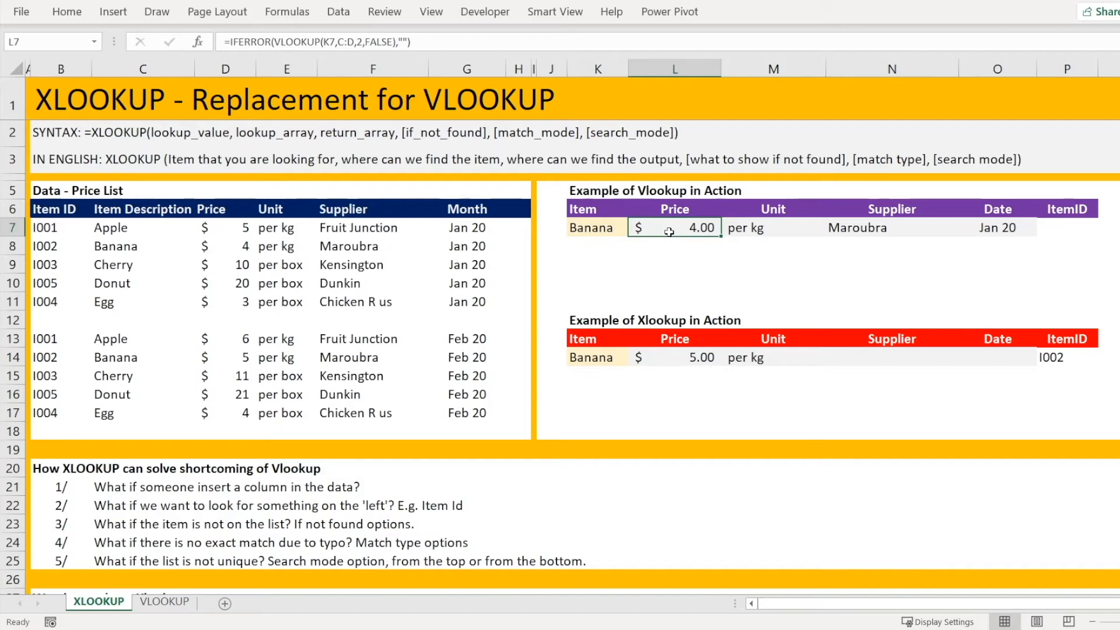
mouse_move(444, 45)
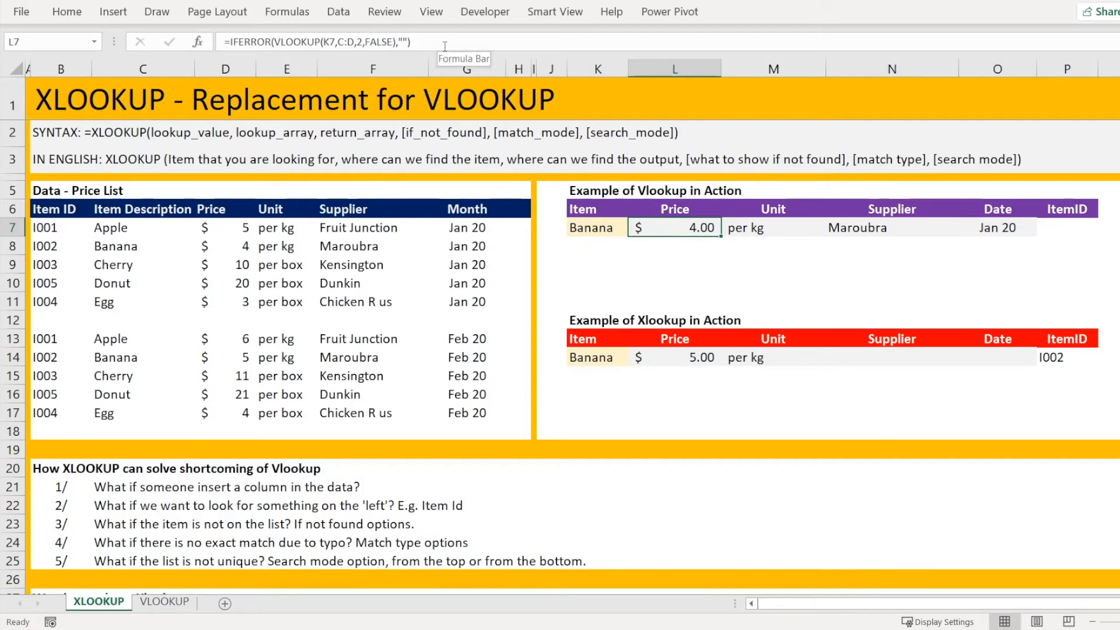
mouse_move(95, 345)
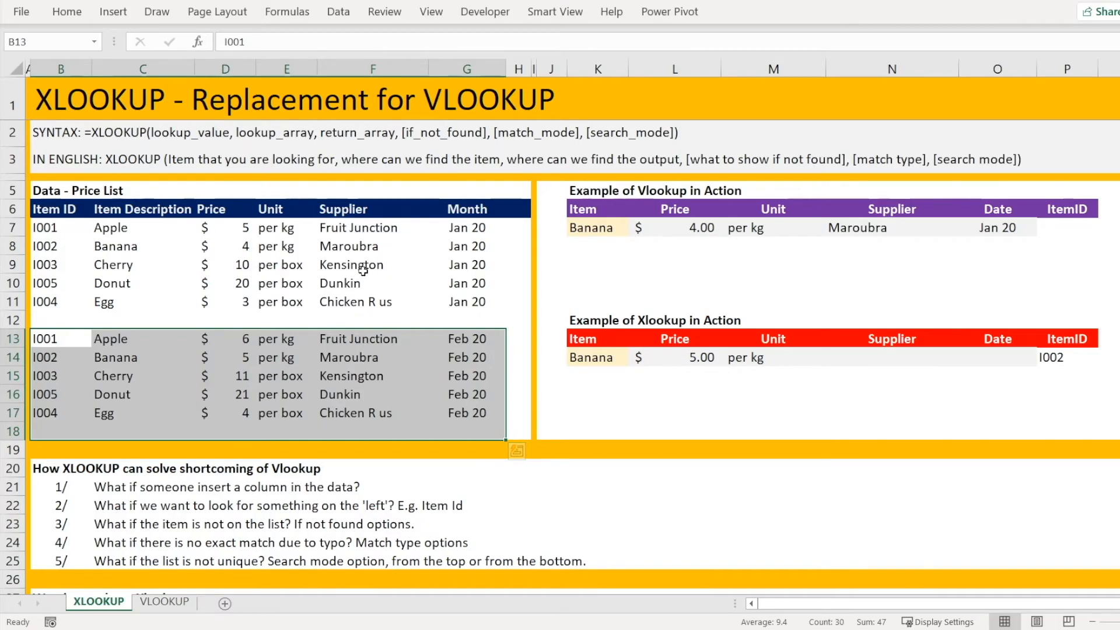
mouse_move(532, 292)
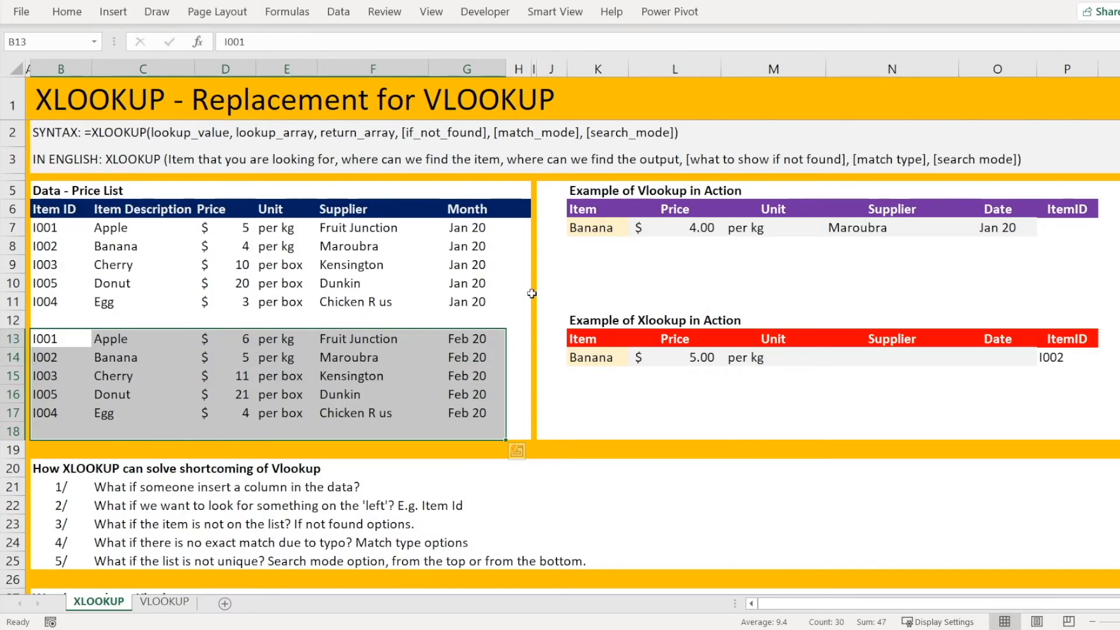
click(673, 357)
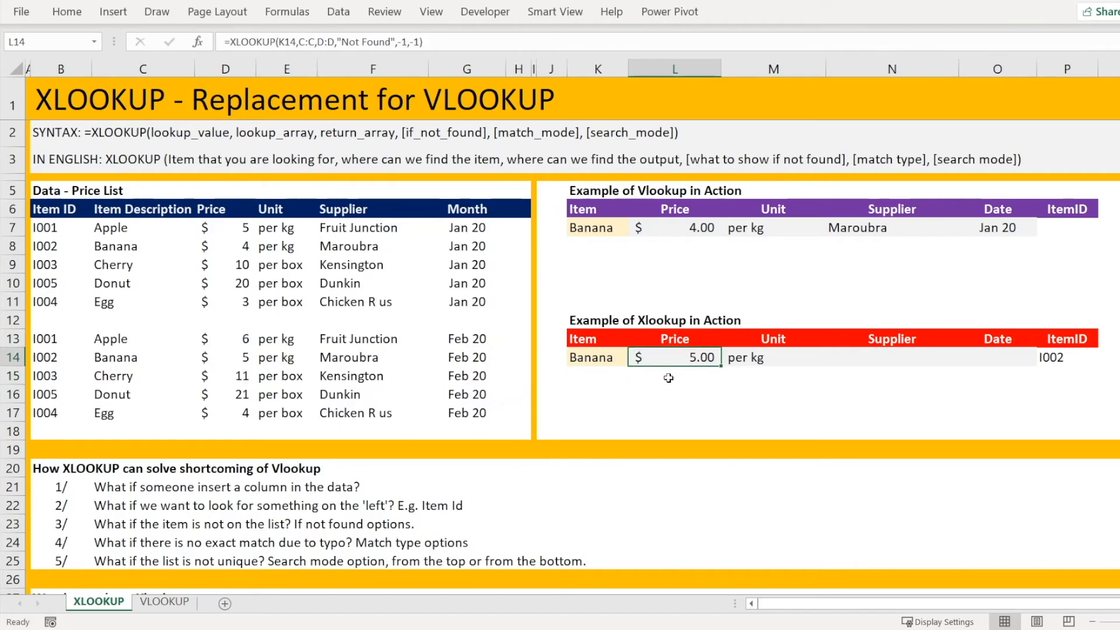
mouse_move(672, 415)
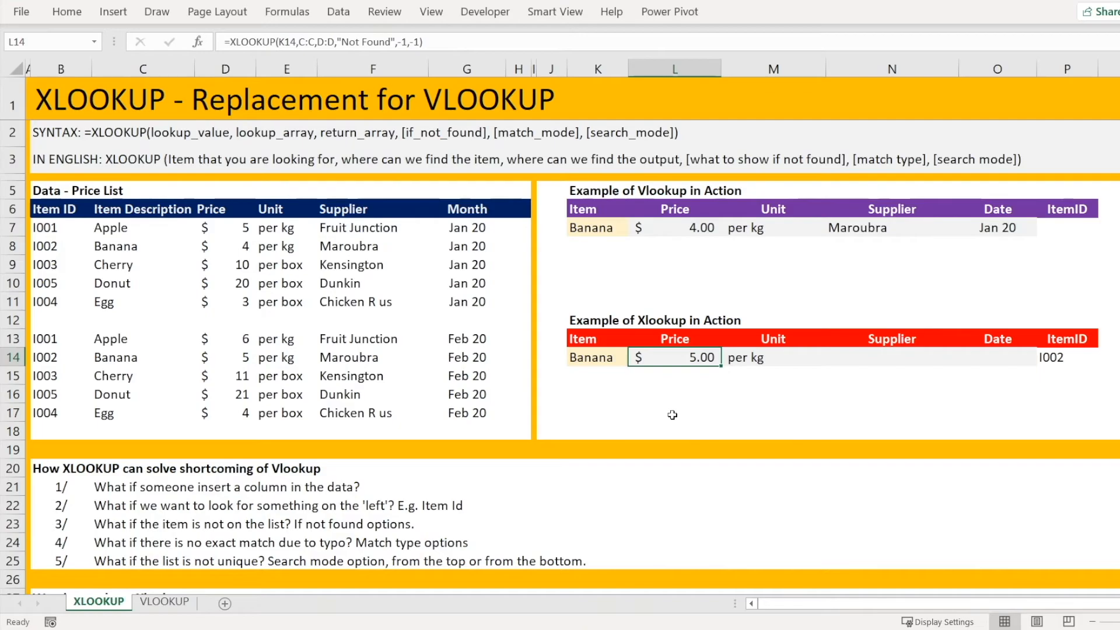
mouse_move(674, 433)
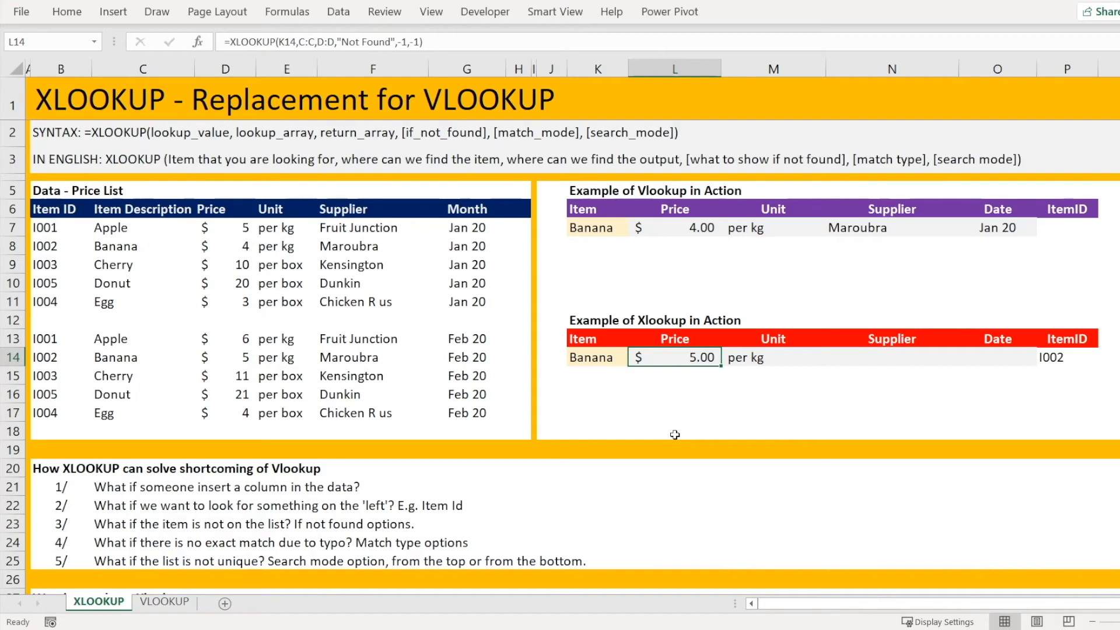
Scroll down to rows 27–37 showing the Watch out notes and In Summary benefits list
scroll(down, 3)
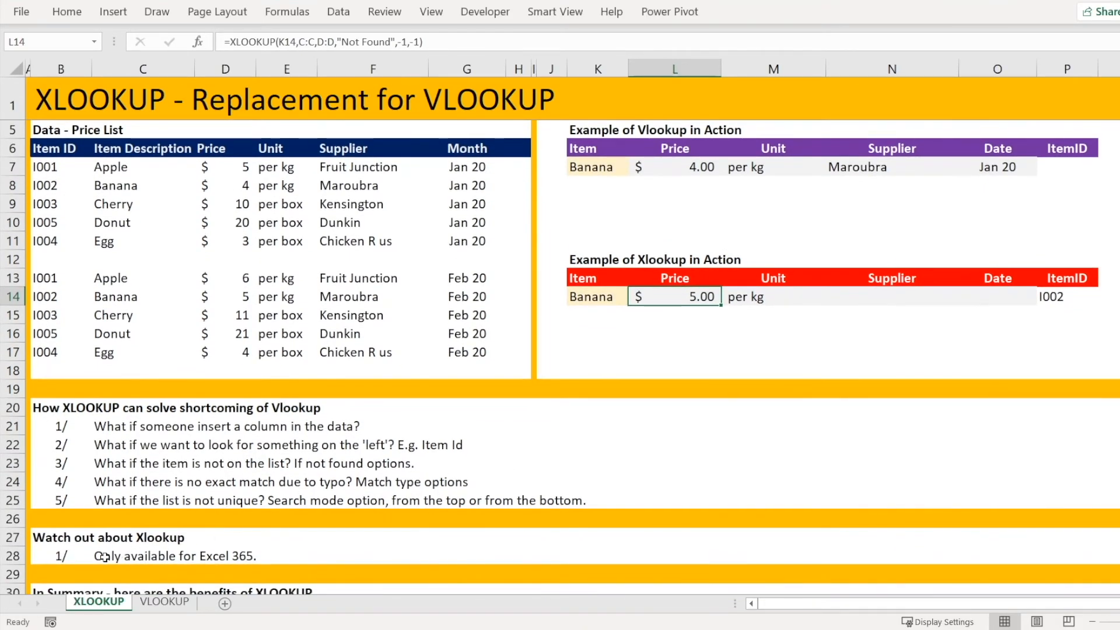
mouse_move(318, 542)
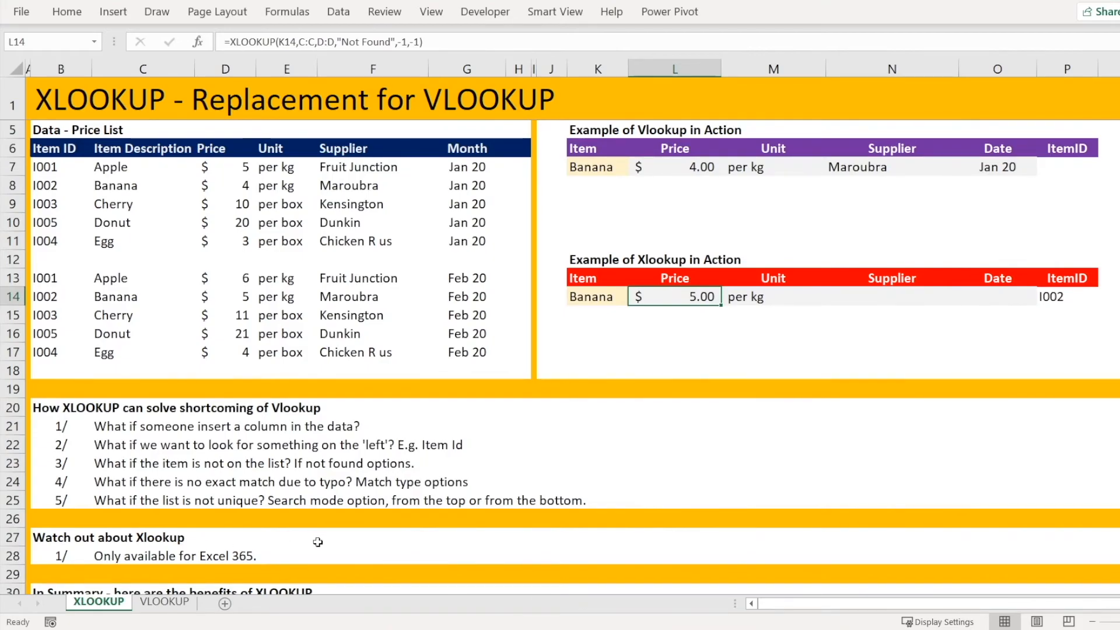
mouse_move(336, 547)
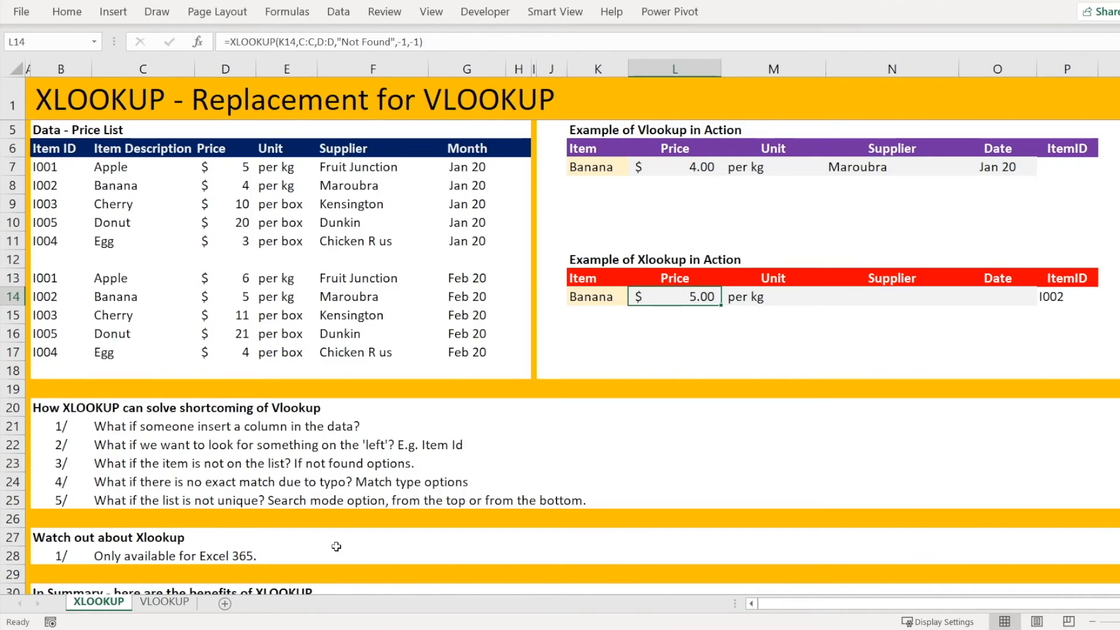
scroll(down, 3)
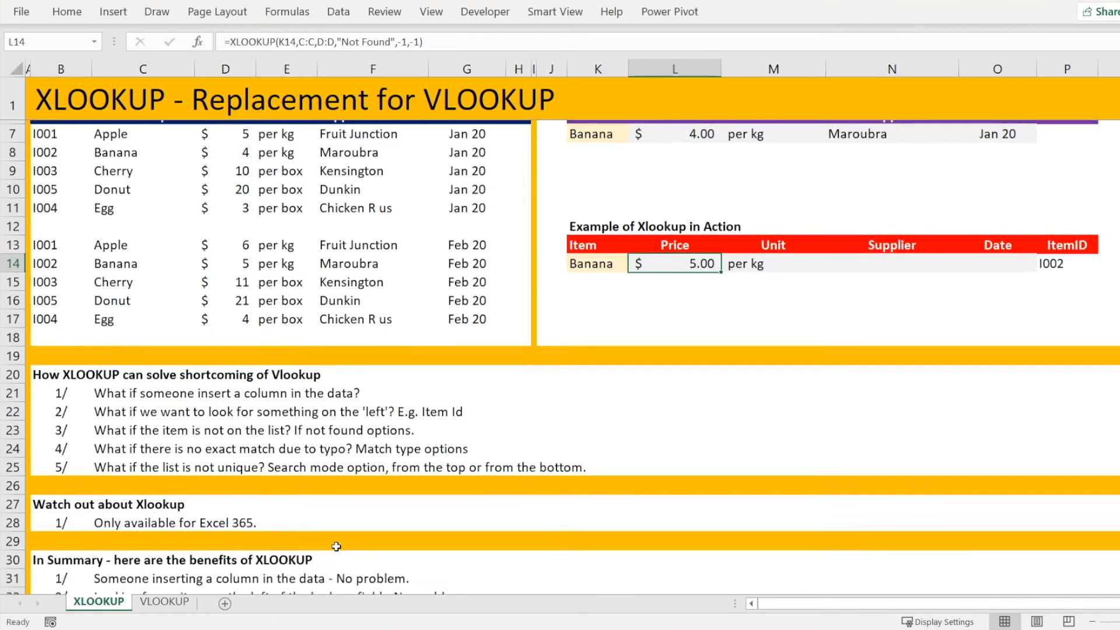
scroll(down, 3)
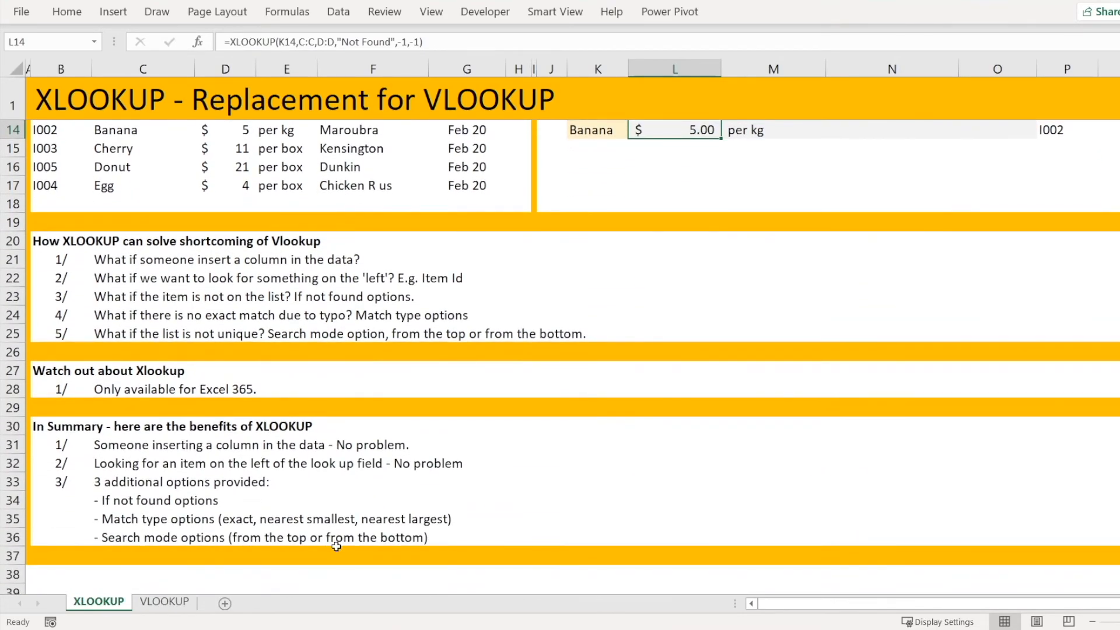
scroll(down, 3)
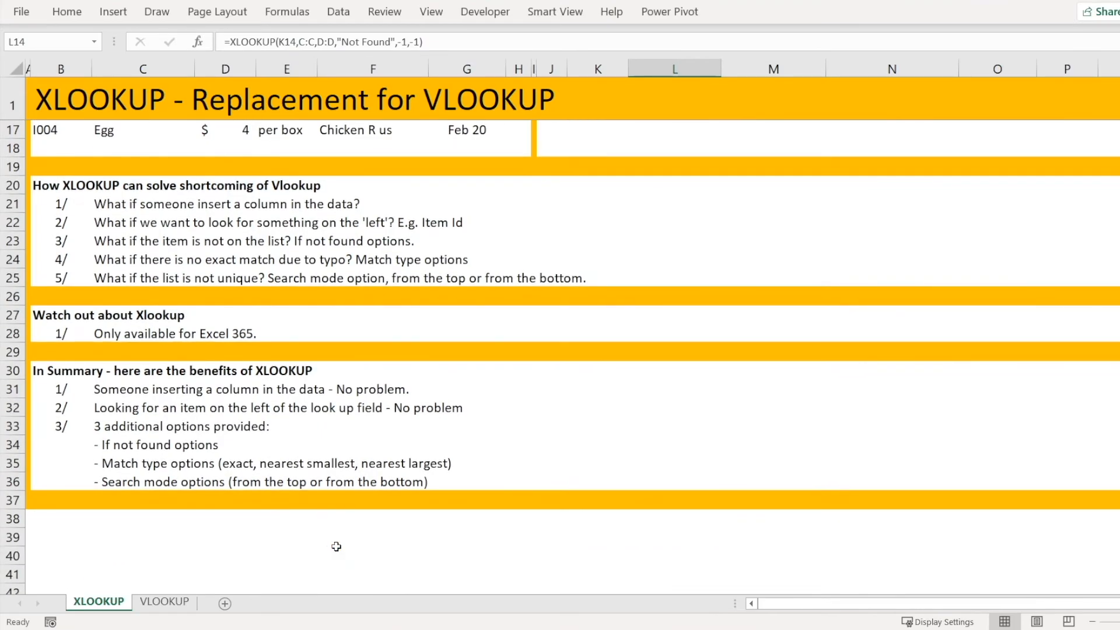
scroll(down, 3)
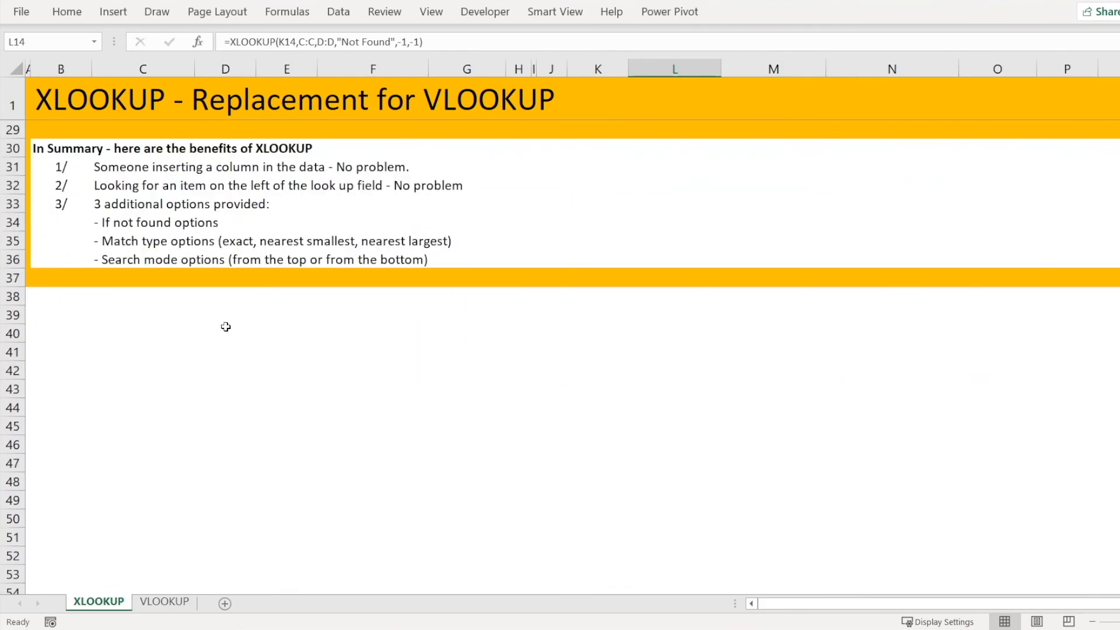
click(142, 166)
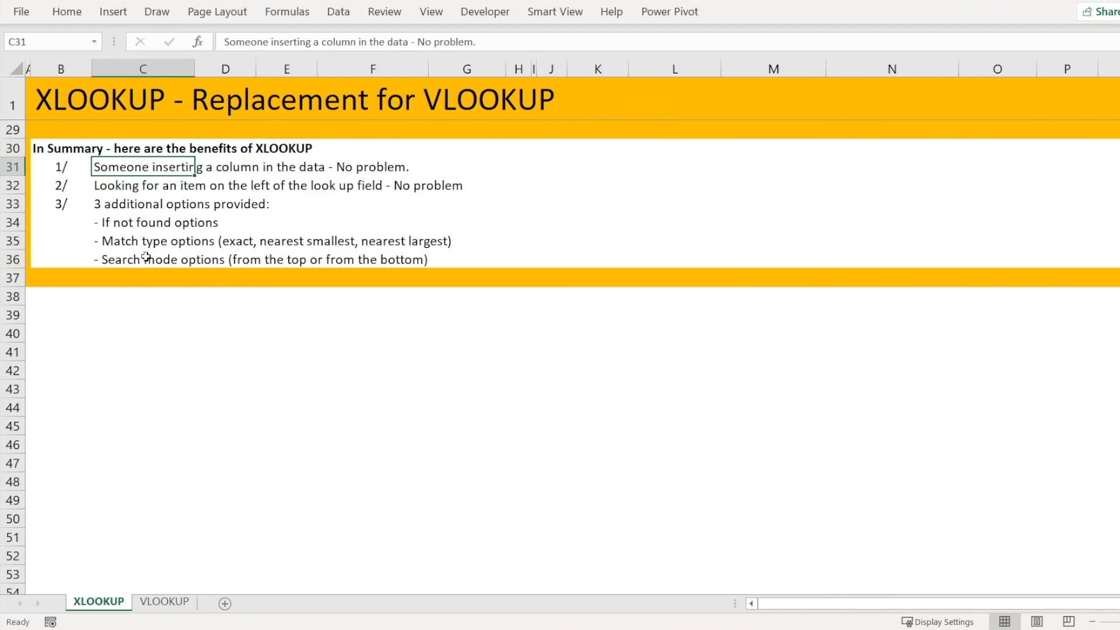
Review the summary notes in C31–C36, then scroll back to the price list at the top
click(142, 332)
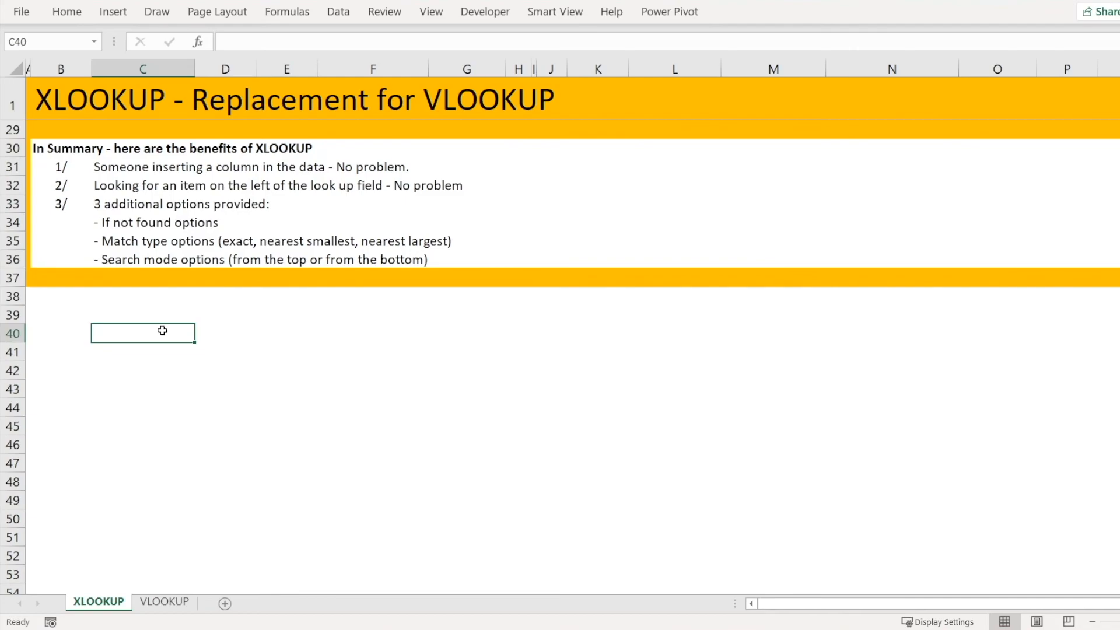
mouse_move(146, 241)
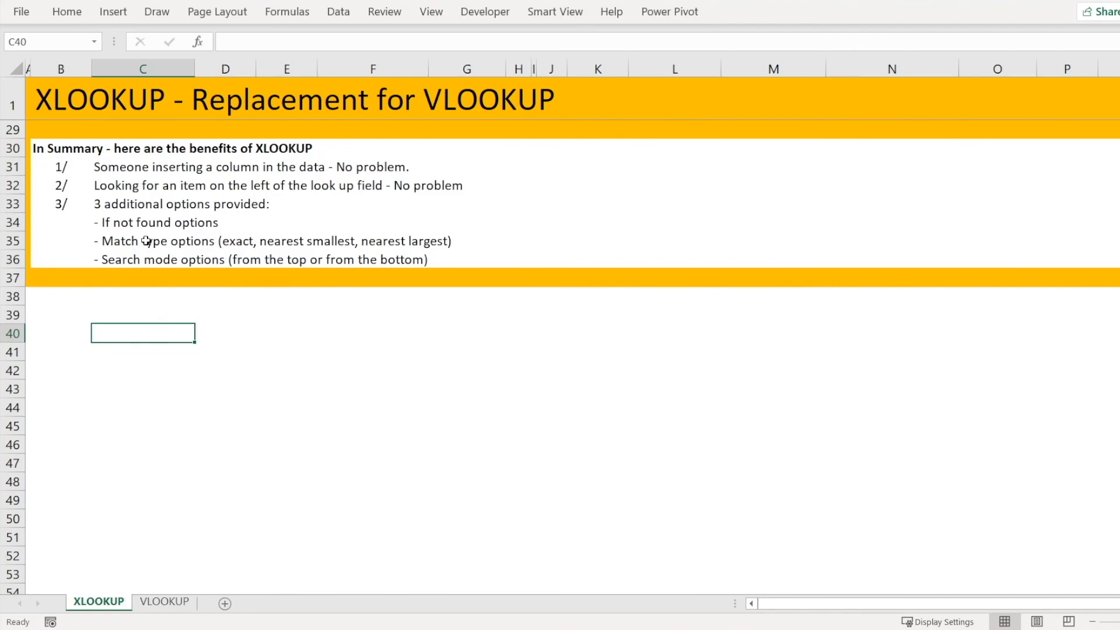
mouse_move(146, 201)
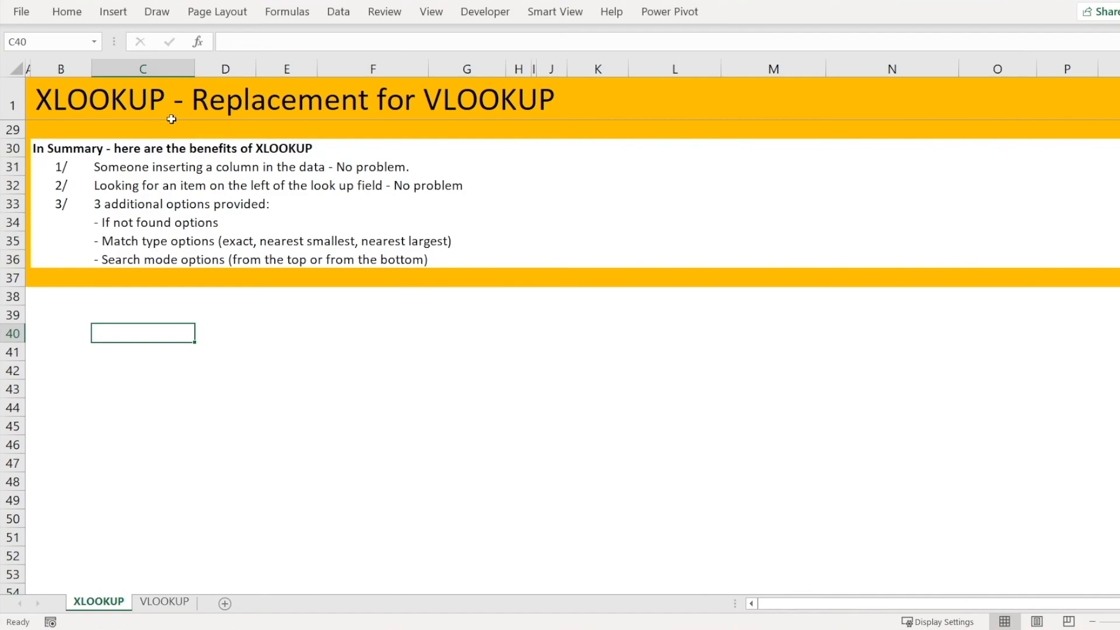
click(143, 203)
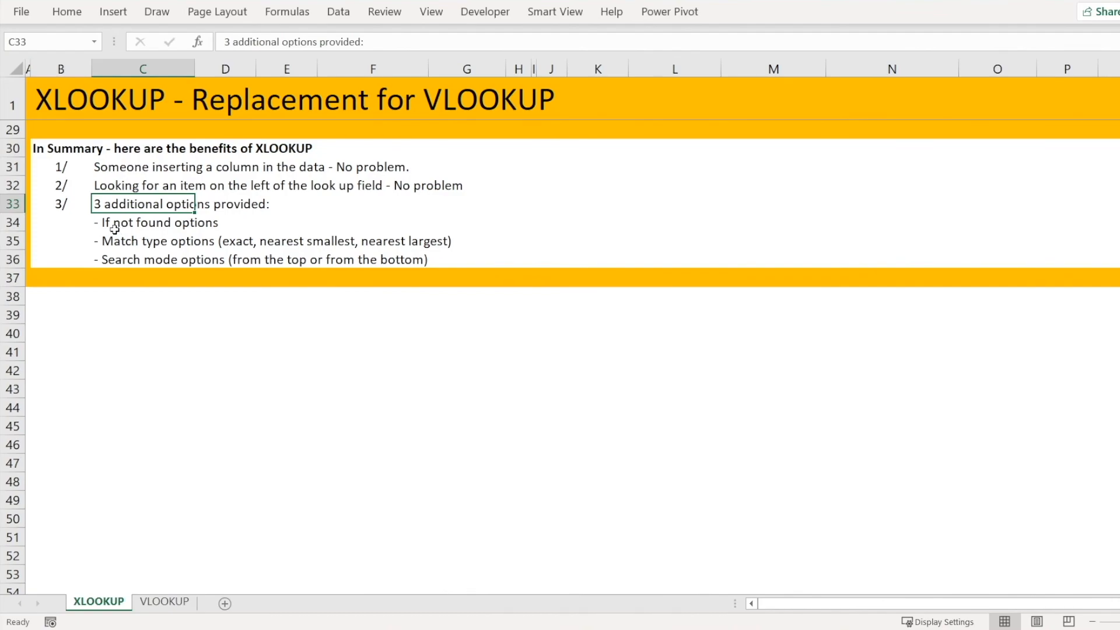
click(143, 241)
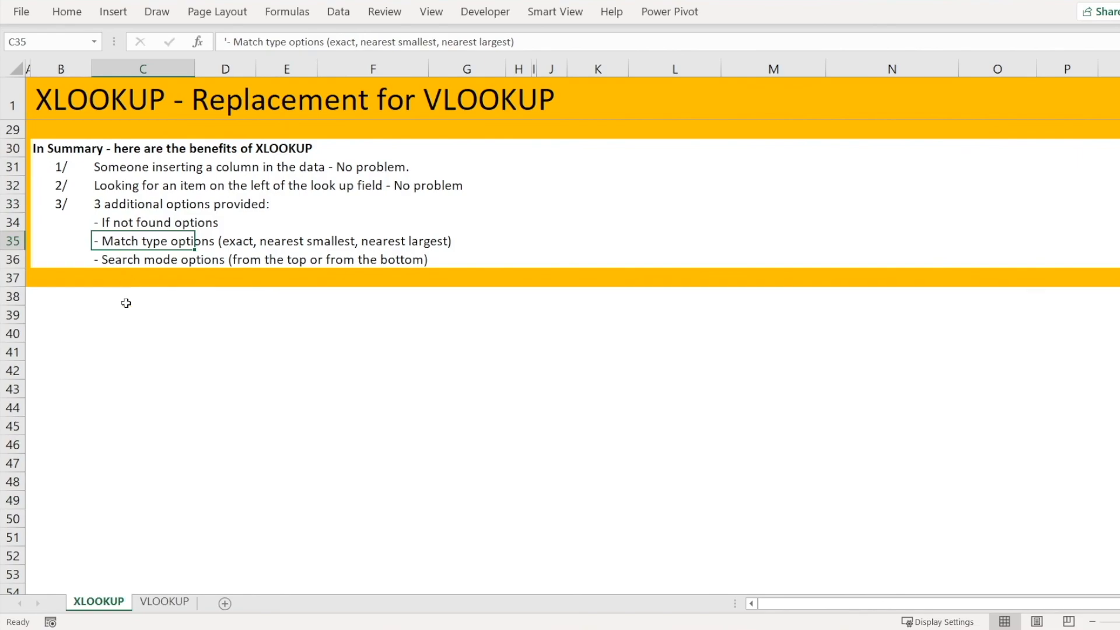
mouse_move(128, 336)
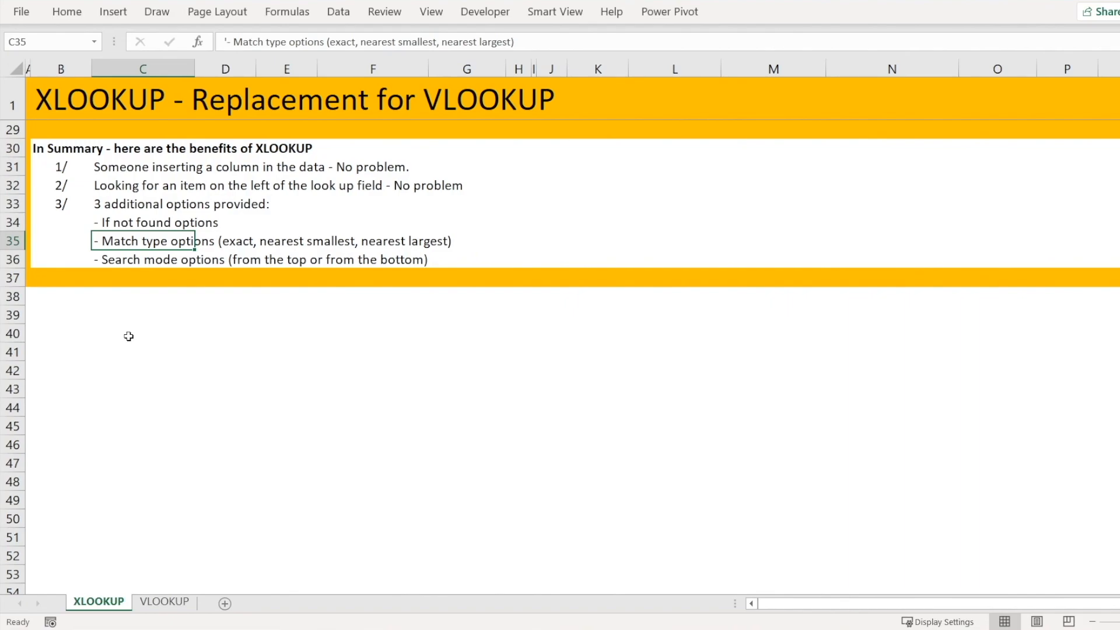
click(142, 333)
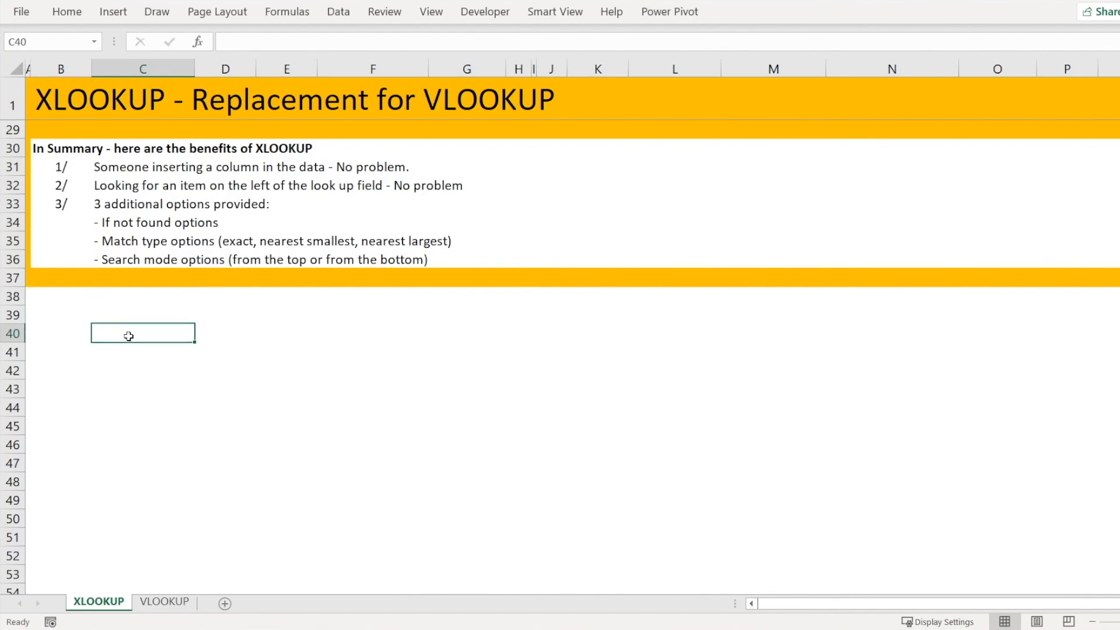
click(142, 259)
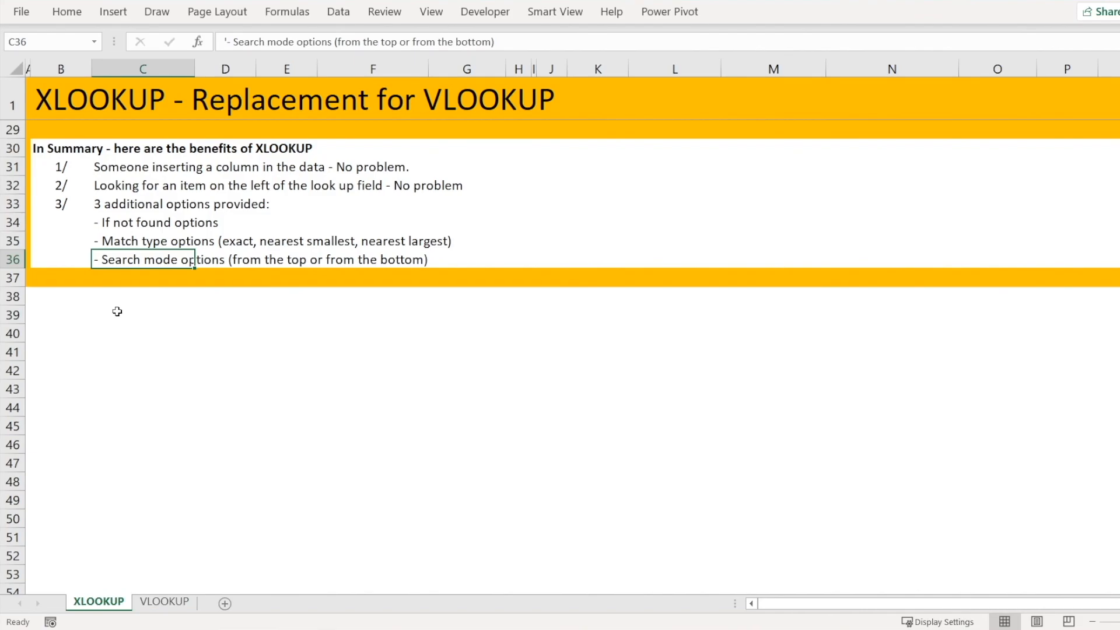
scroll(up, 3)
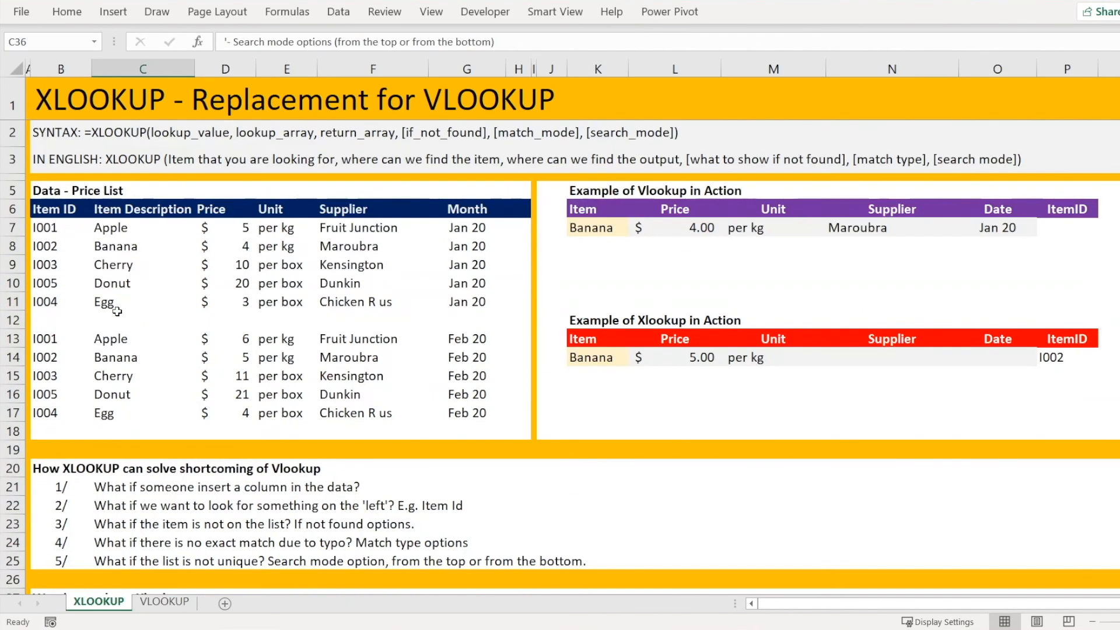